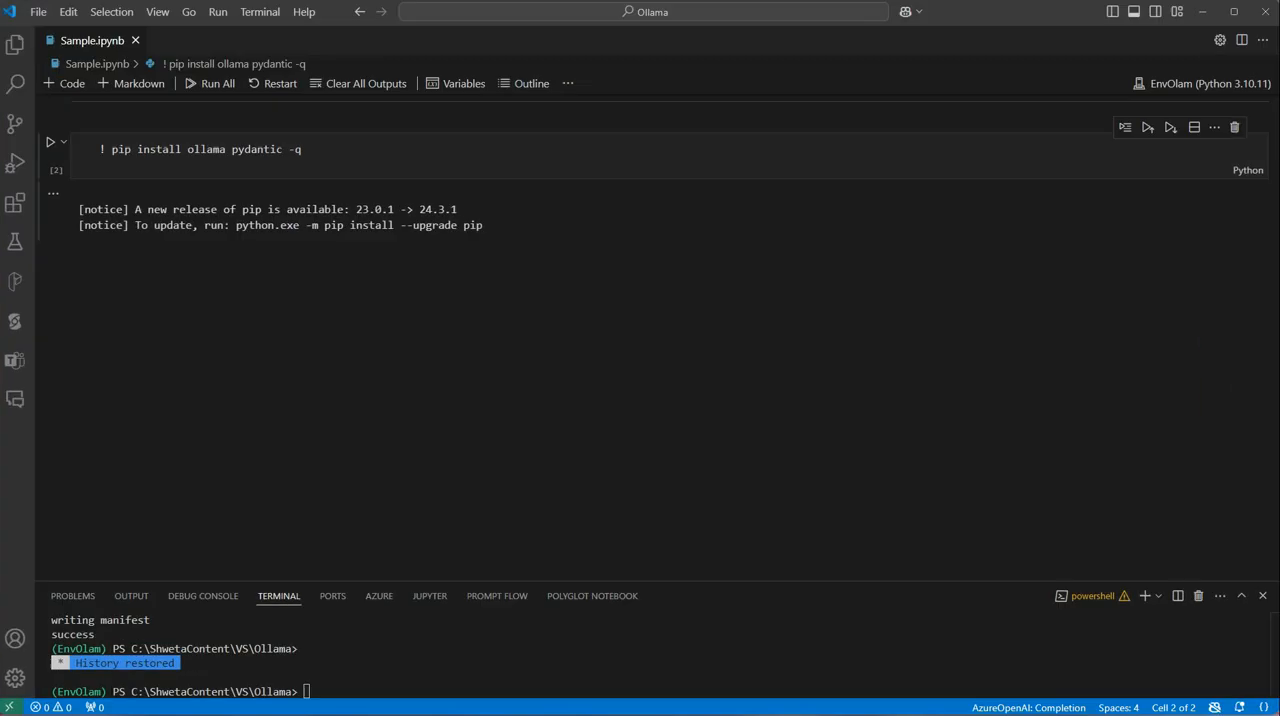
pyautogui.moveTo(980, 358)
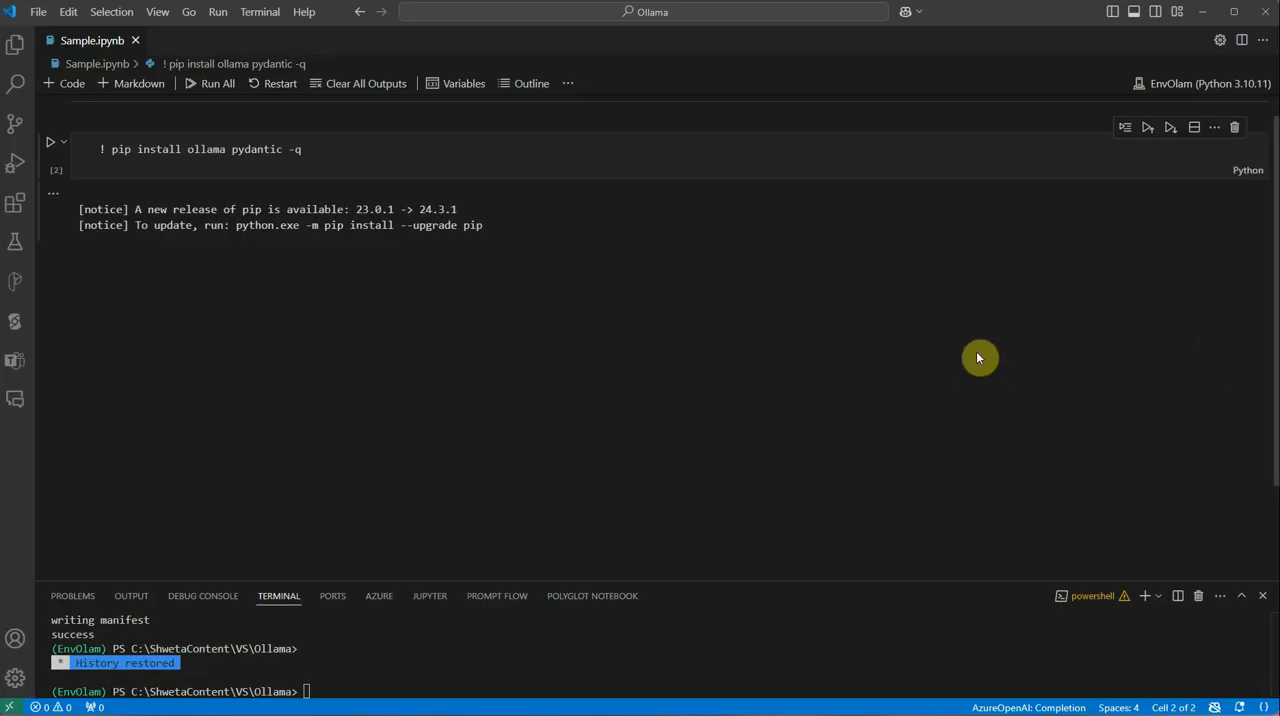
pyautogui.moveTo(980, 340)
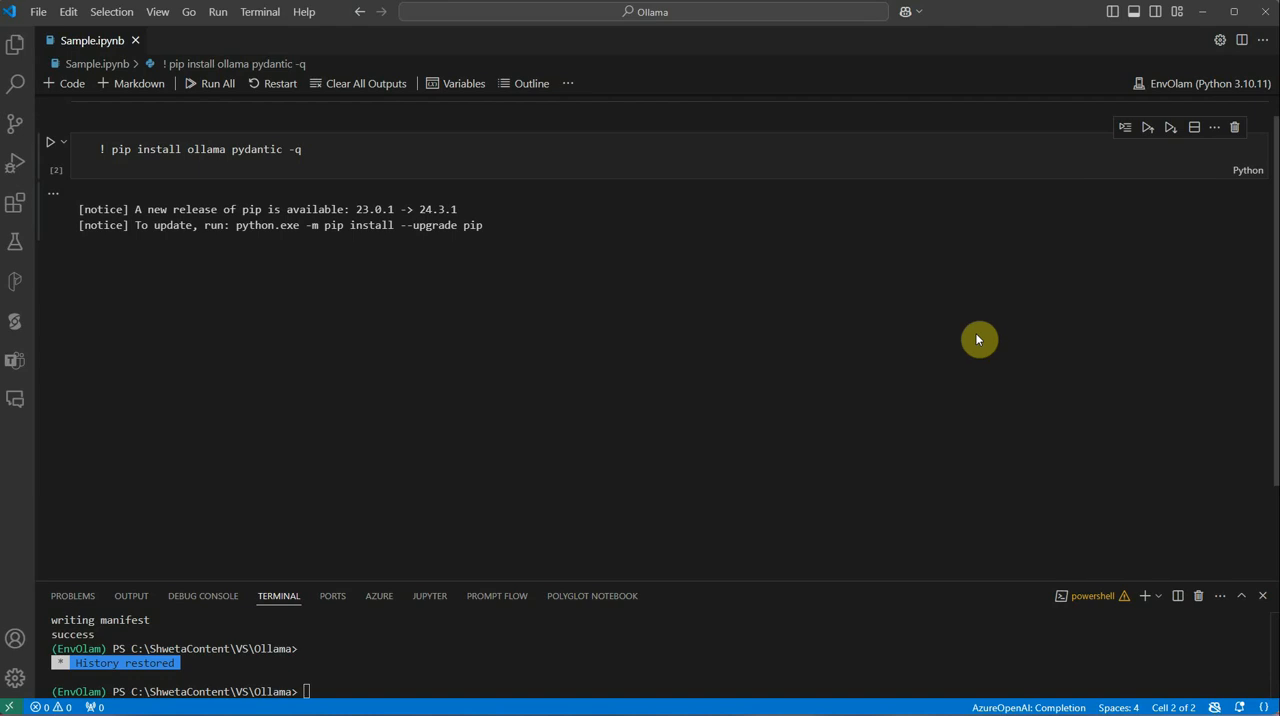
pyautogui.moveTo(984, 344)
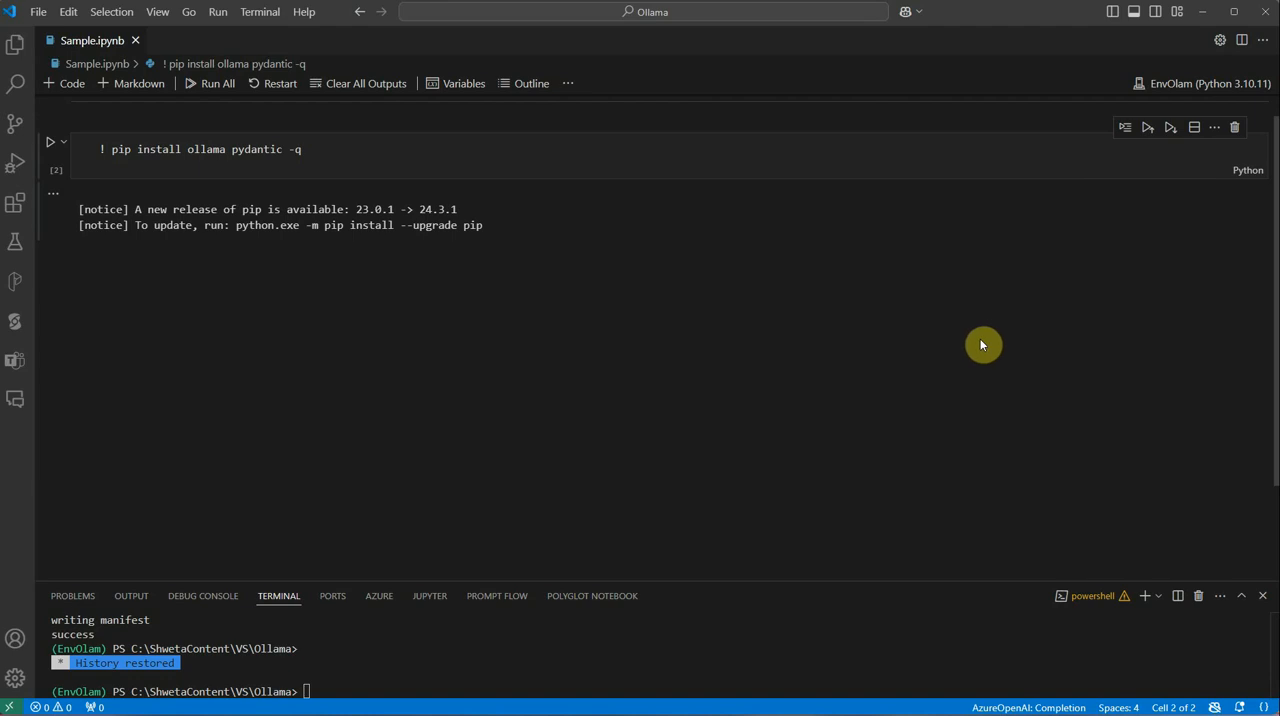
pyautogui.moveTo(980, 348)
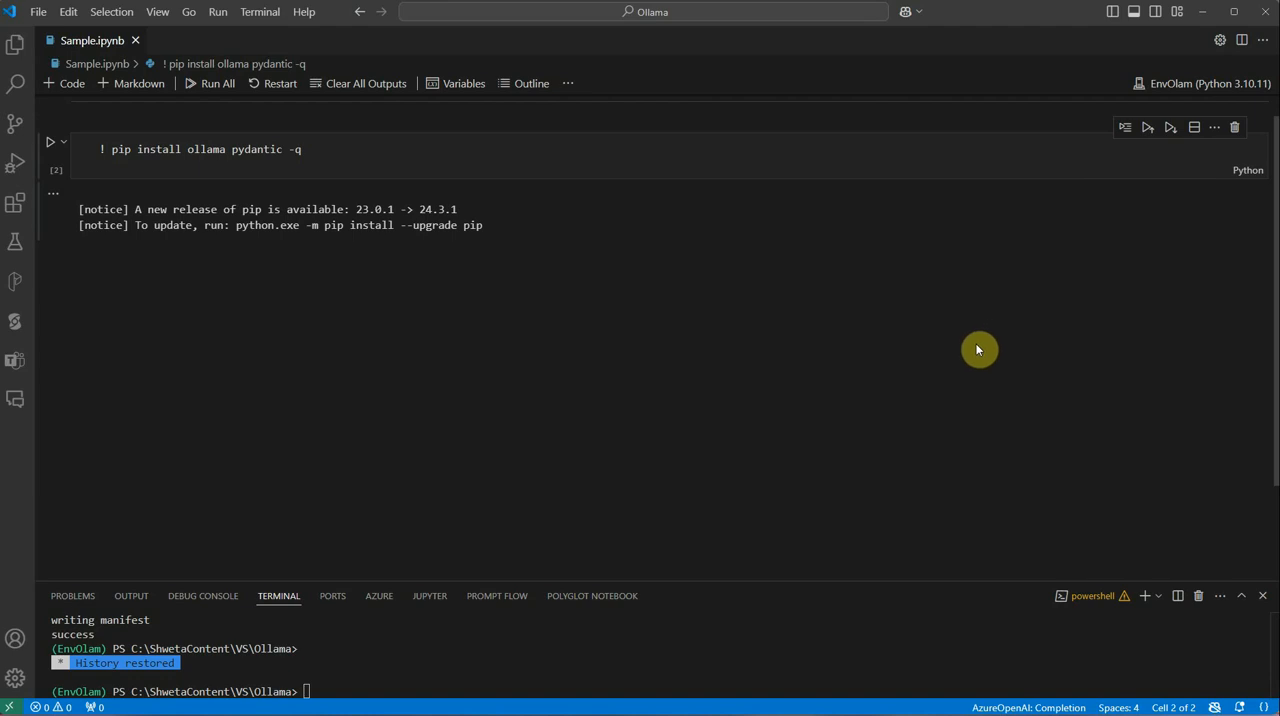
pyautogui.moveTo(976, 336)
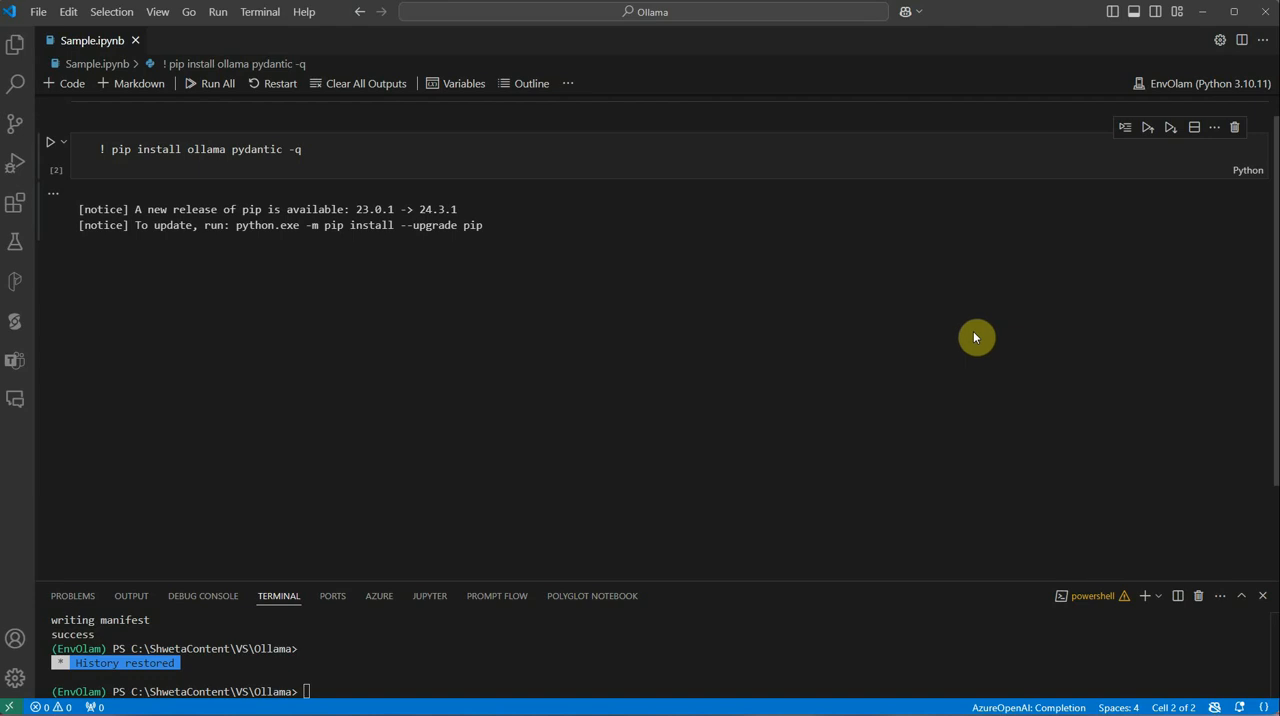
pyautogui.moveTo(822, 320)
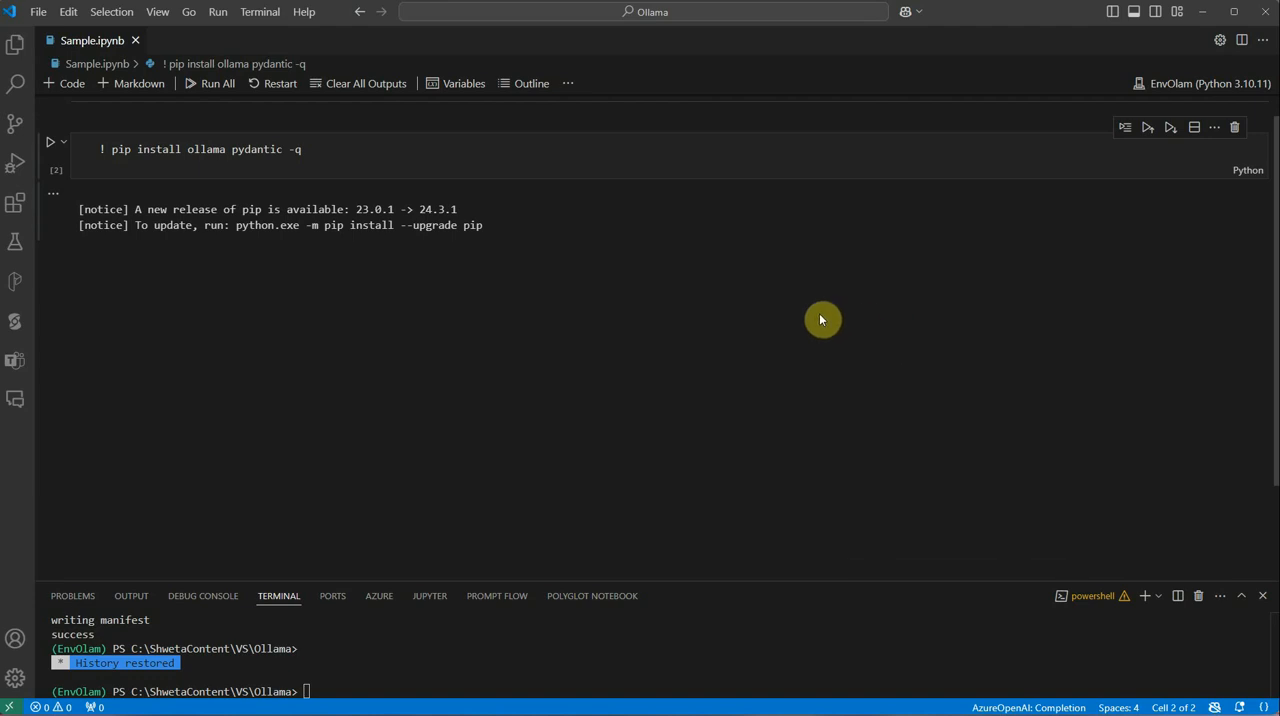
pyautogui.moveTo(820, 296)
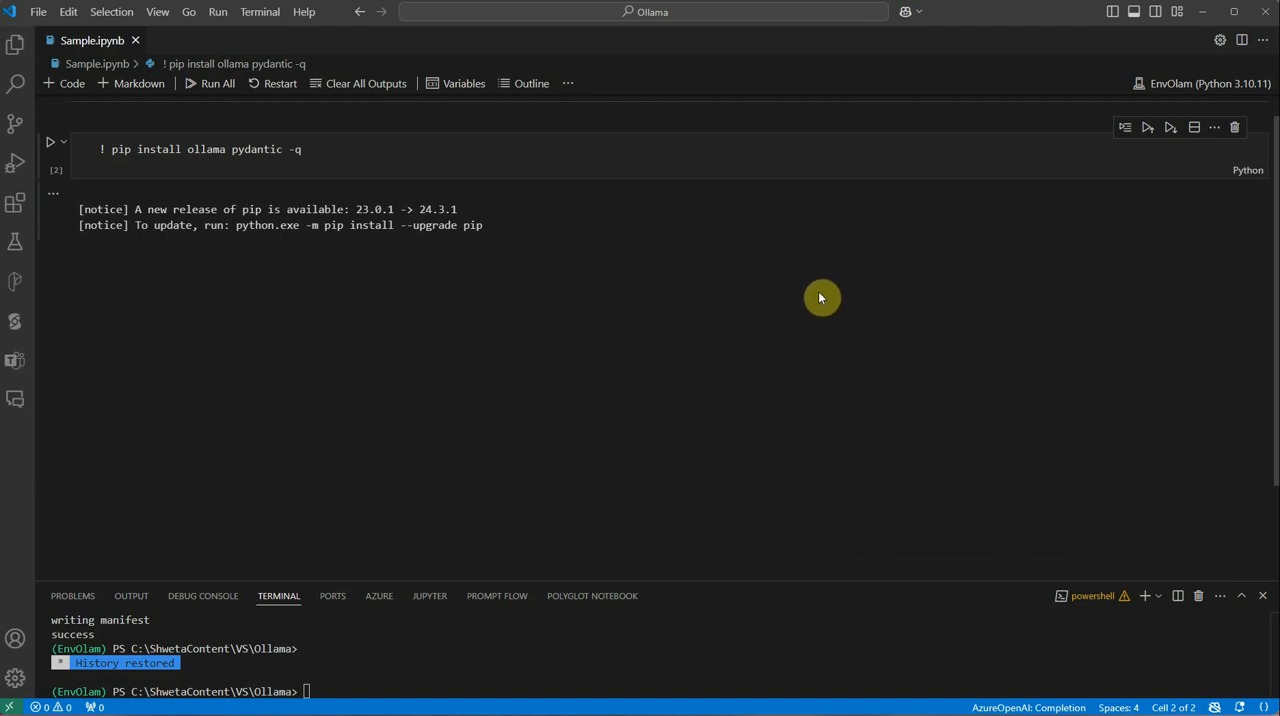
pyautogui.moveTo(806, 294)
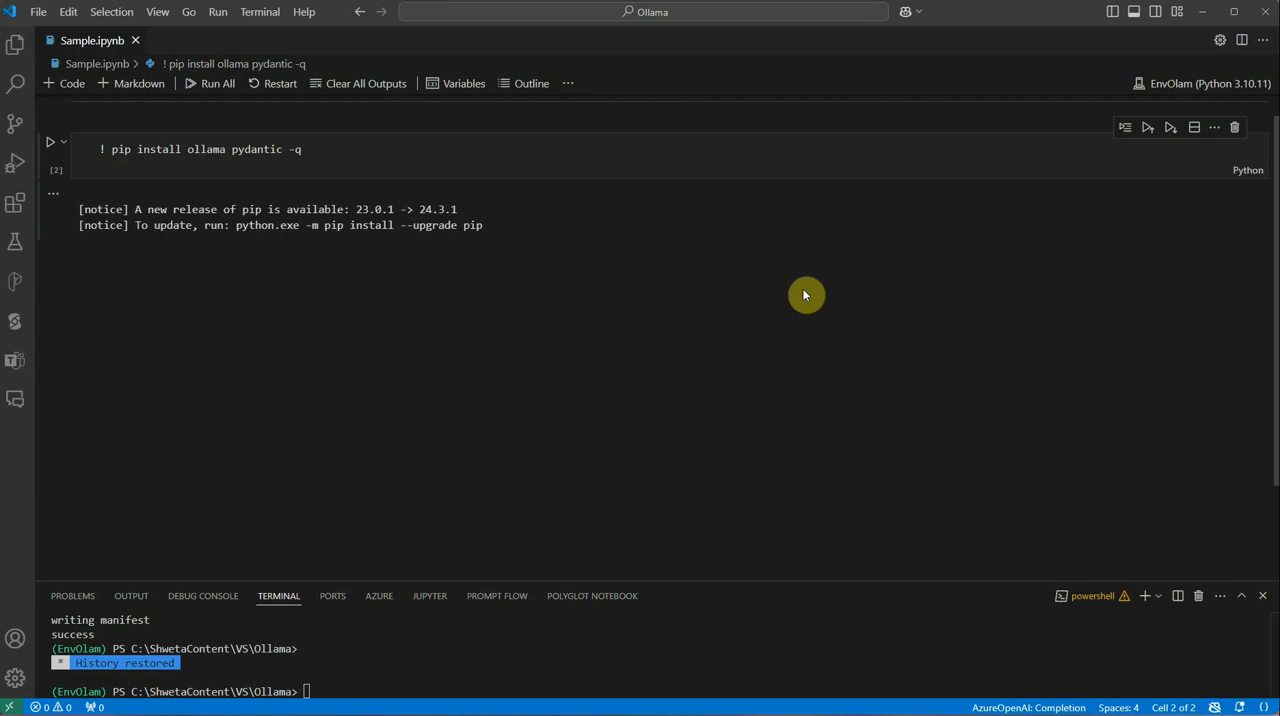
pyautogui.moveTo(800, 318)
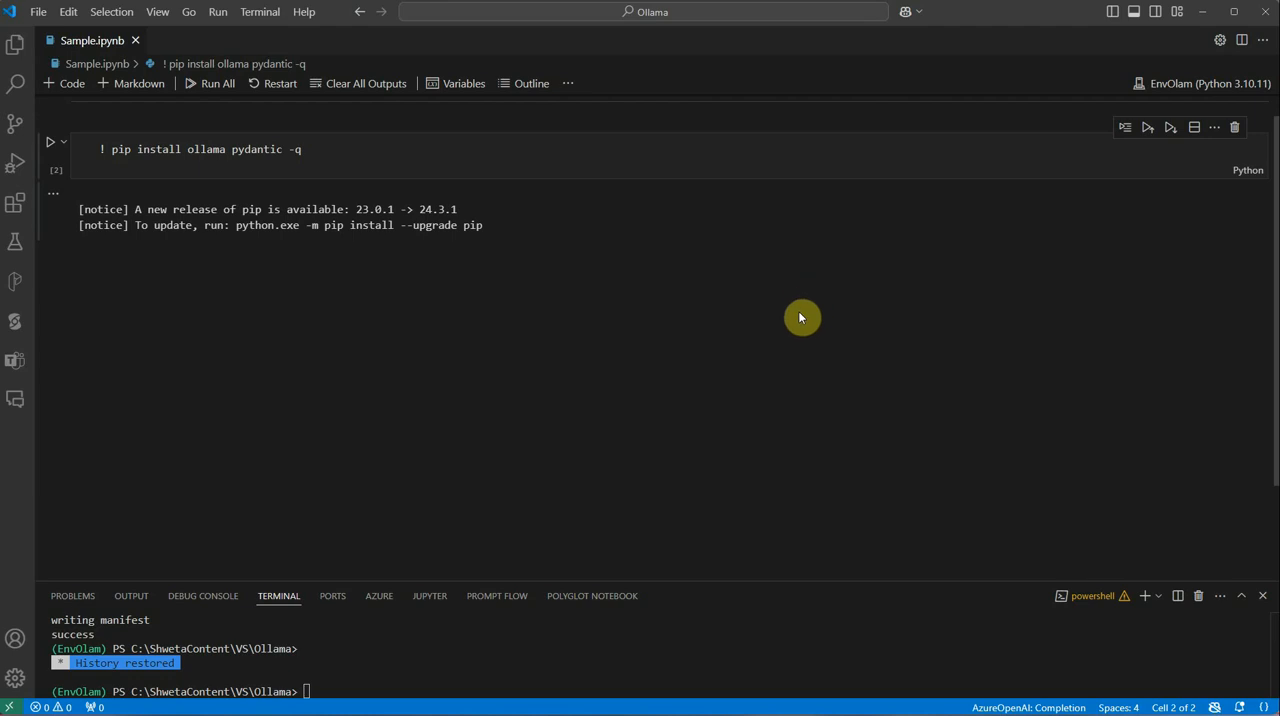
pyautogui.moveTo(804, 320)
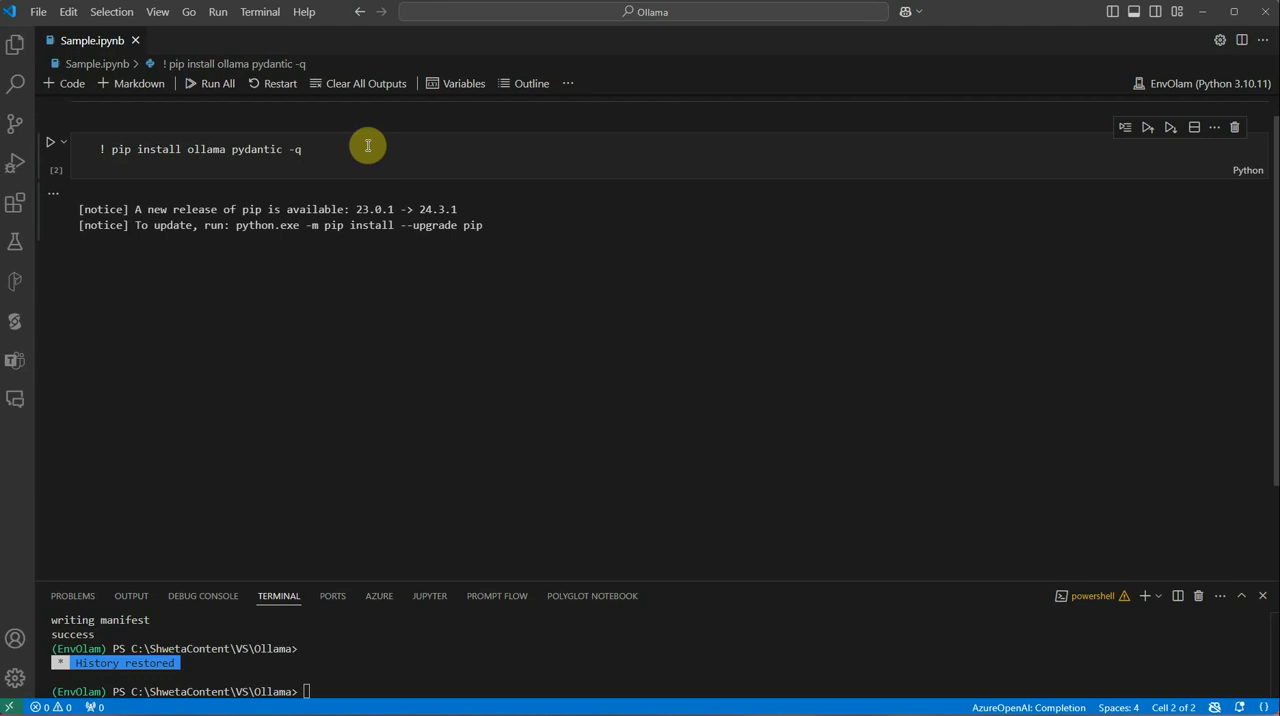
pyautogui.moveTo(418, 152)
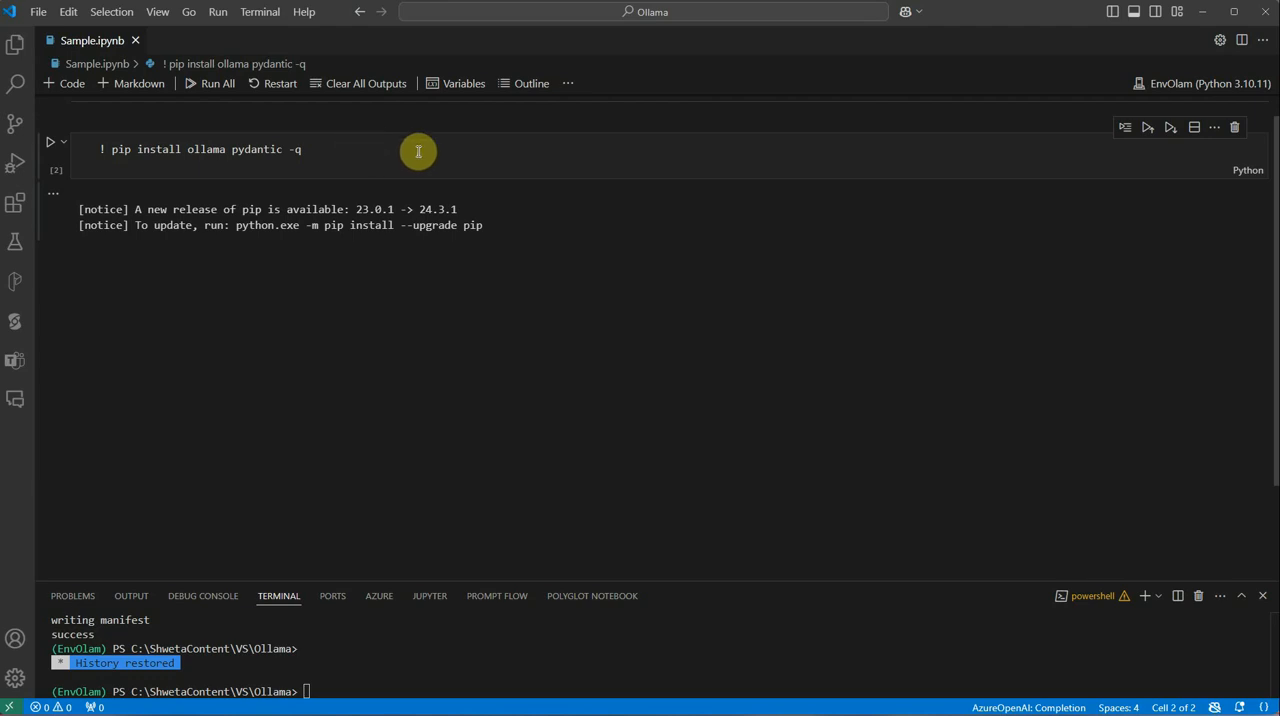
pyautogui.moveTo(400, 150)
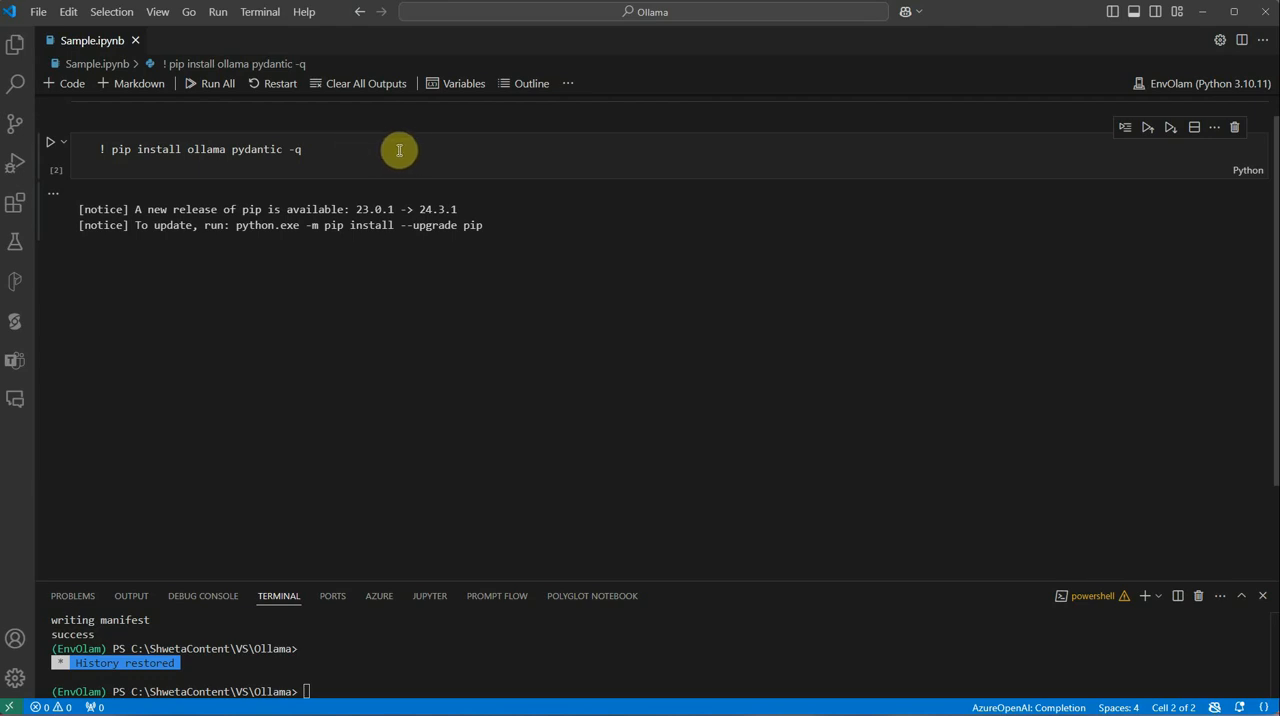
pyautogui.moveTo(988, 474)
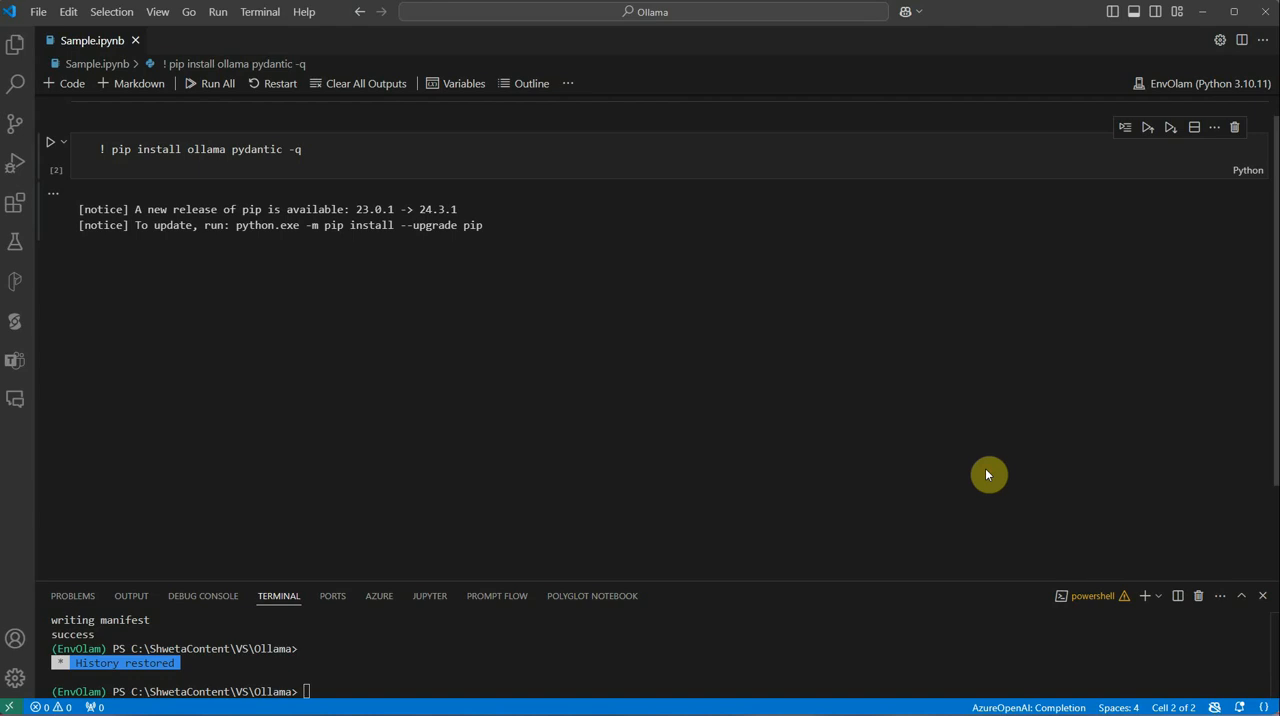
pyautogui.moveTo(996, 462)
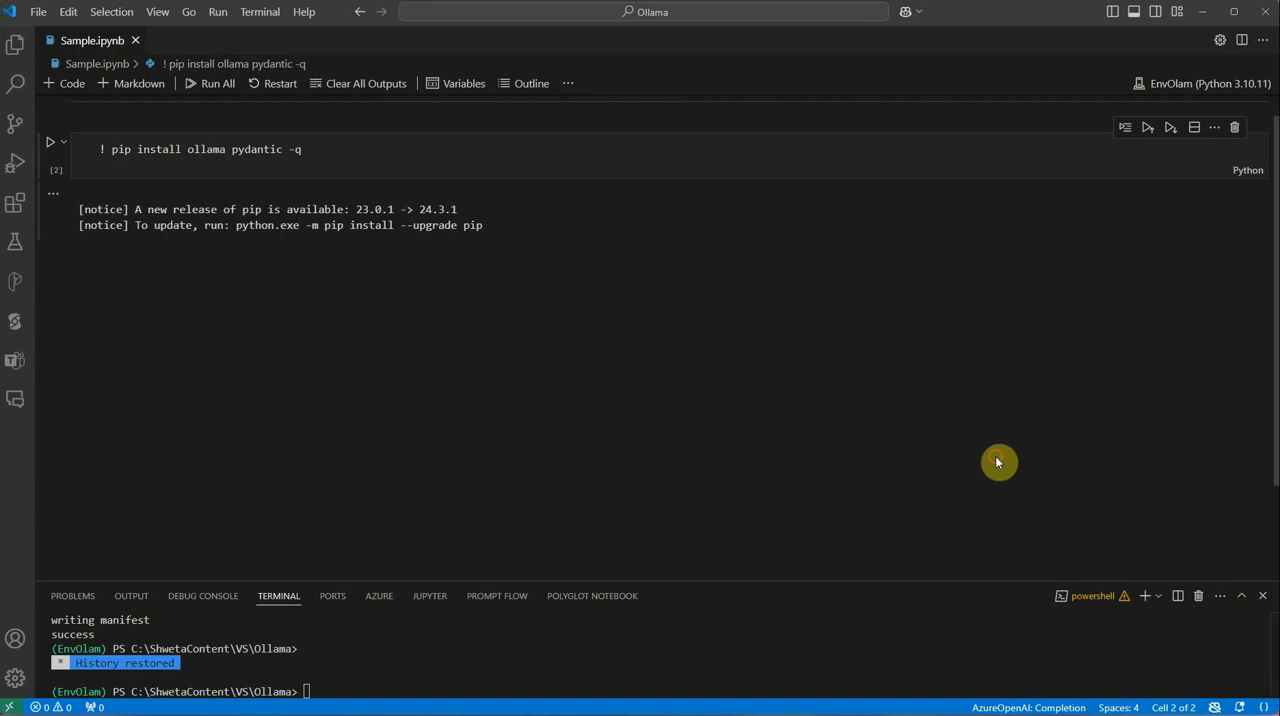
pyautogui.moveTo(1120, 488)
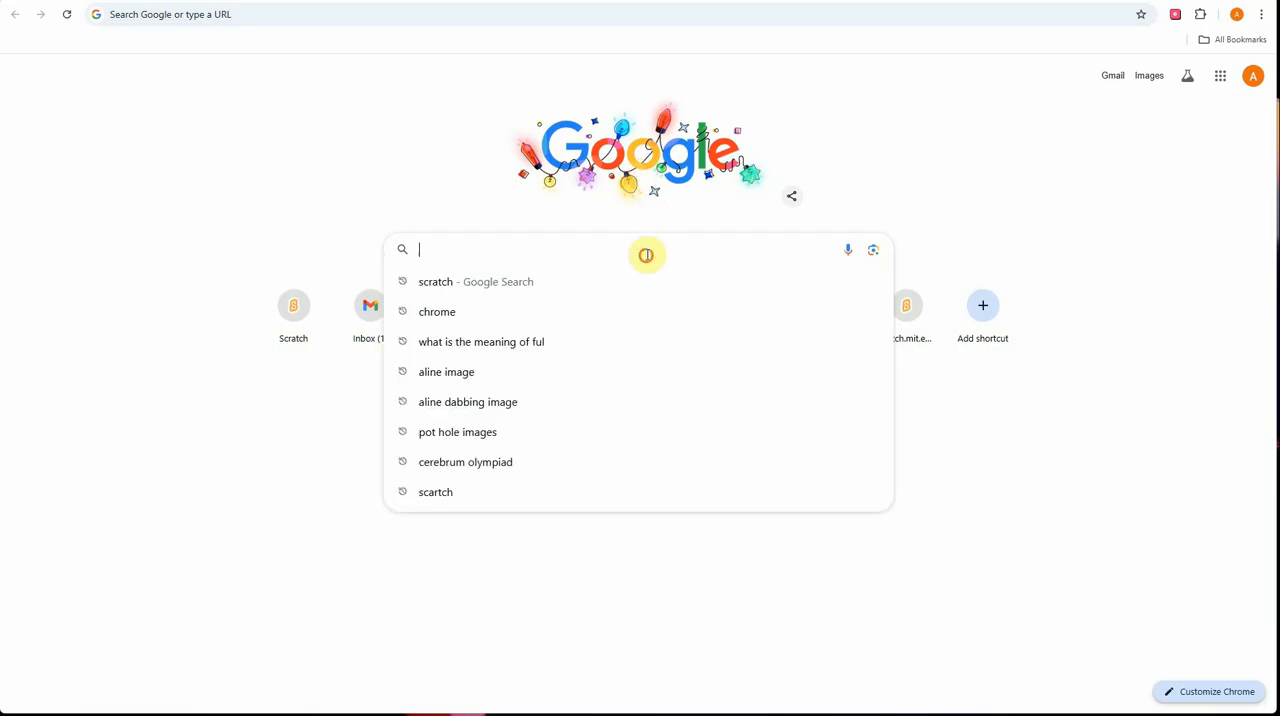
# Search Google for 'download ollama'
pyautogui.write('downlaod o')
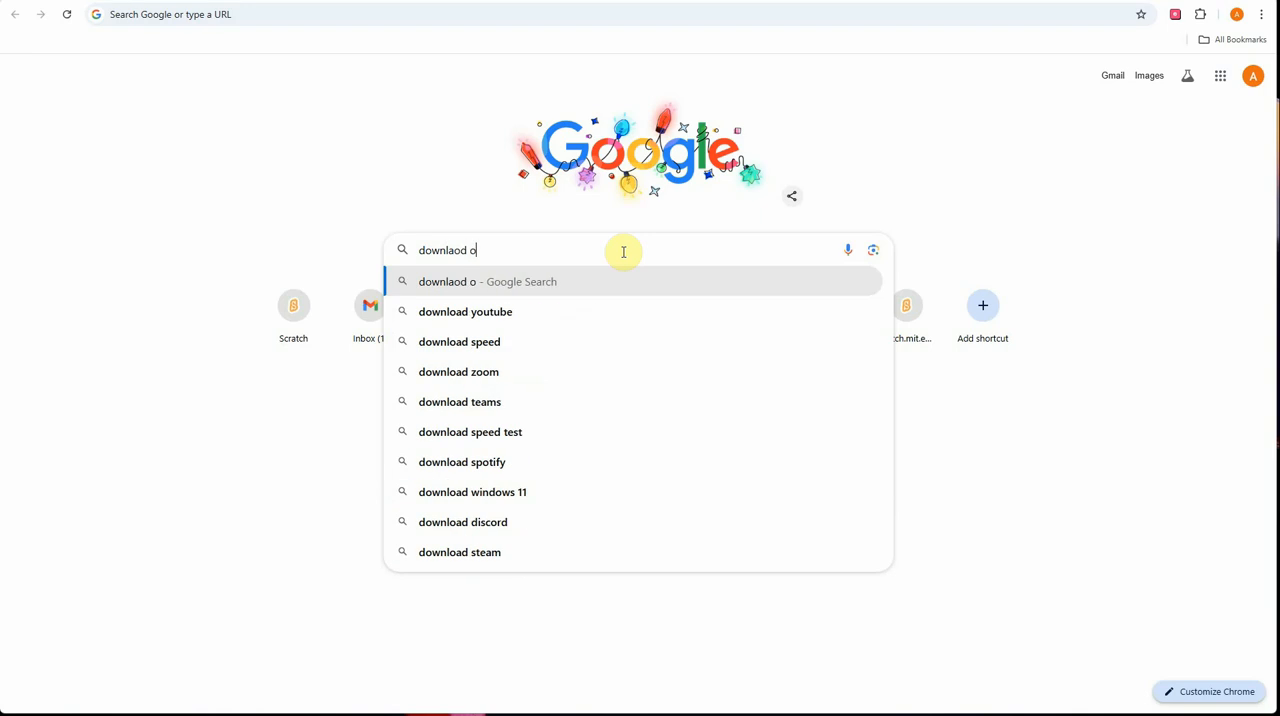
pyautogui.press('Enter')
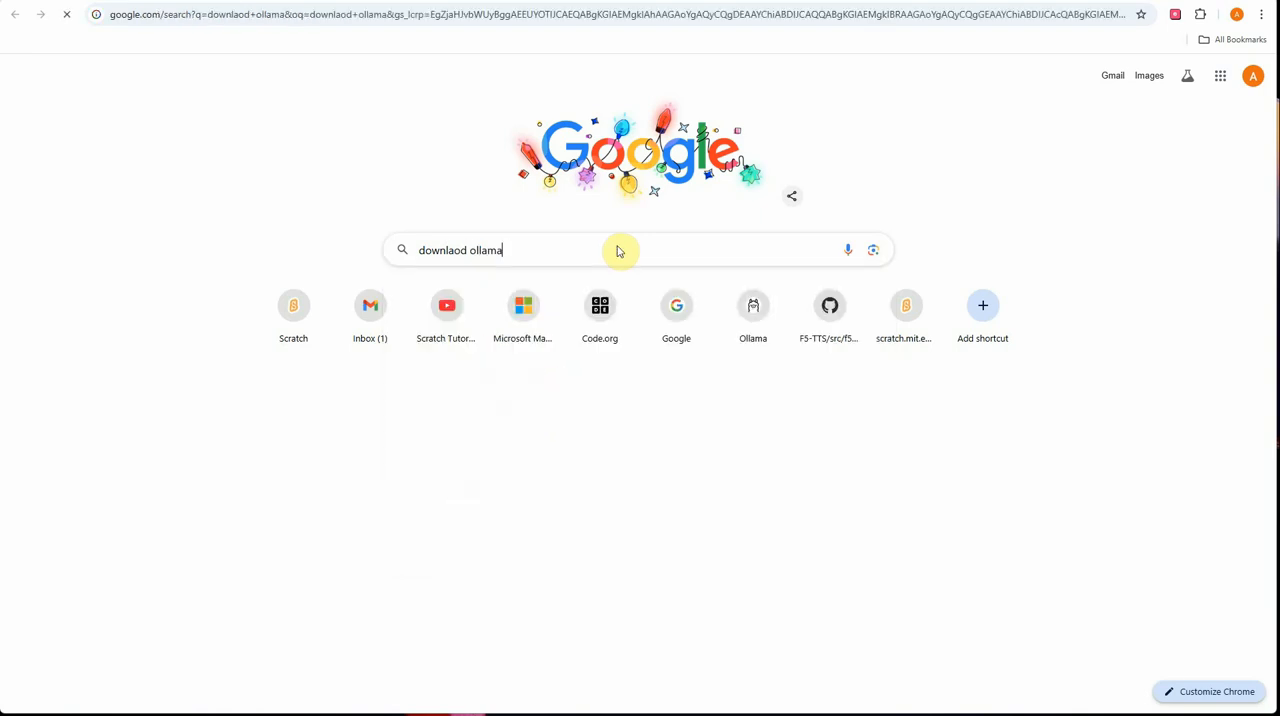
pyautogui.press('enter')
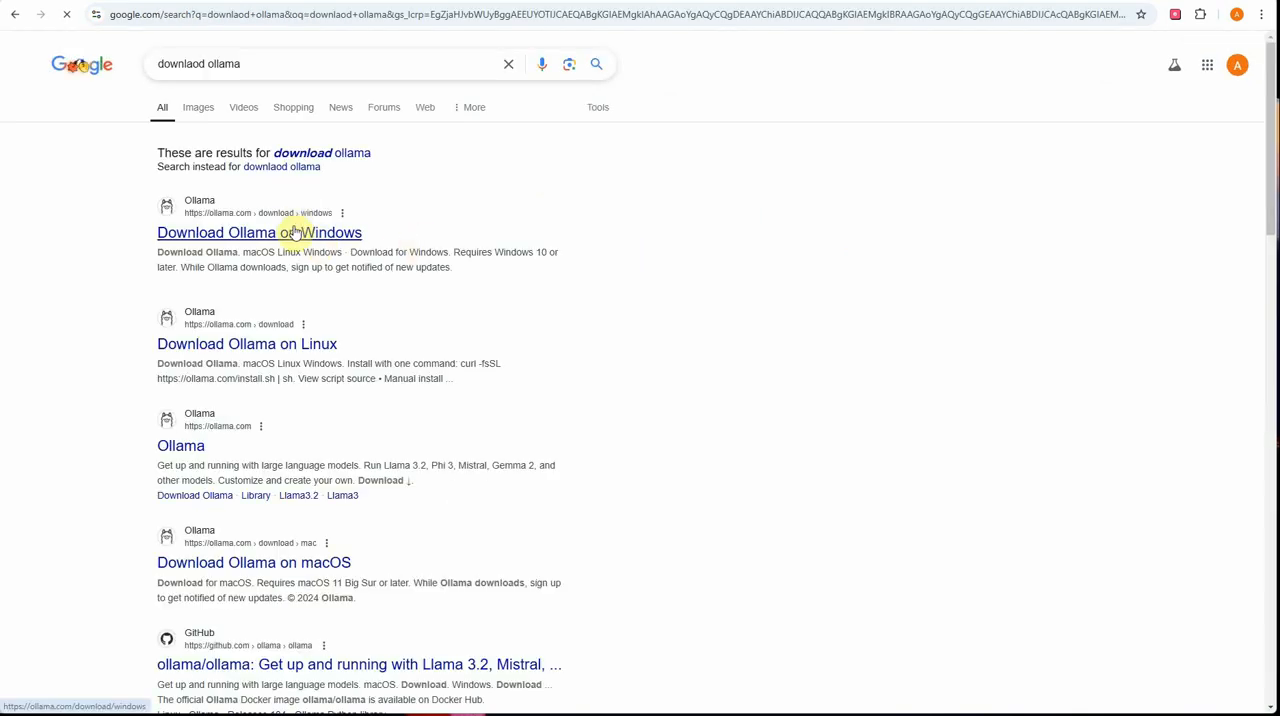
# Open the Ollama on Windows result, start the Windows download, and head to the models library
pyautogui.click(260, 232)
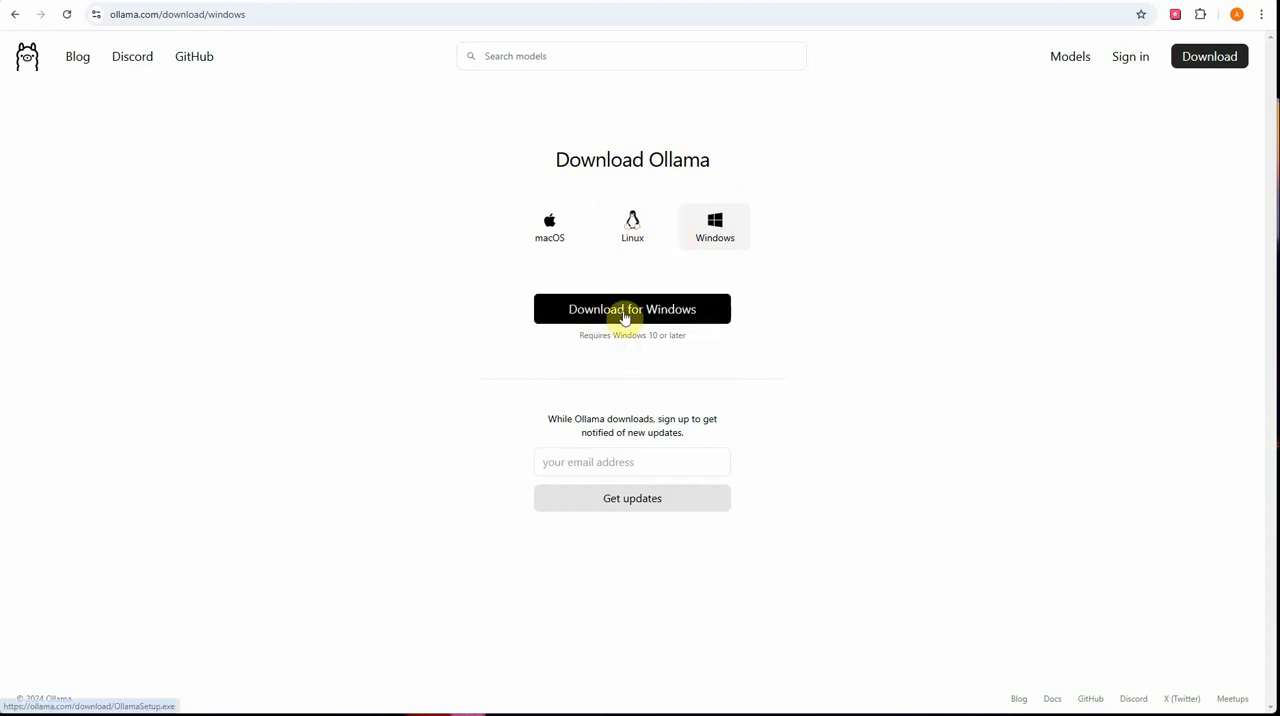
pyautogui.click(632, 308)
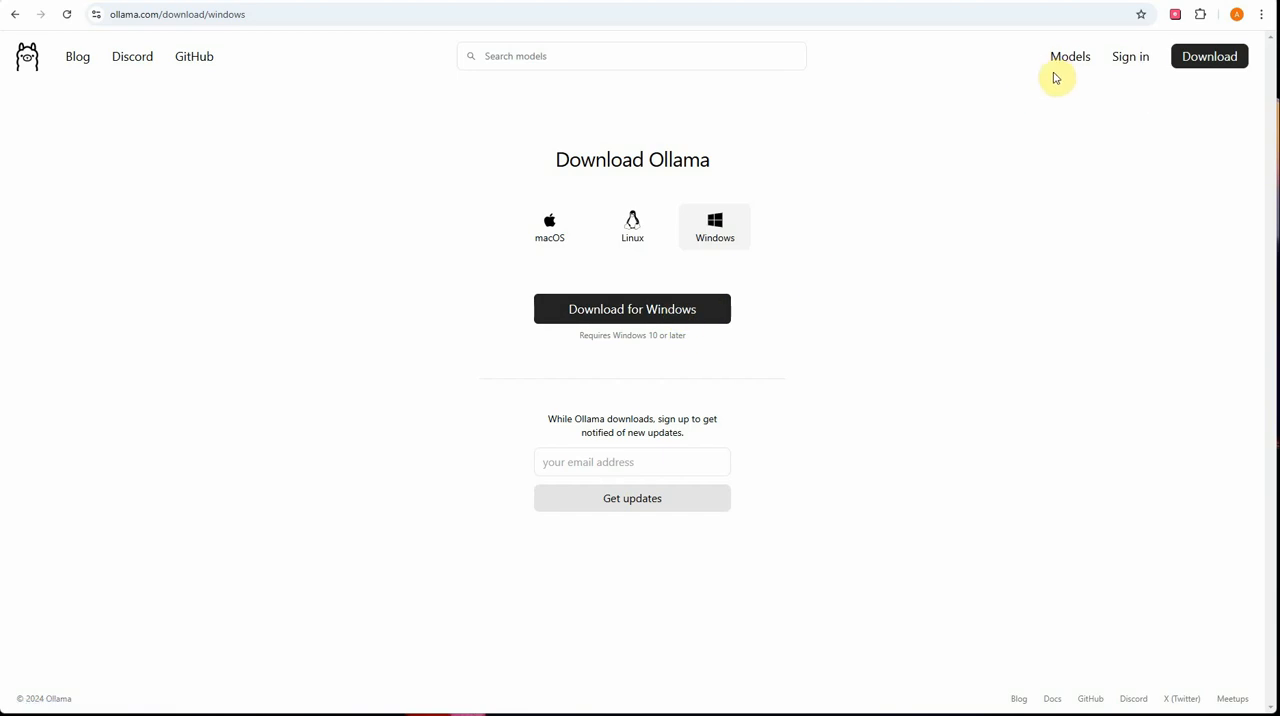
pyautogui.moveTo(1022, 104)
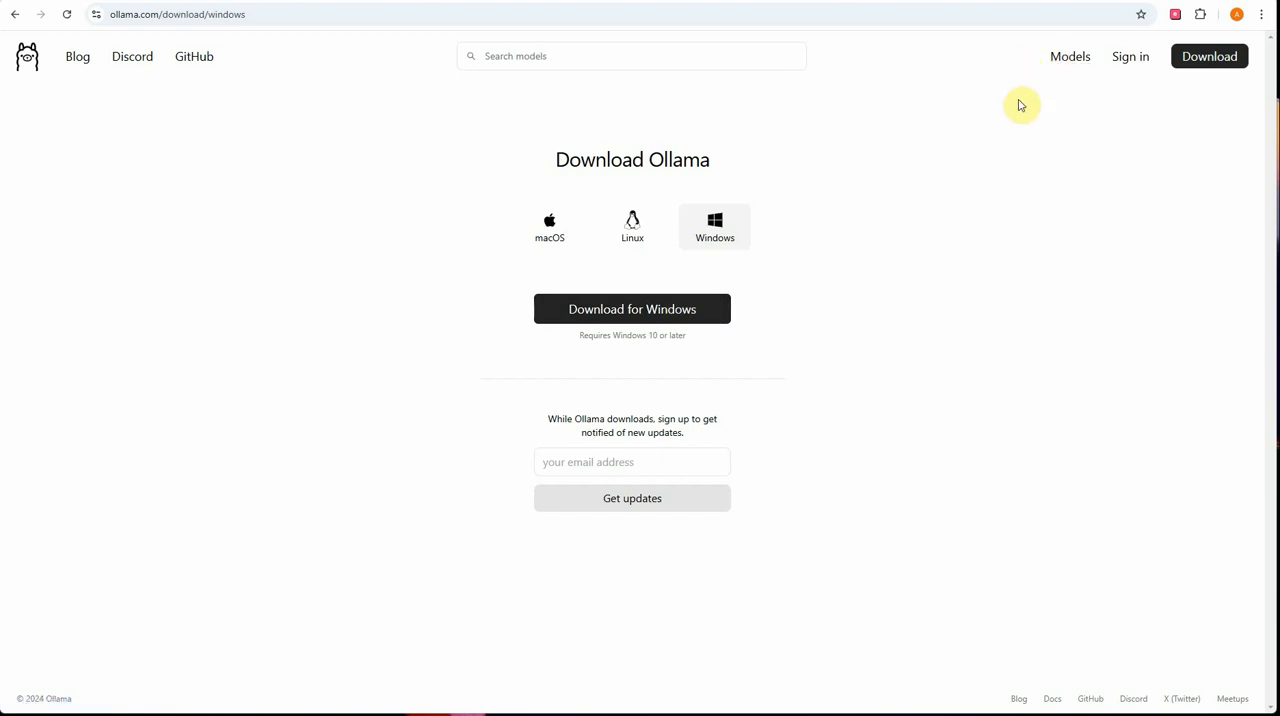
pyautogui.click(1068, 56)
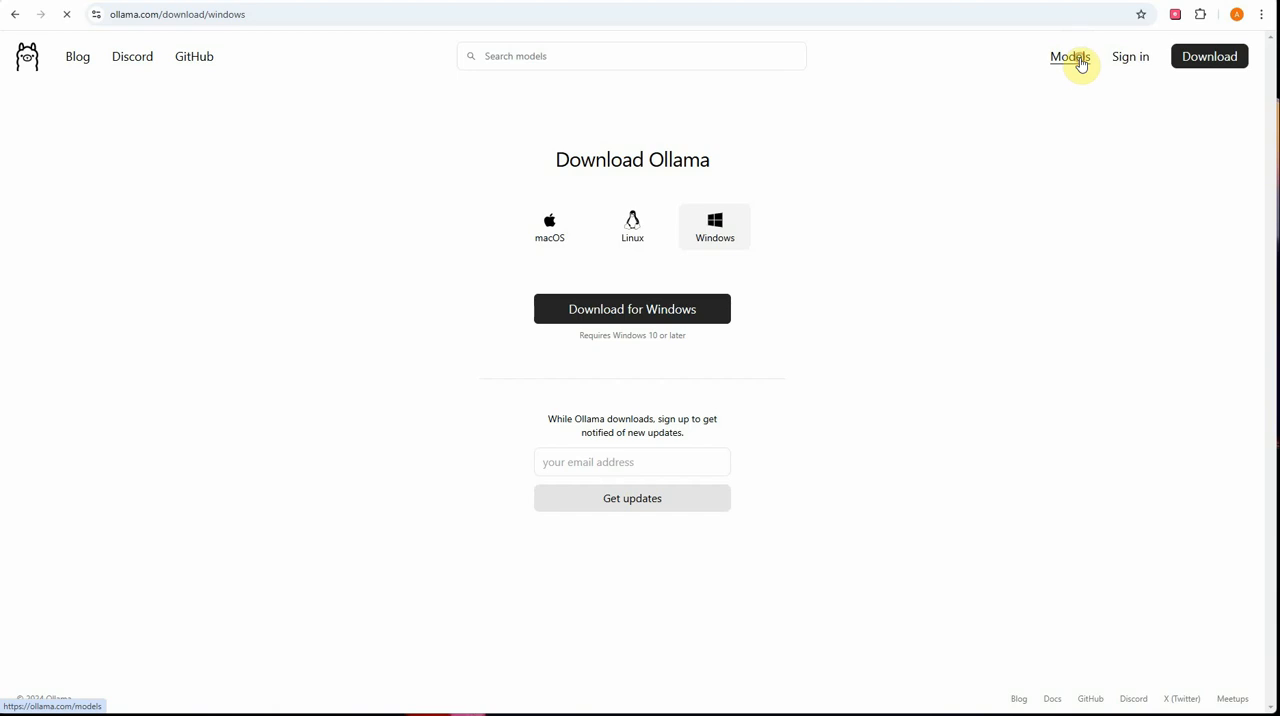
# Browse the Ollama models library and open the llama3.2 model page
pyautogui.click(1068, 56)
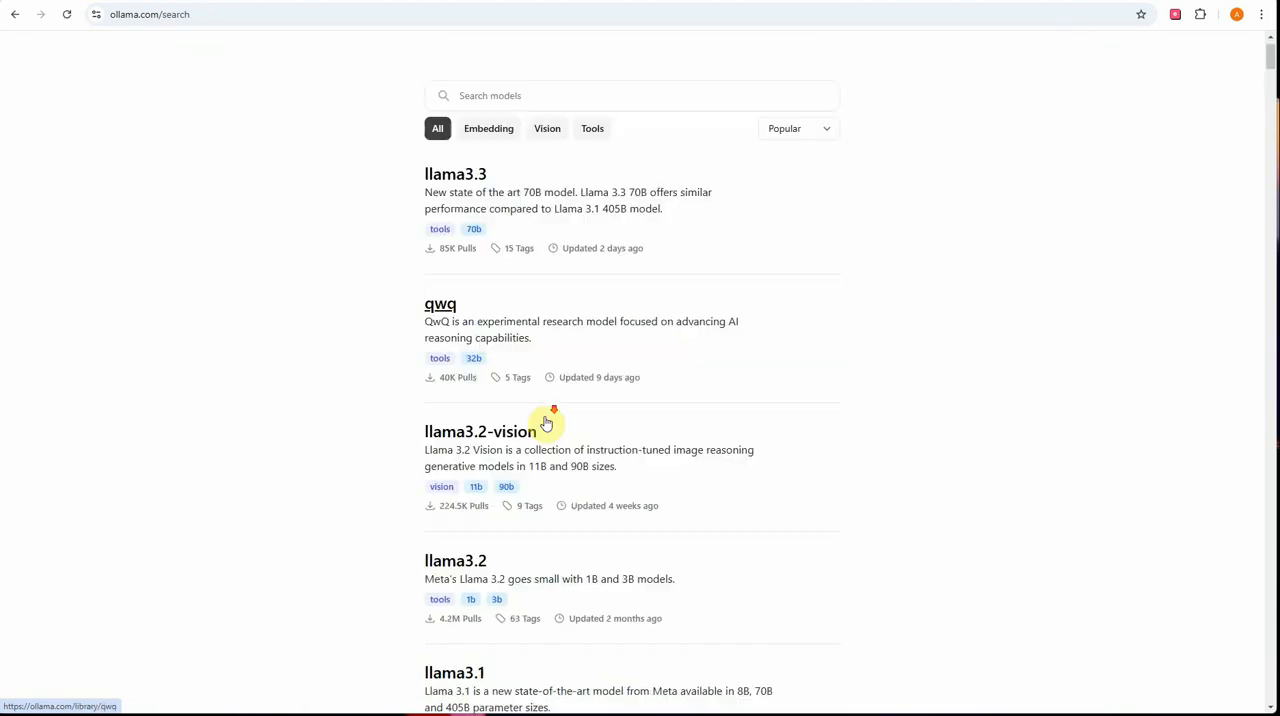
pyautogui.scroll(-3)
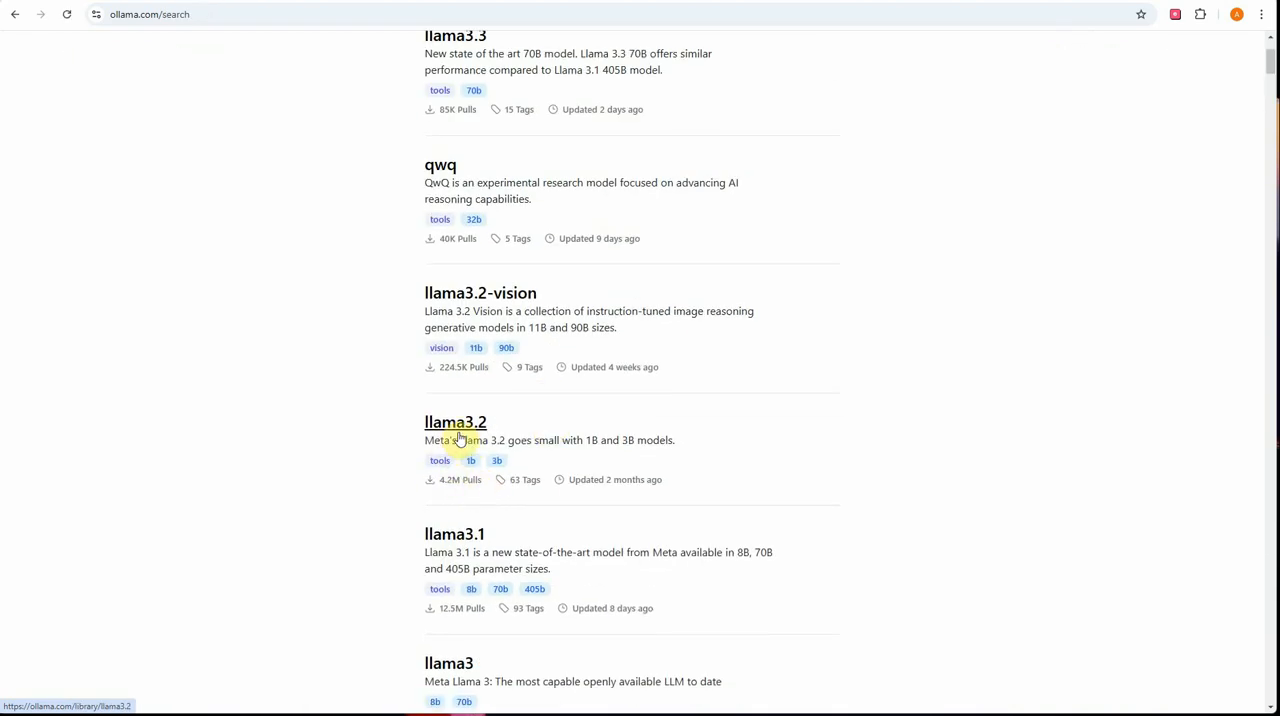
pyautogui.click(456, 420)
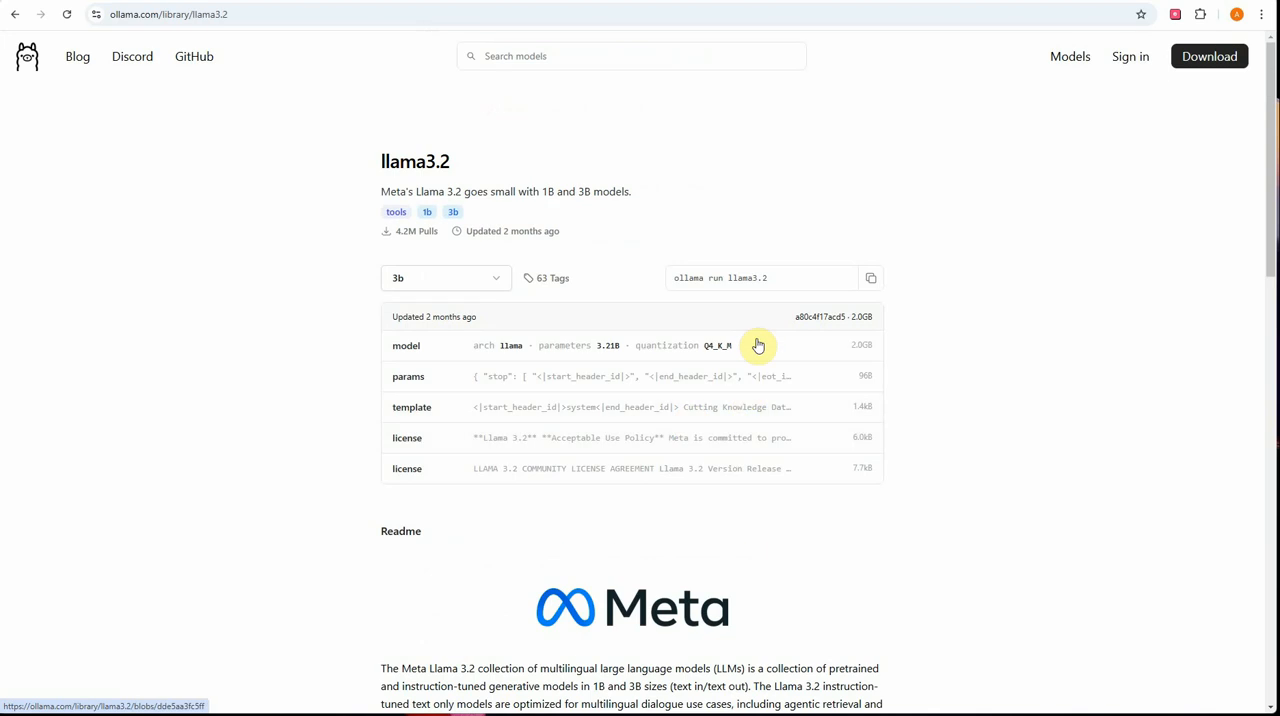
pyautogui.moveTo(1076, 414)
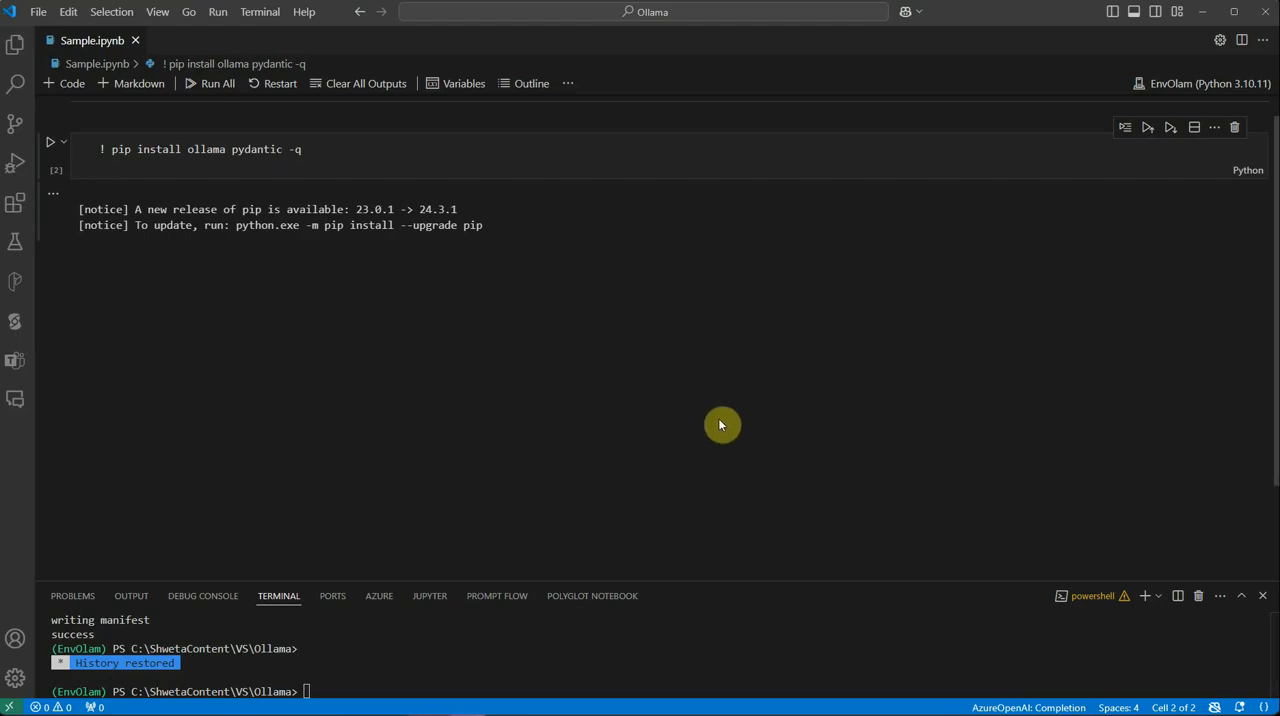
pyautogui.moveTo(792, 454)
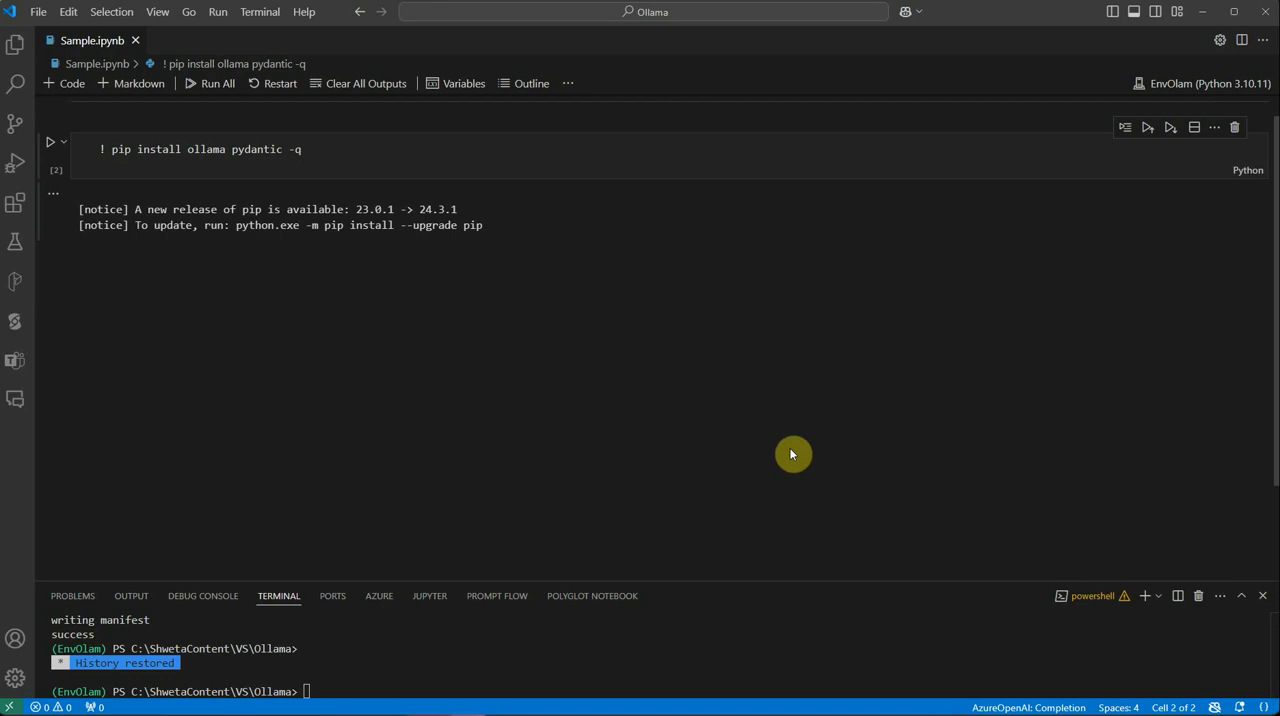
pyautogui.moveTo(838, 446)
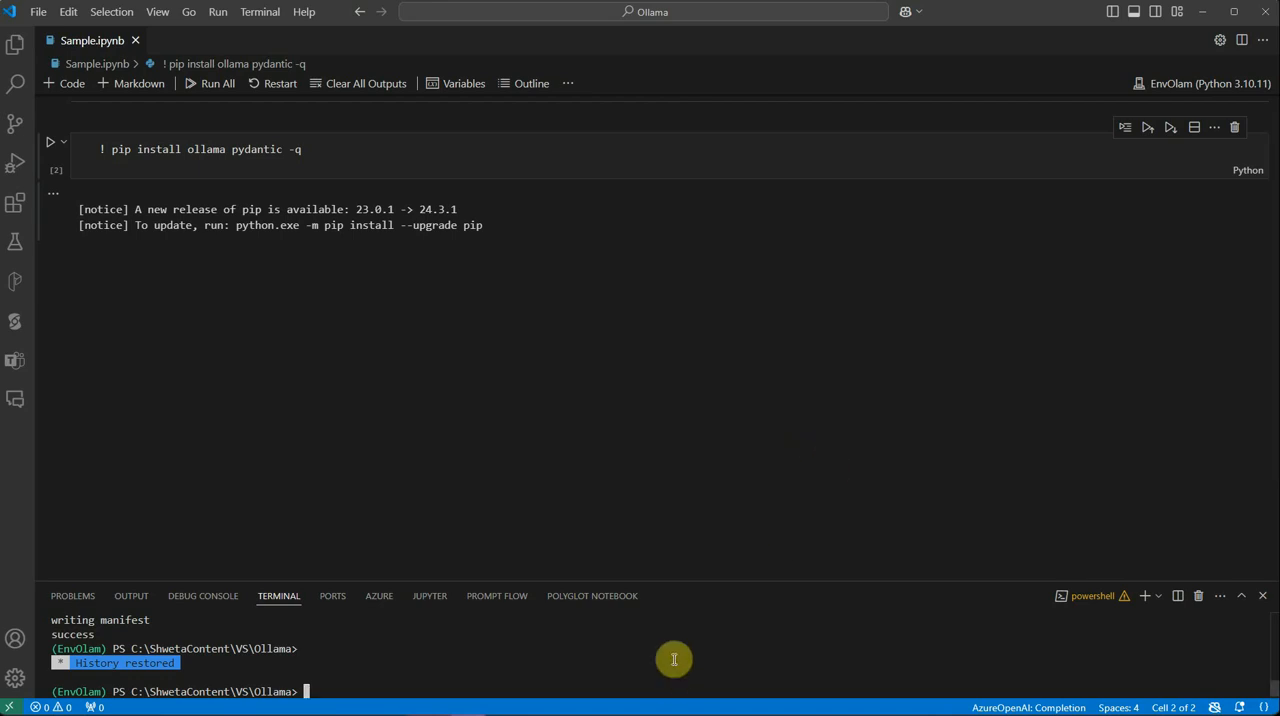
# Begin typing 'olla' for an ollama command at the terminal prompt
pyautogui.write('o')
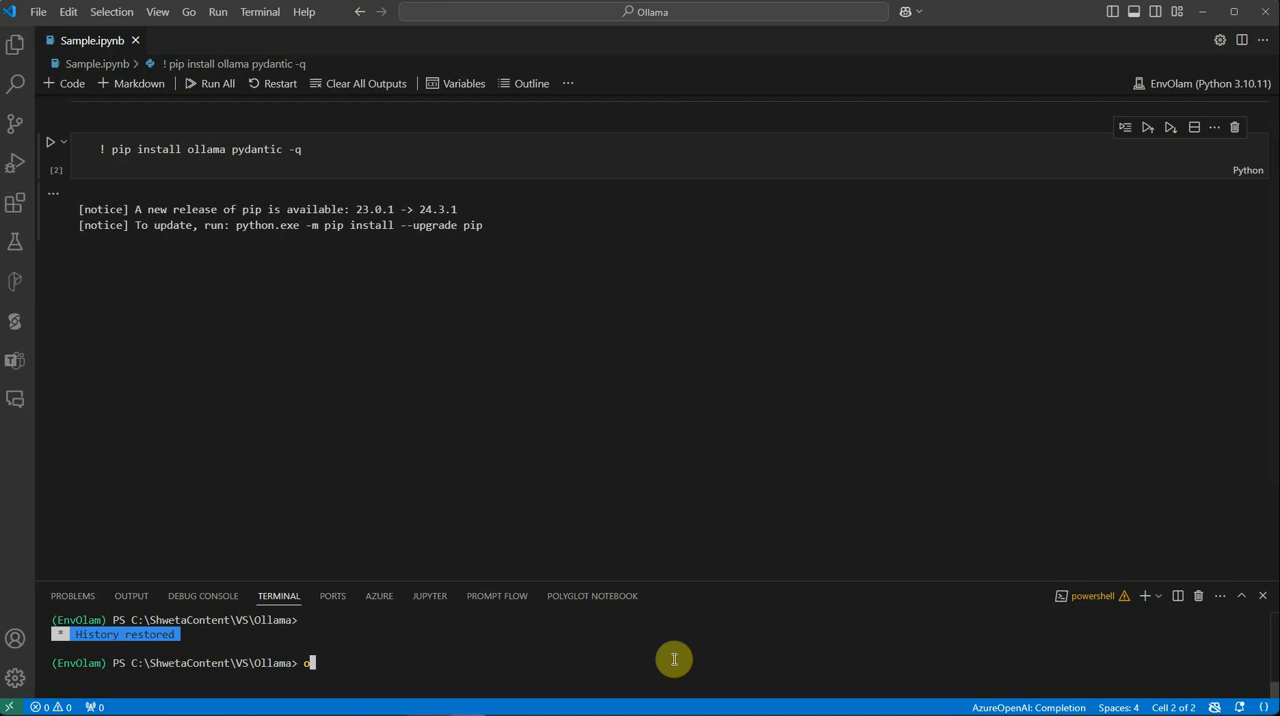
pyautogui.write('lla')
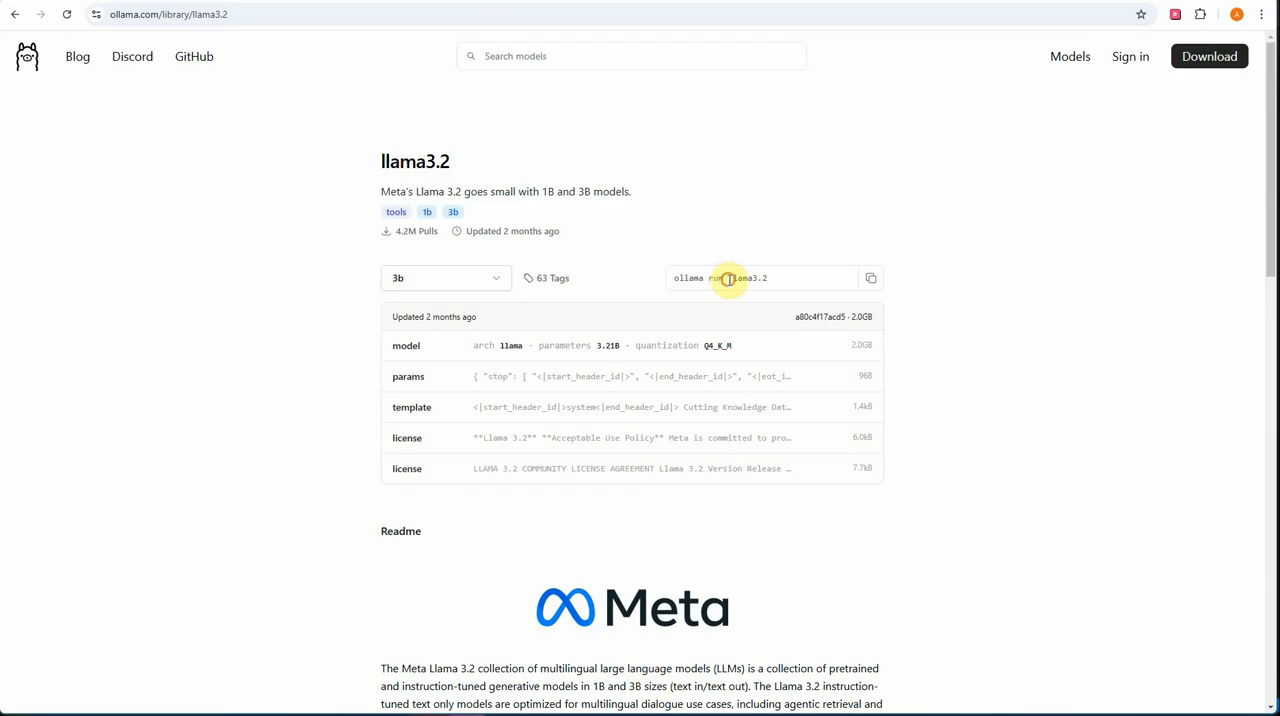
# Select the 'ollama run llama3.2' command text on the llama3.2 page
pyautogui.doubleClick(744, 276)
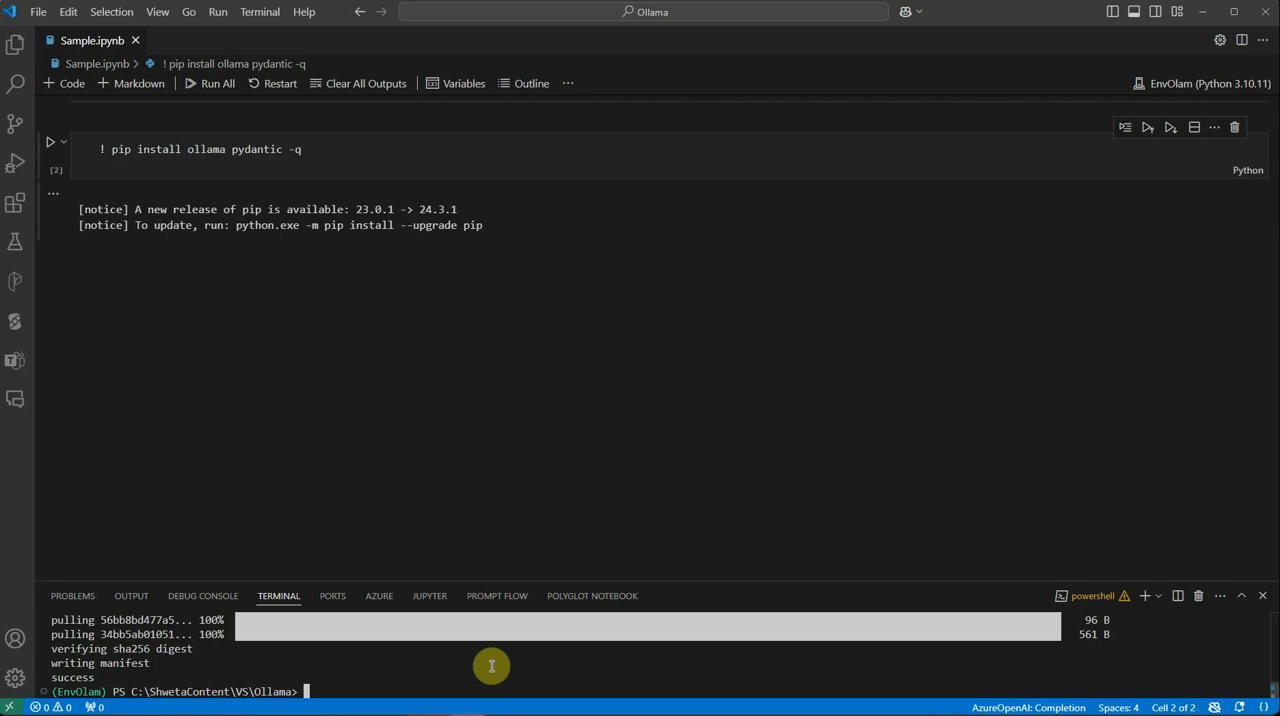
pyautogui.moveTo(444, 660)
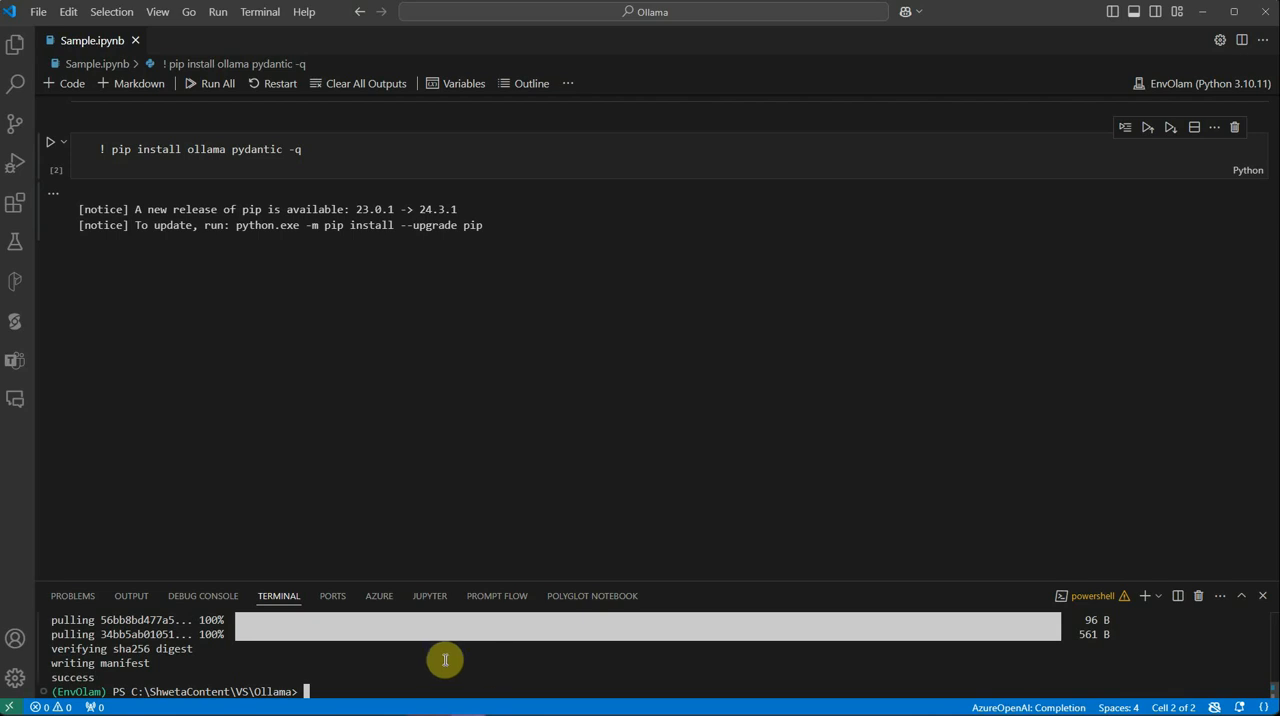
pyautogui.moveTo(380, 668)
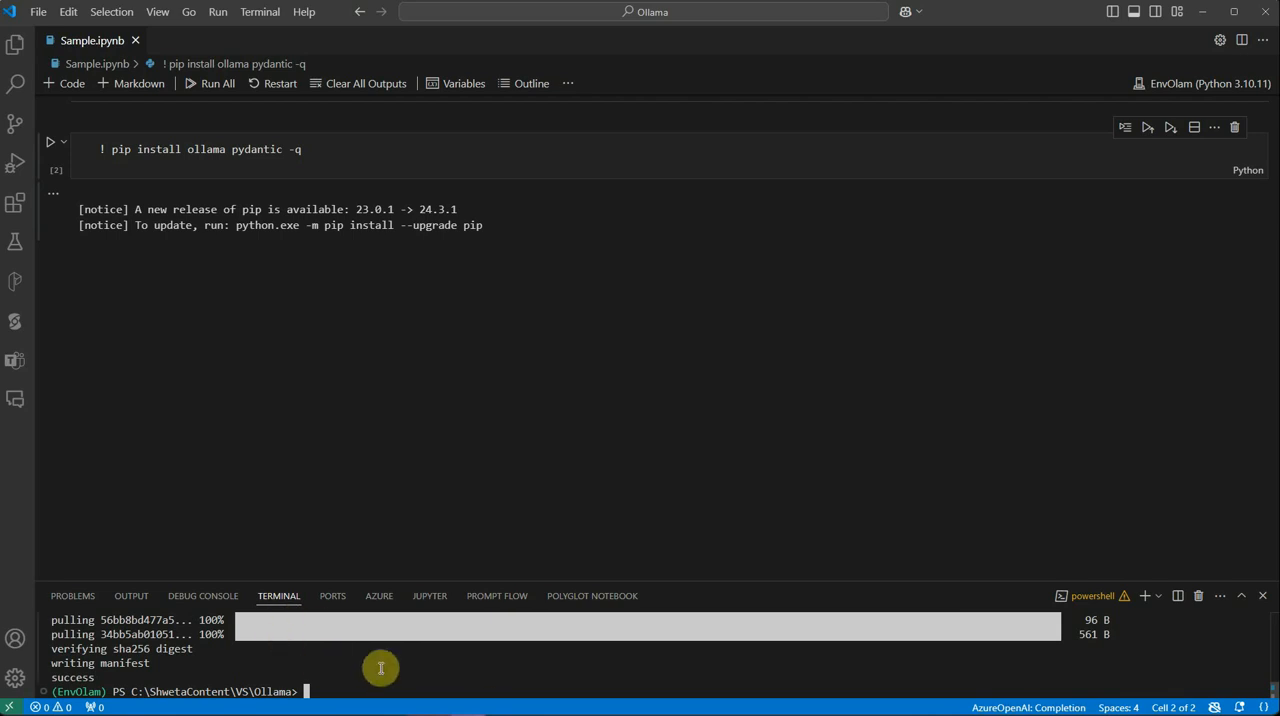
pyautogui.moveTo(396, 668)
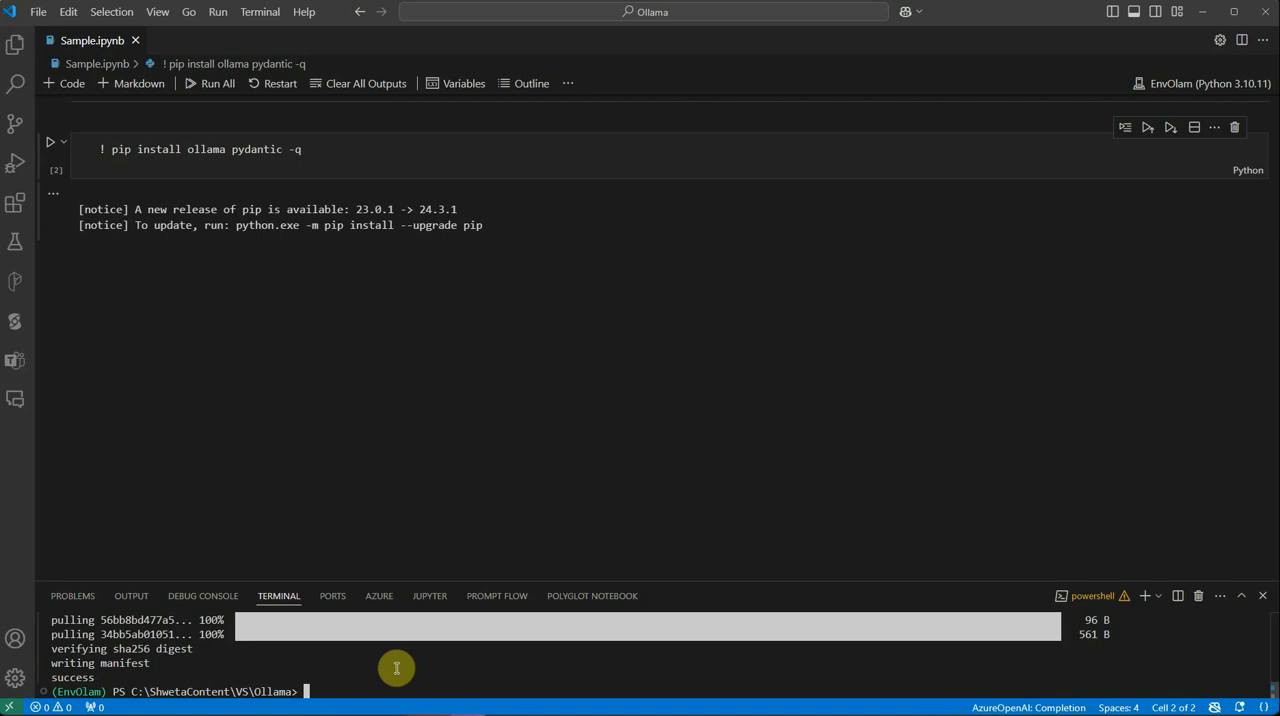
pyautogui.moveTo(420, 672)
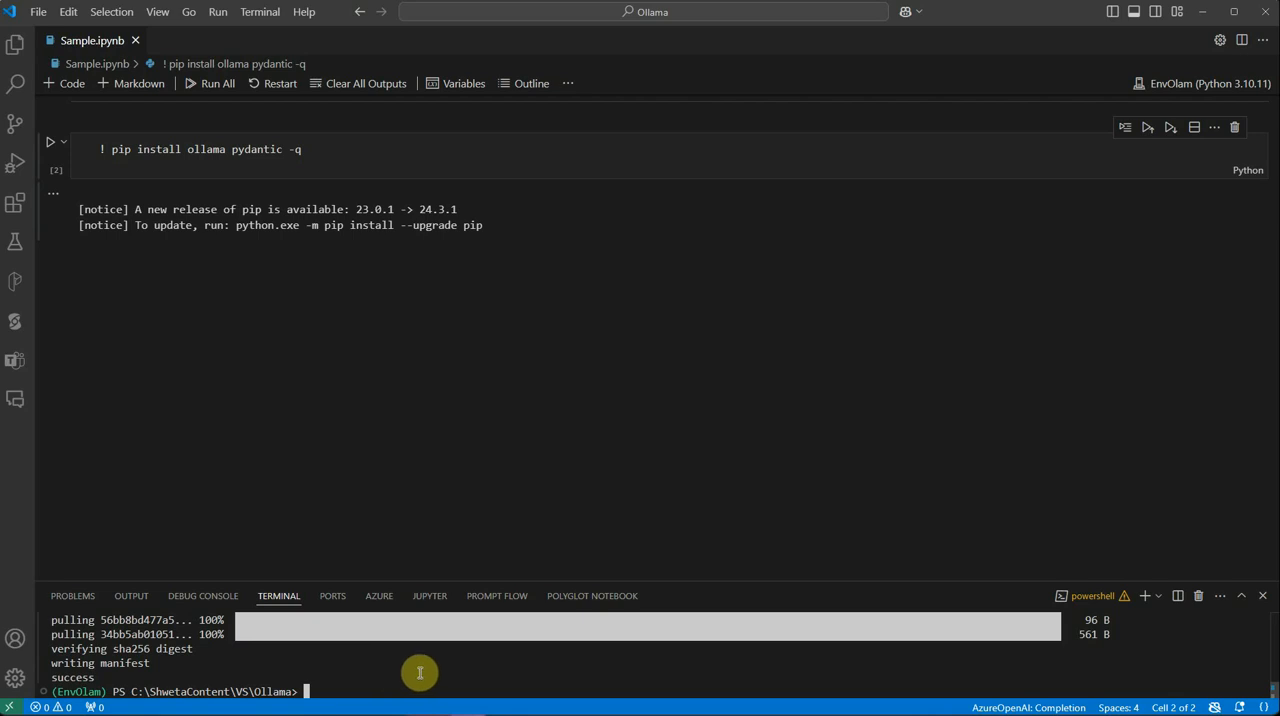
pyautogui.moveTo(460, 682)
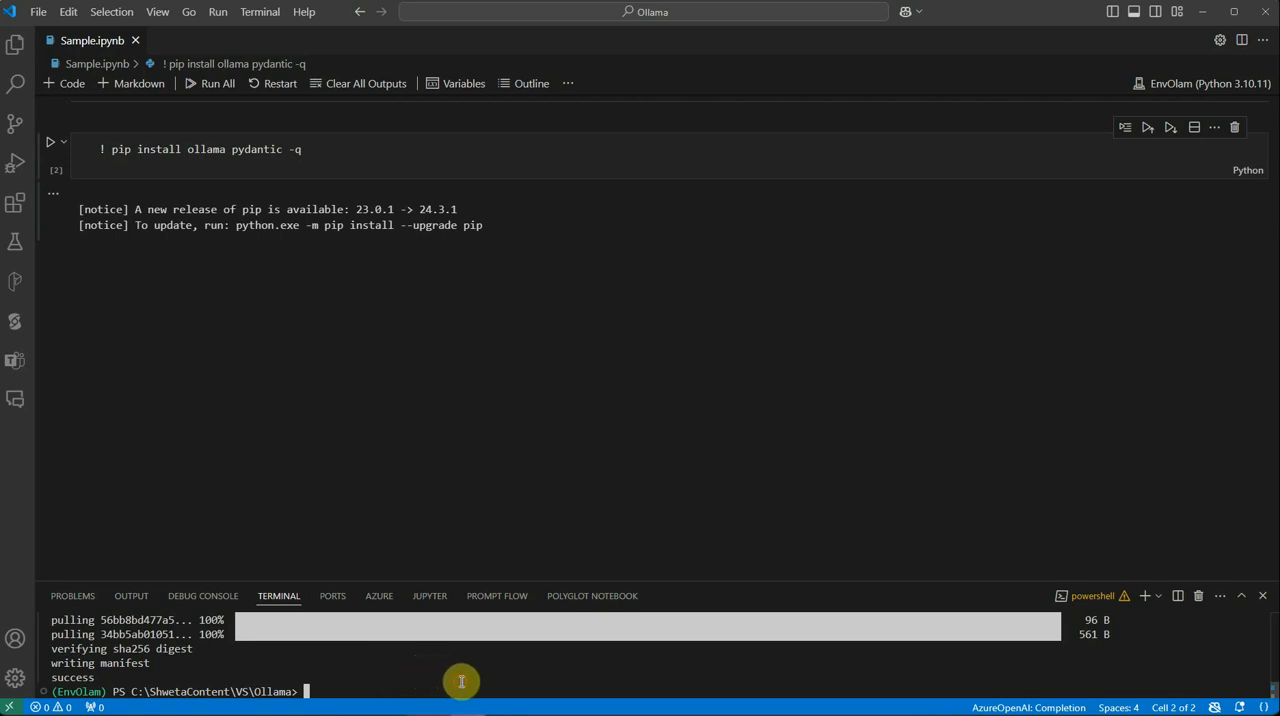
# Enter 'ollama list' in the terminal to confirm llama3.2:latest (2.0 GB) is installed
pyautogui.write('o')
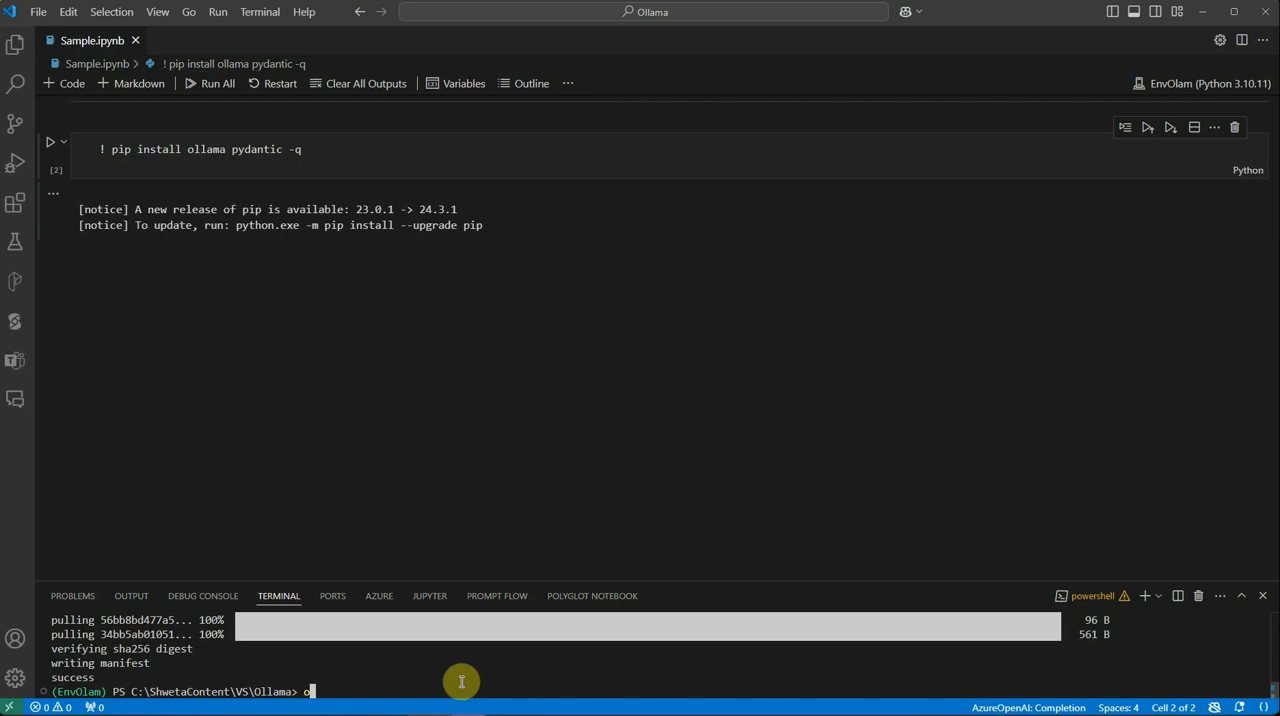
pyautogui.write('llama list')
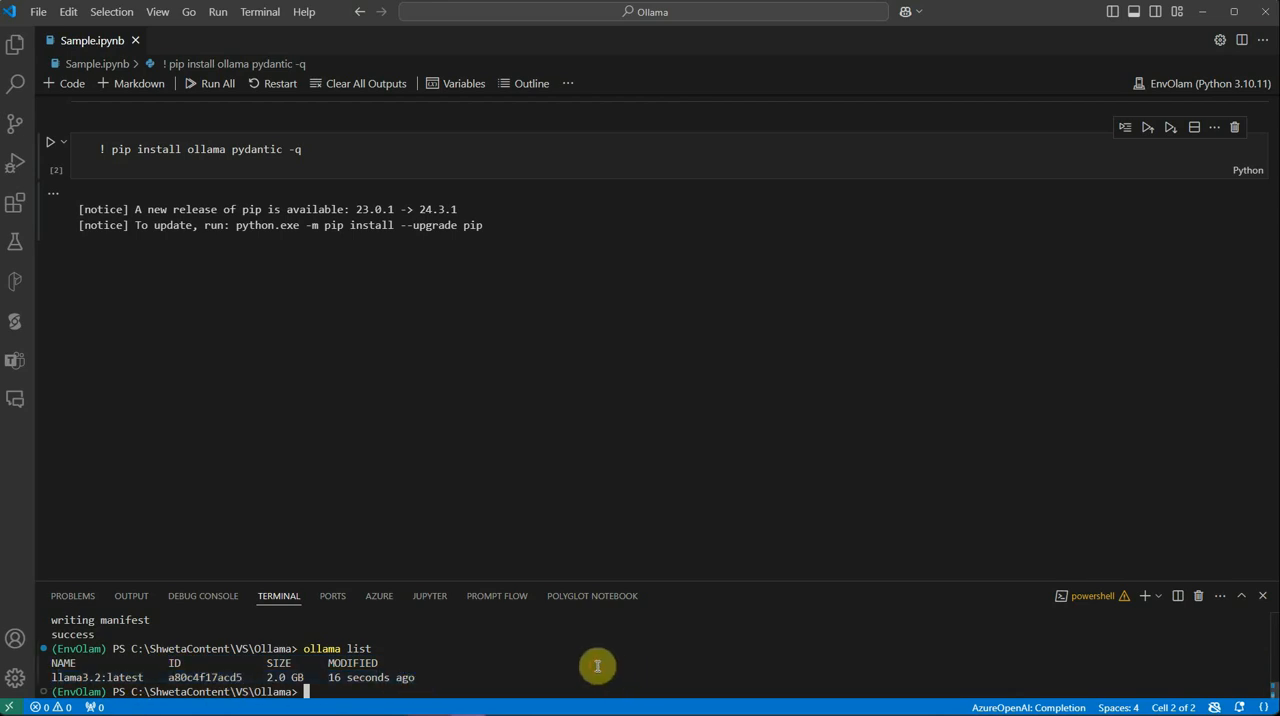
pyautogui.moveTo(348, 136)
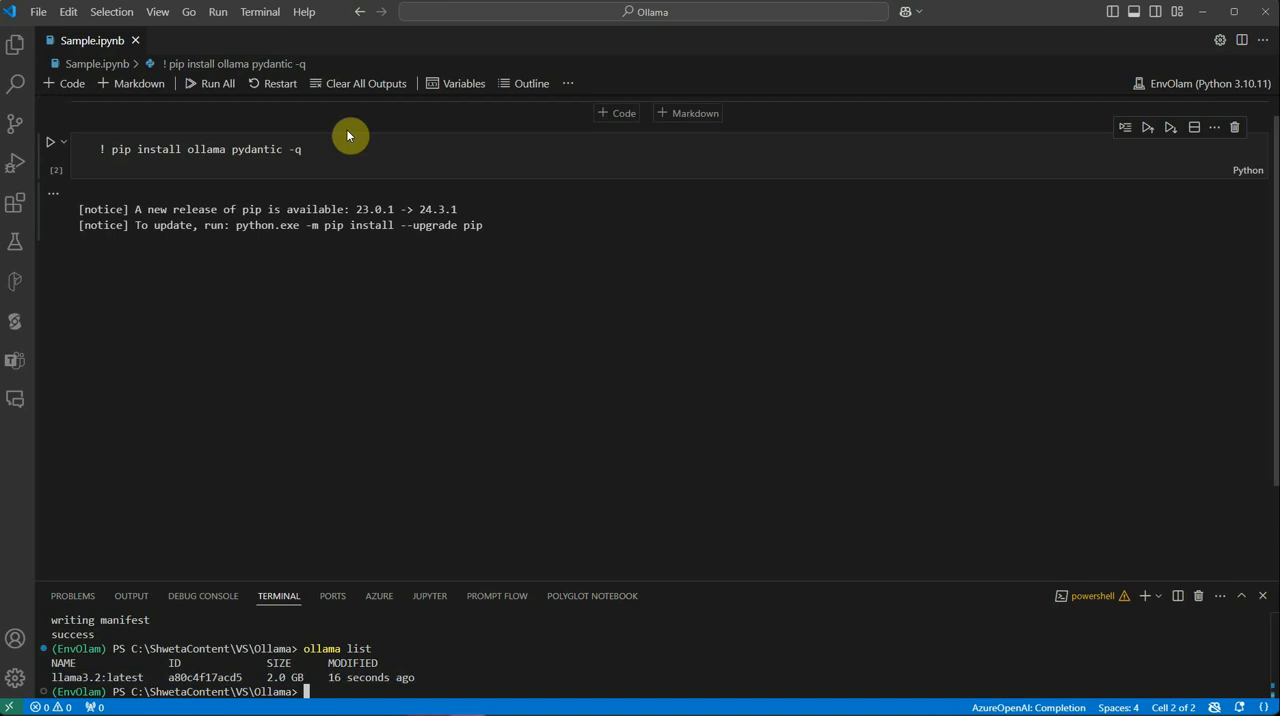
pyautogui.moveTo(418, 222)
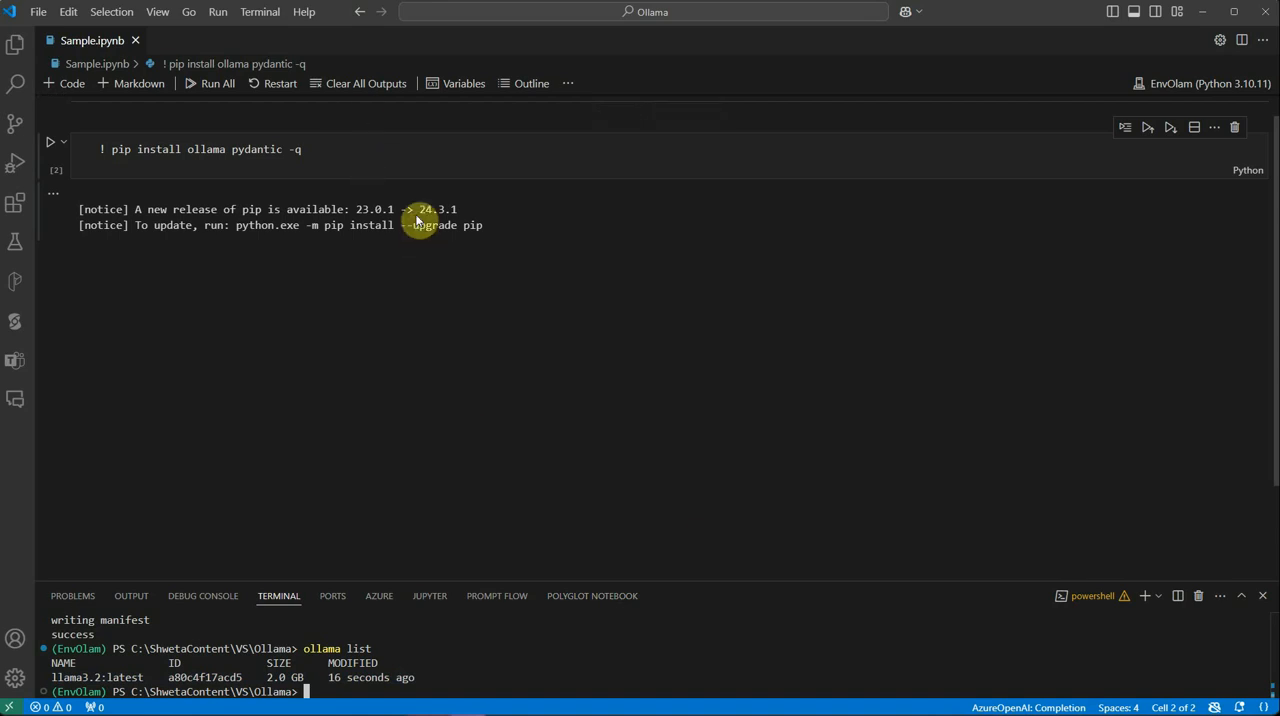
pyautogui.moveTo(368, 132)
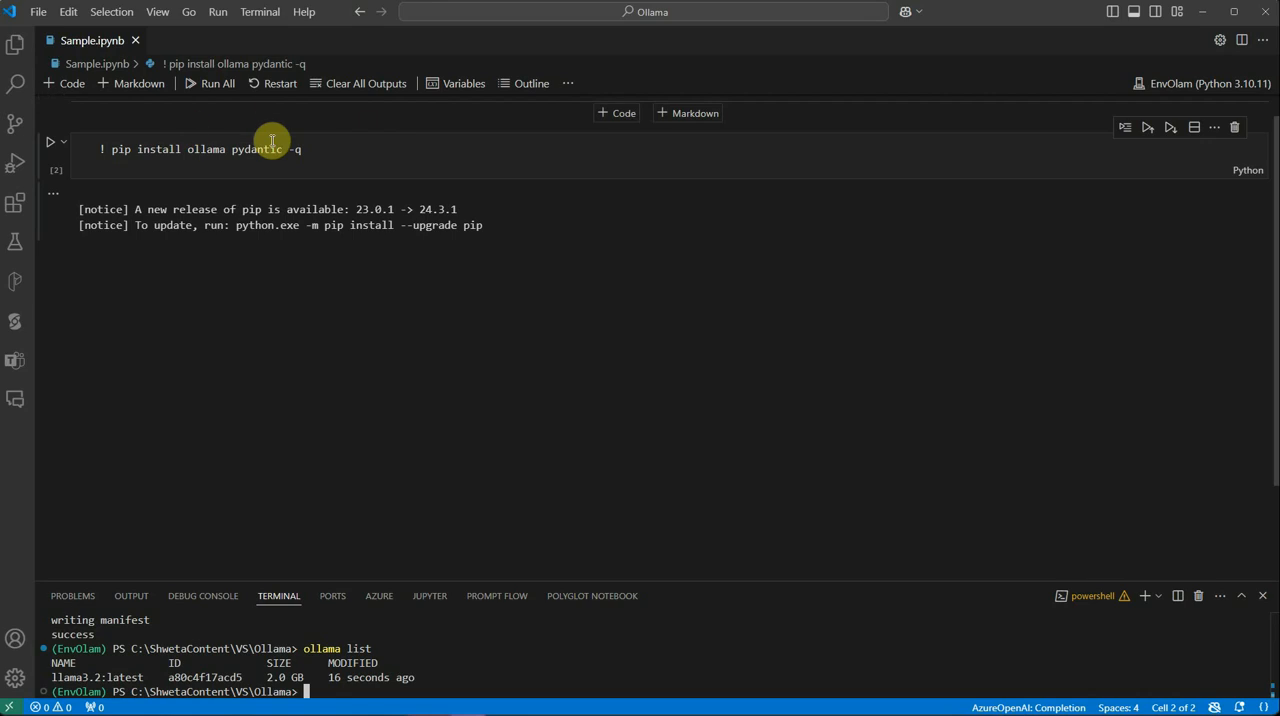
pyautogui.moveTo(256, 148)
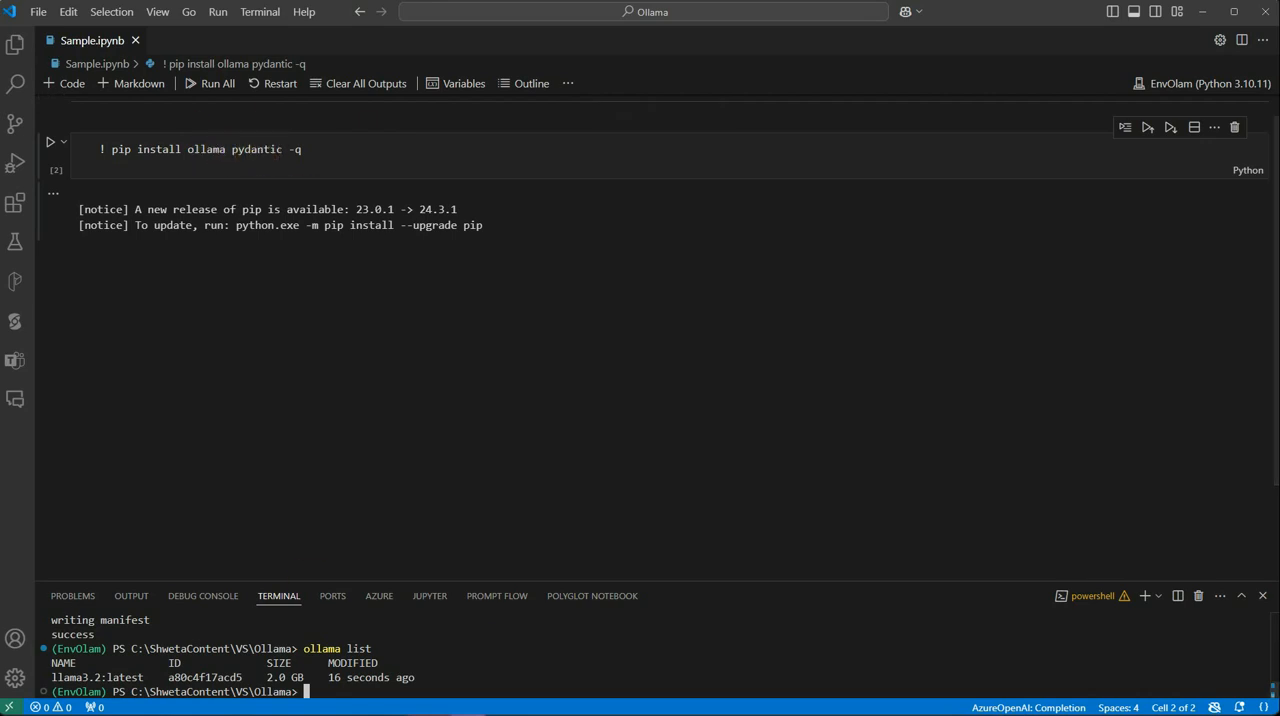
pyautogui.moveTo(1188, 536)
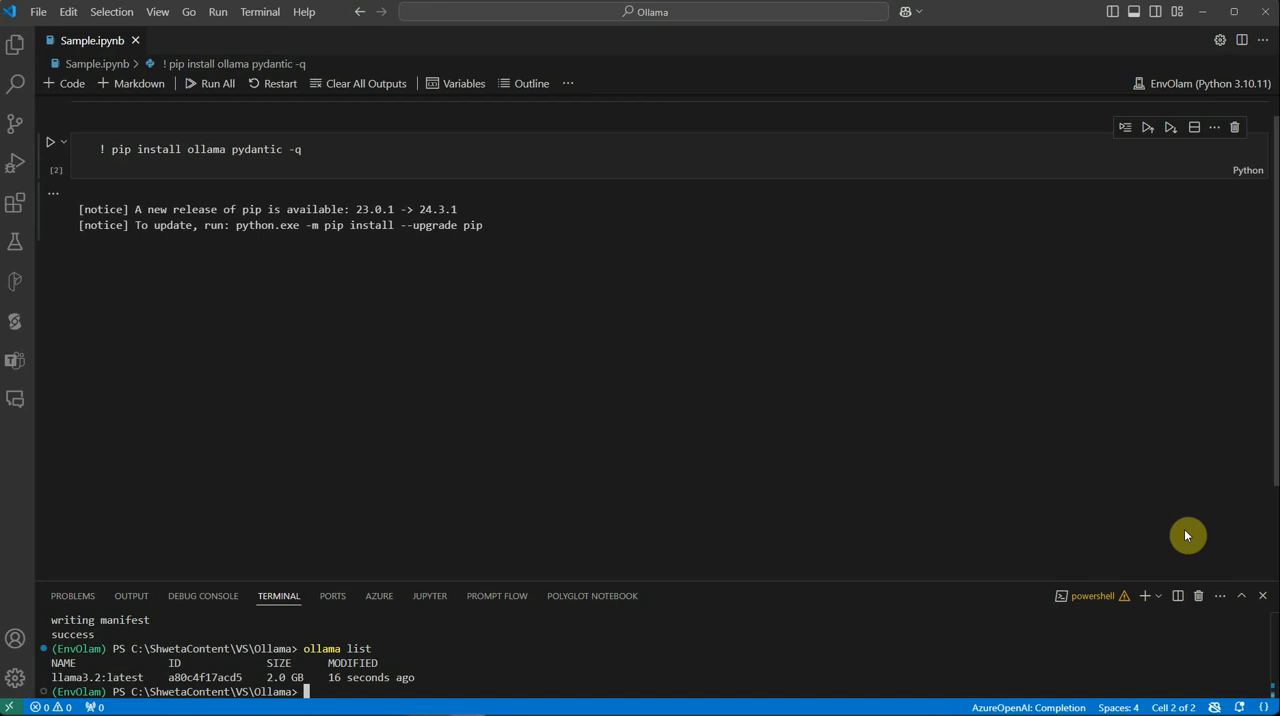
pyautogui.moveTo(1188, 524)
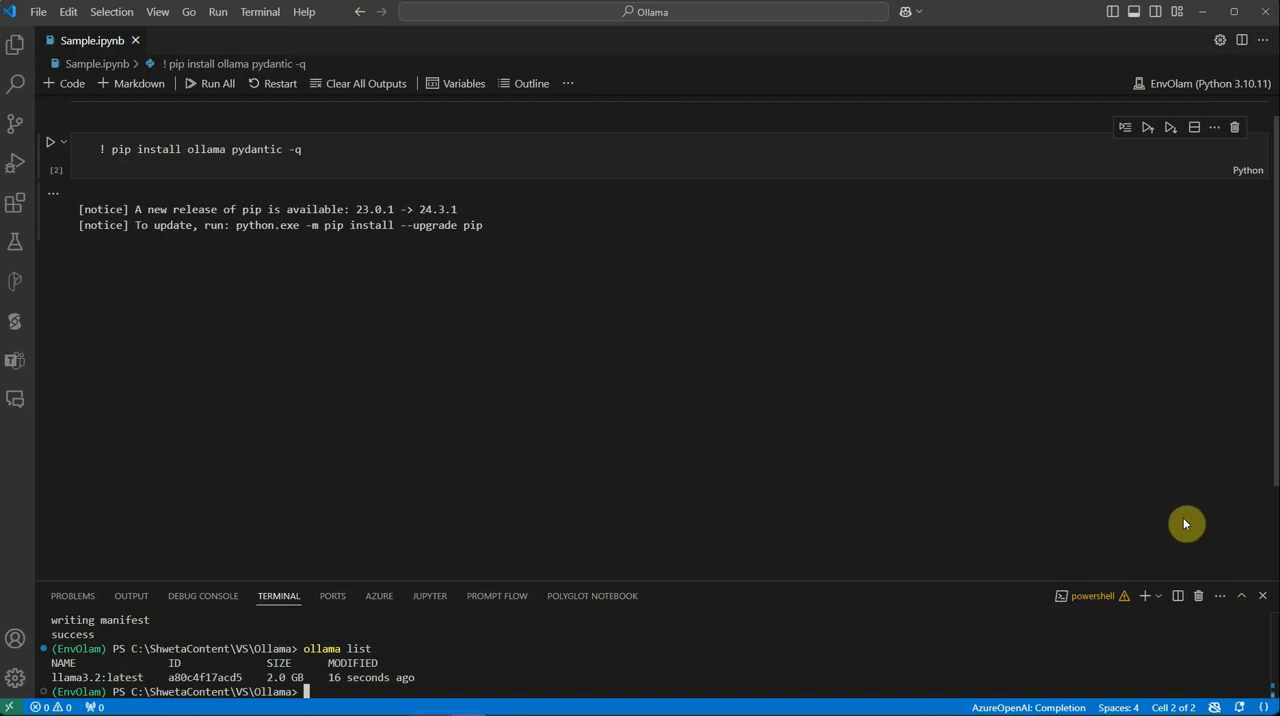
pyautogui.moveTo(906, 478)
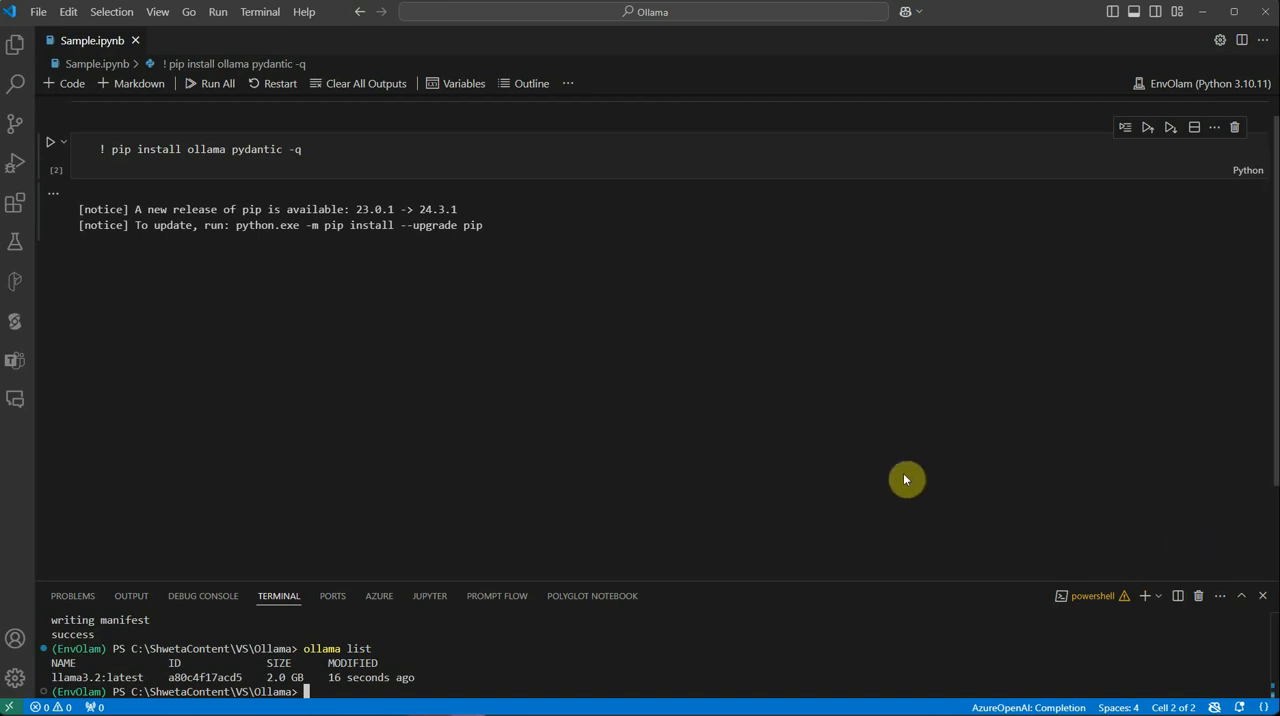
pyautogui.moveTo(940, 464)
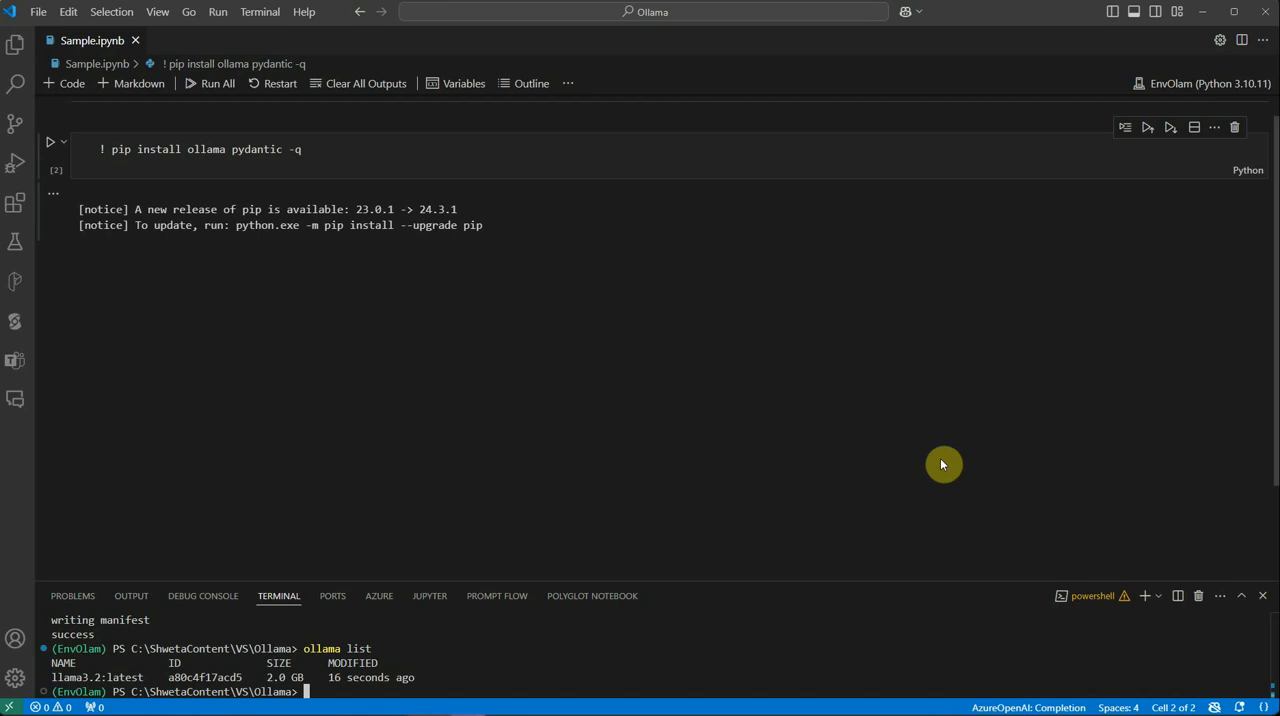
pyautogui.moveTo(924, 458)
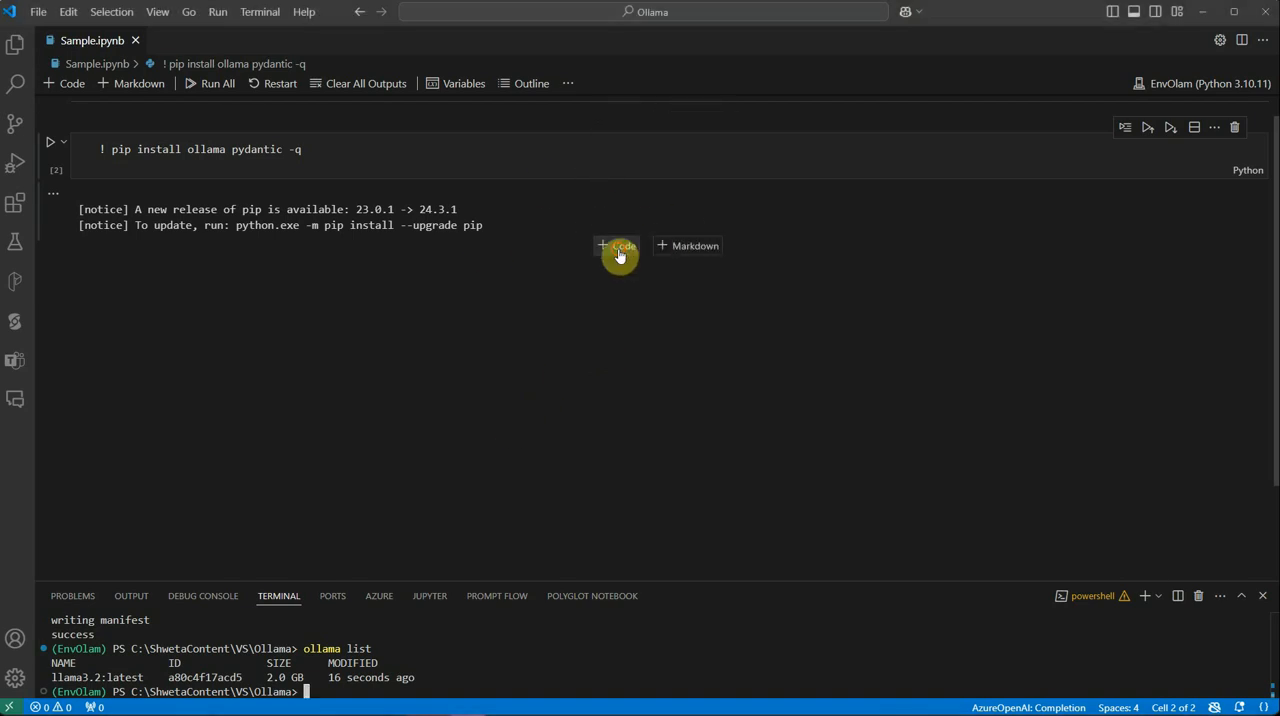
# Add a new code cell with 'from ollama import chat'
pyautogui.click(616, 246)
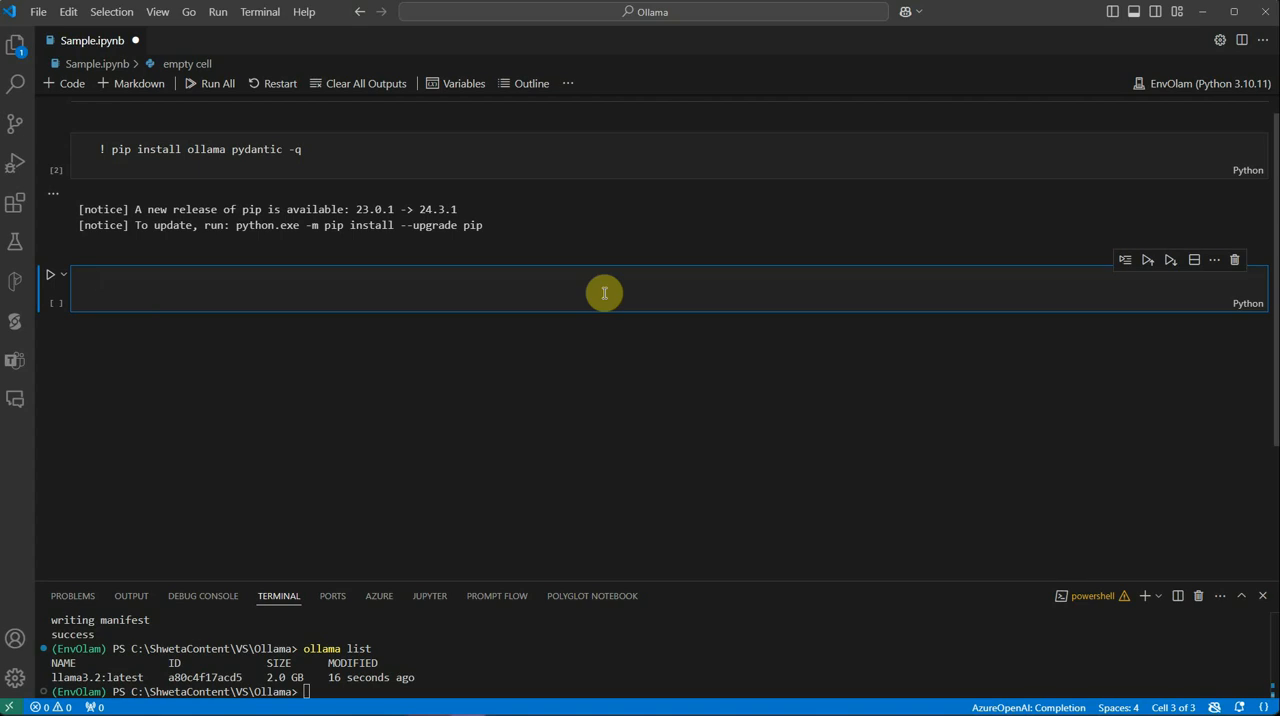
pyautogui.write('from')
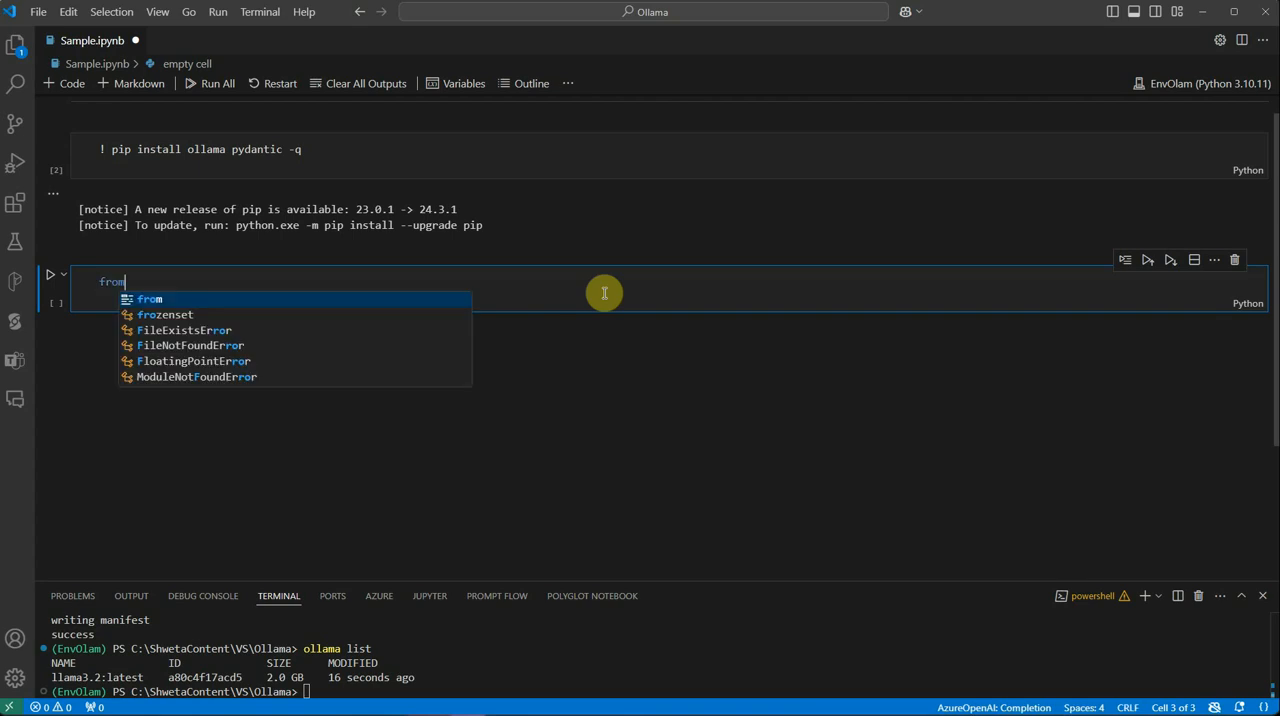
pyautogui.write('ollama')
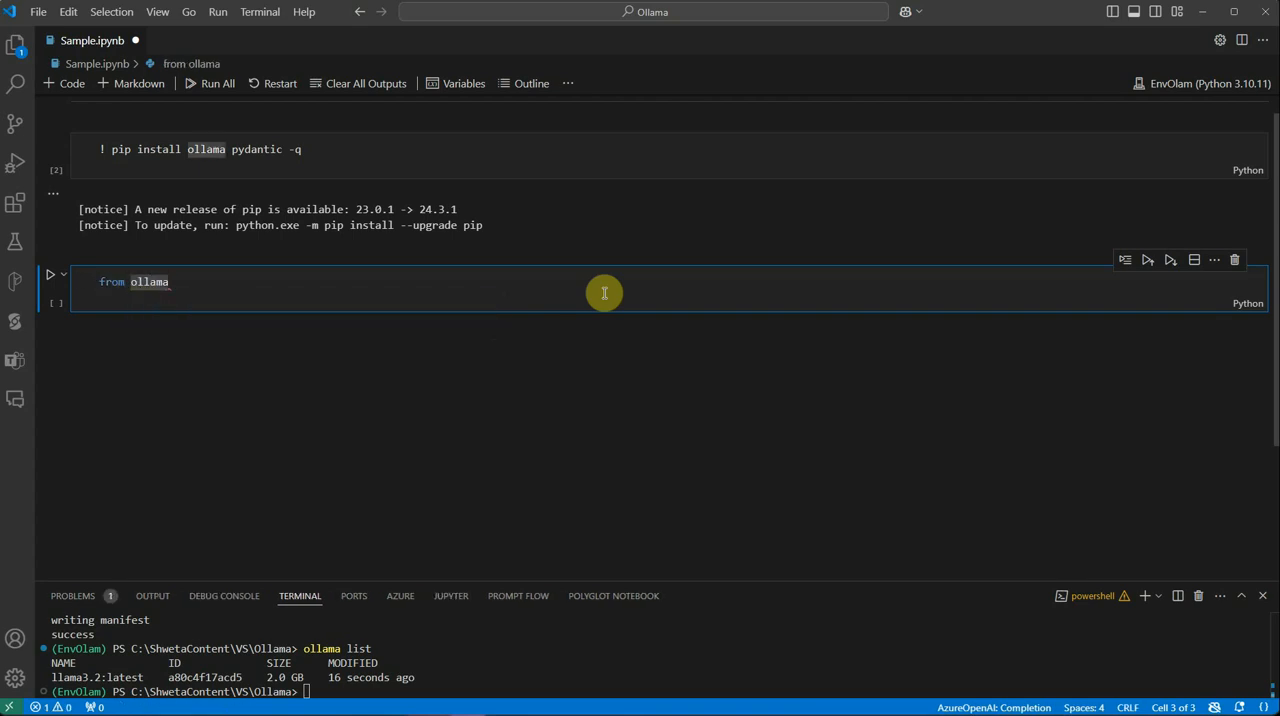
pyautogui.write('import')
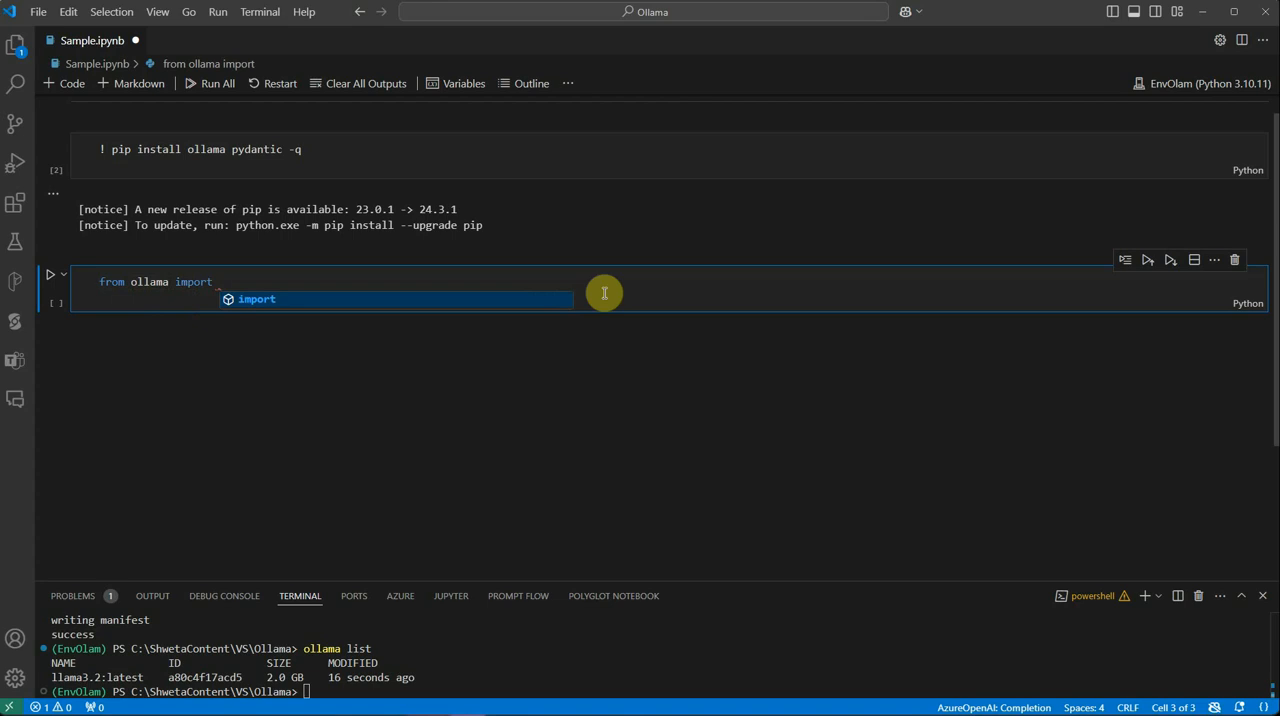
pyautogui.write('chat')
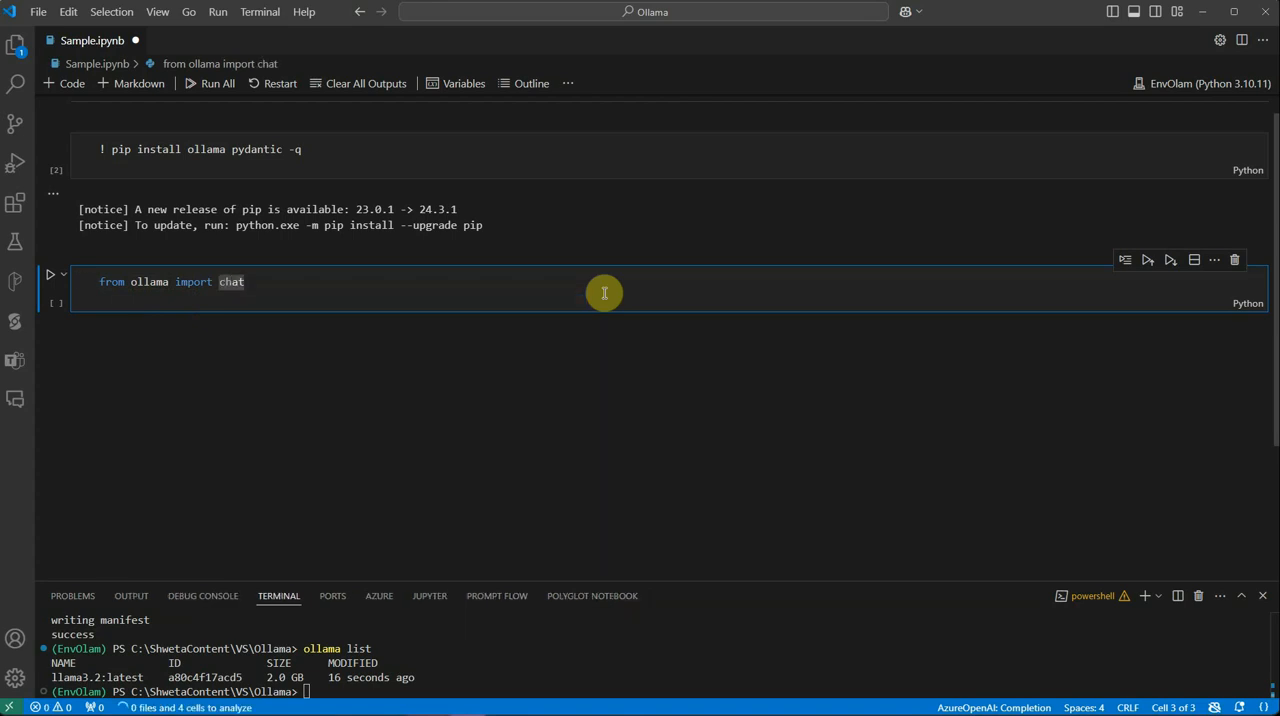
# Add 'from pydantic import BaseModel' and move to a new line for the class
pyautogui.write('from py')
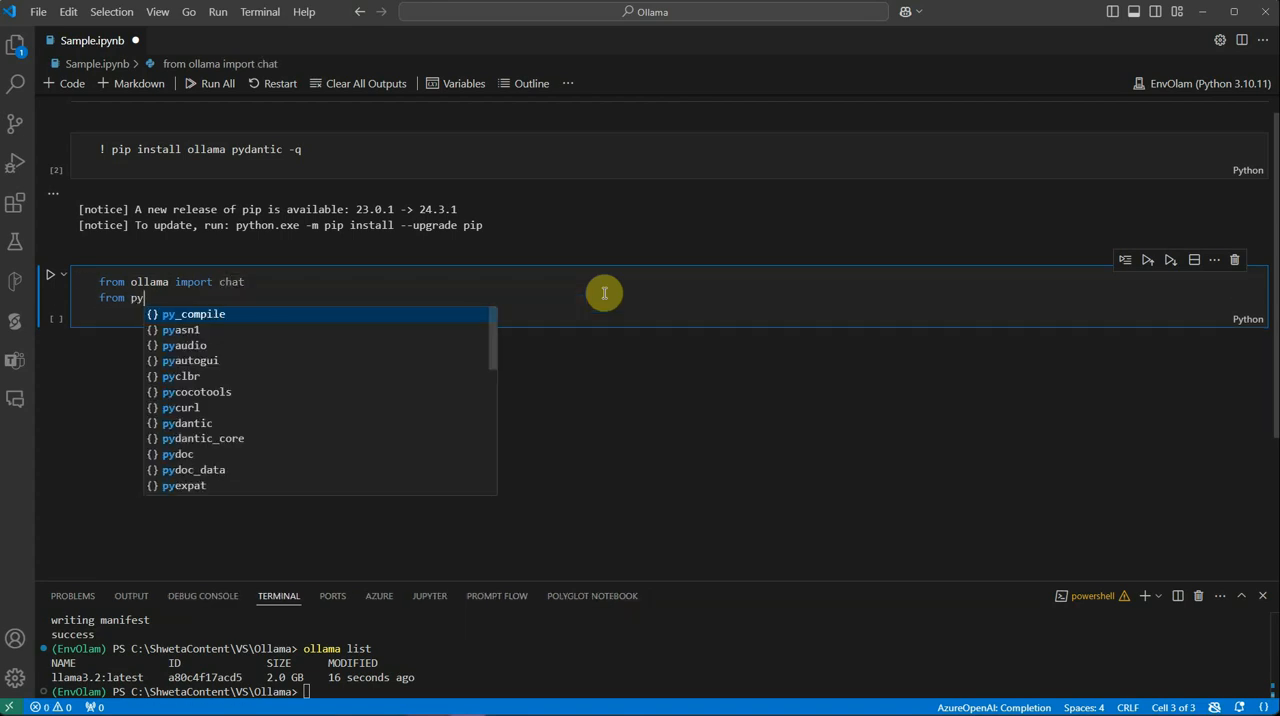
pyautogui.press('Down')
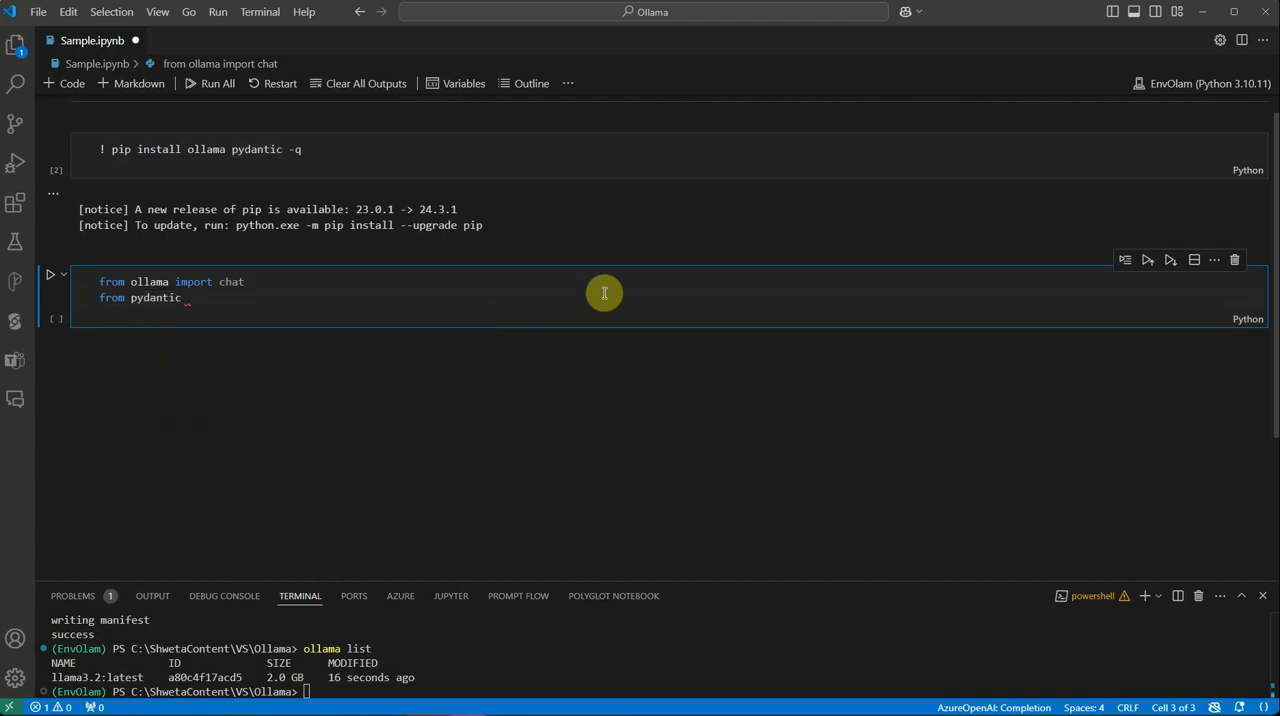
pyautogui.write('impoe')
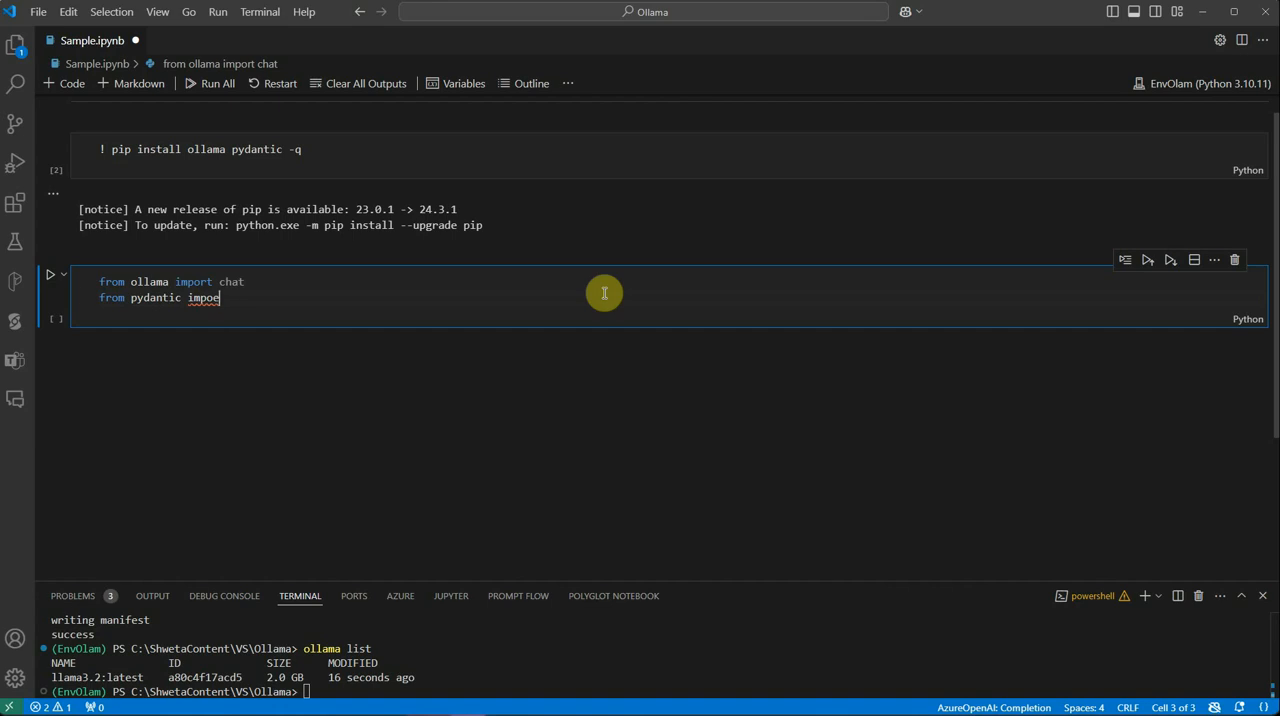
pyautogui.write('BaseModel')
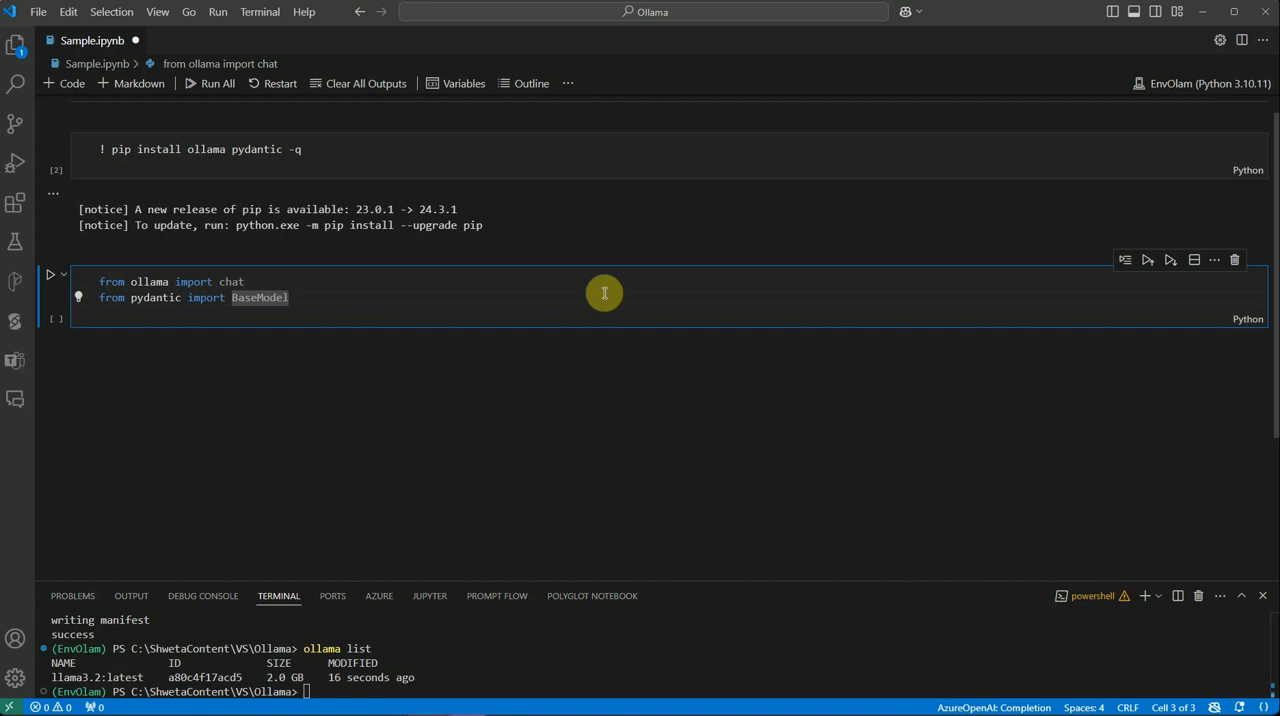
pyautogui.press('Enter')
pyautogui.write('class')
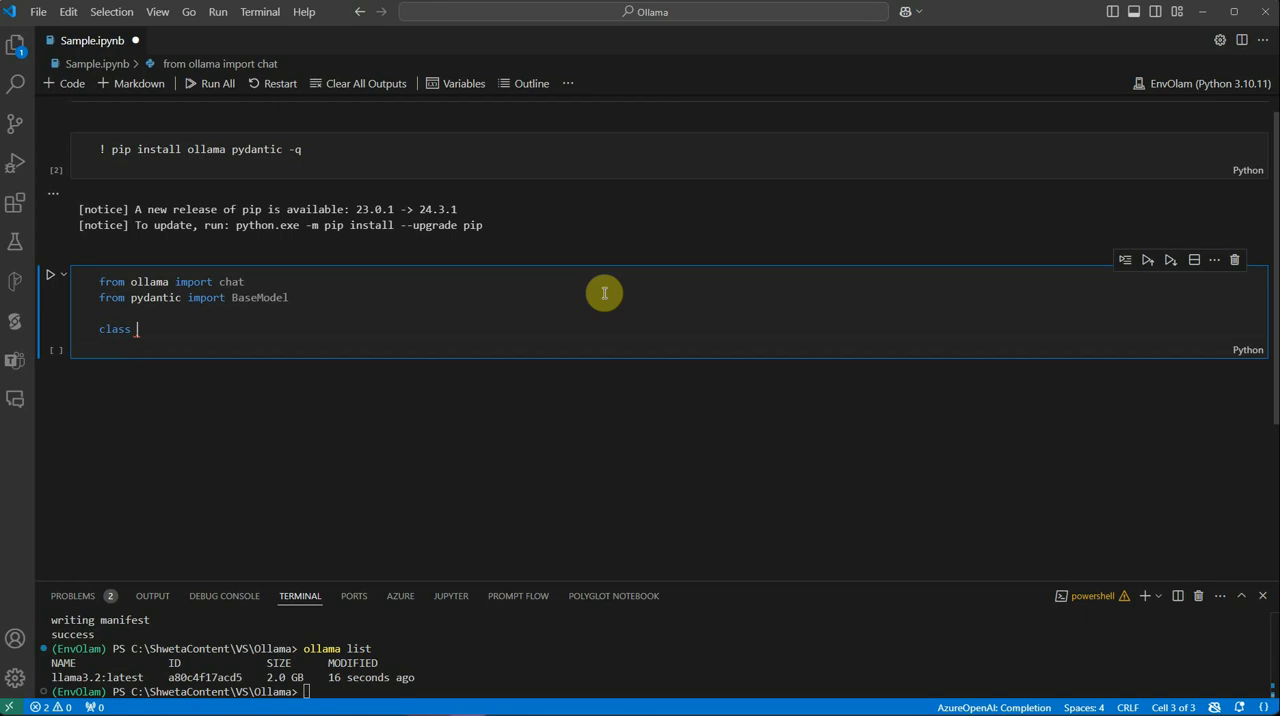
# Define 'class AnimalInfo(BaseModel):' with an animal_name:str field
pyautogui.write('AnimalInfo')
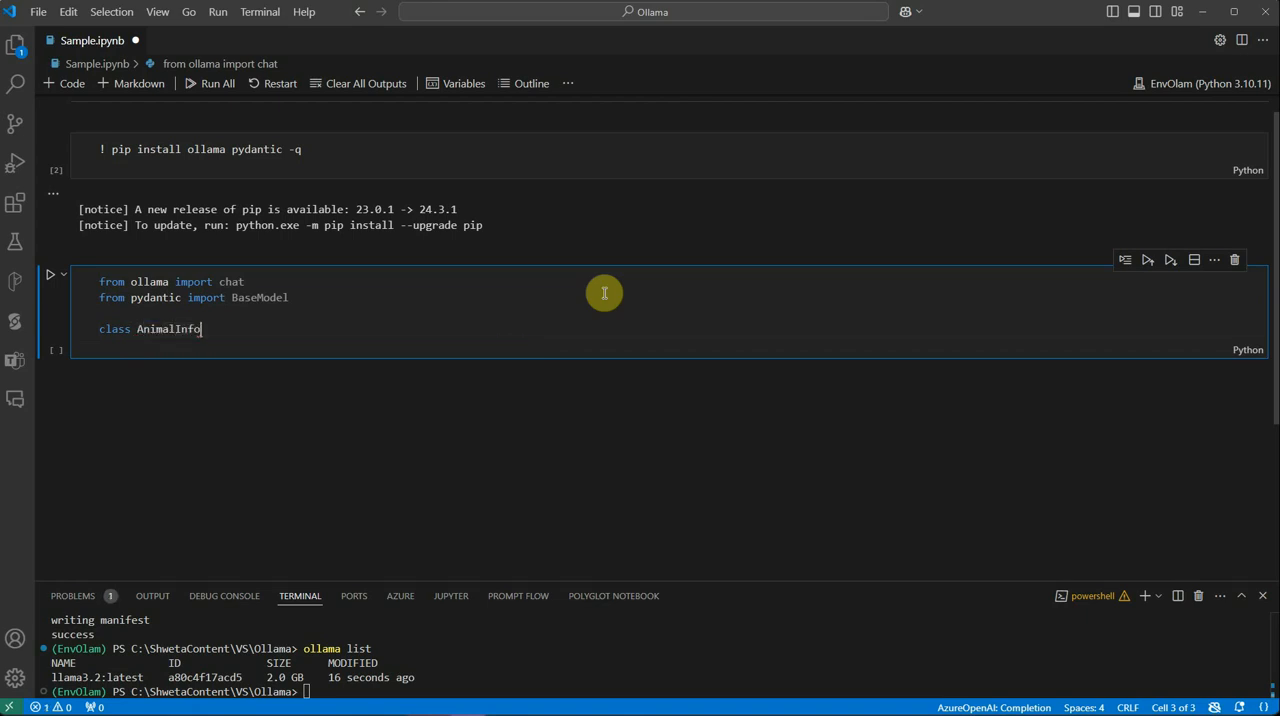
pyautogui.write('(BaseModel):')
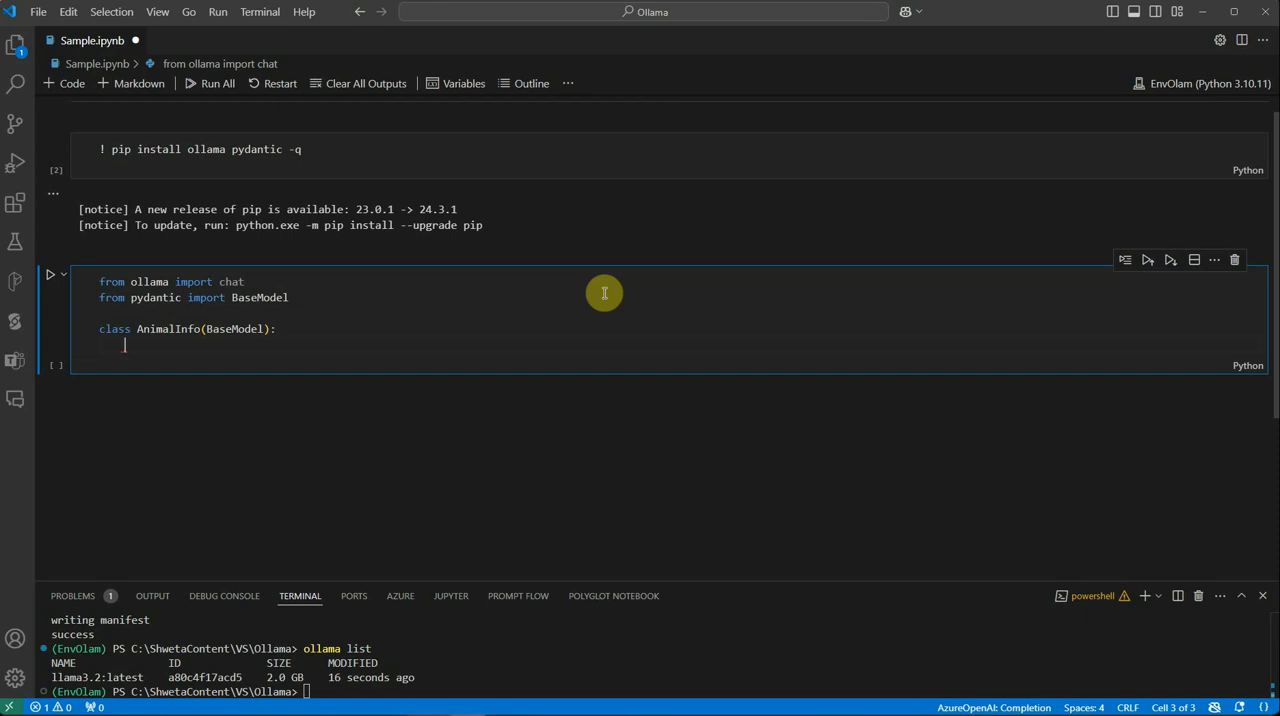
pyautogui.write('animal_name:str')
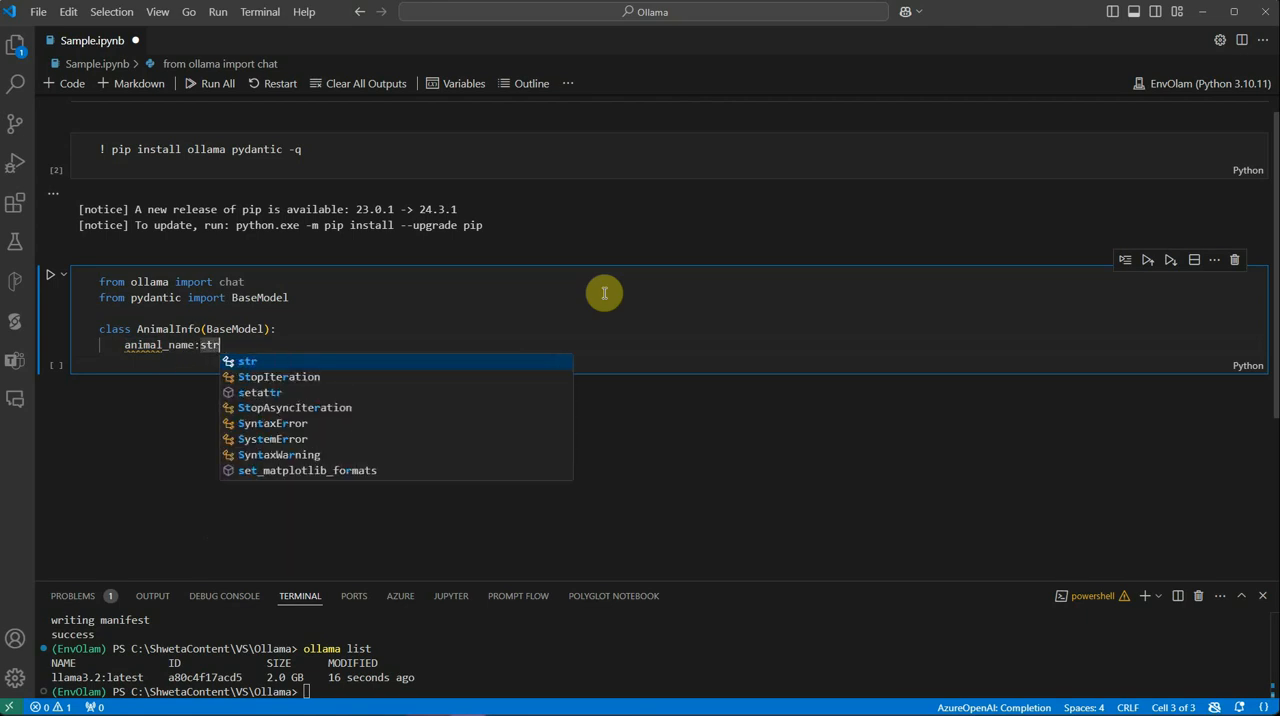
pyautogui.press('Enter')
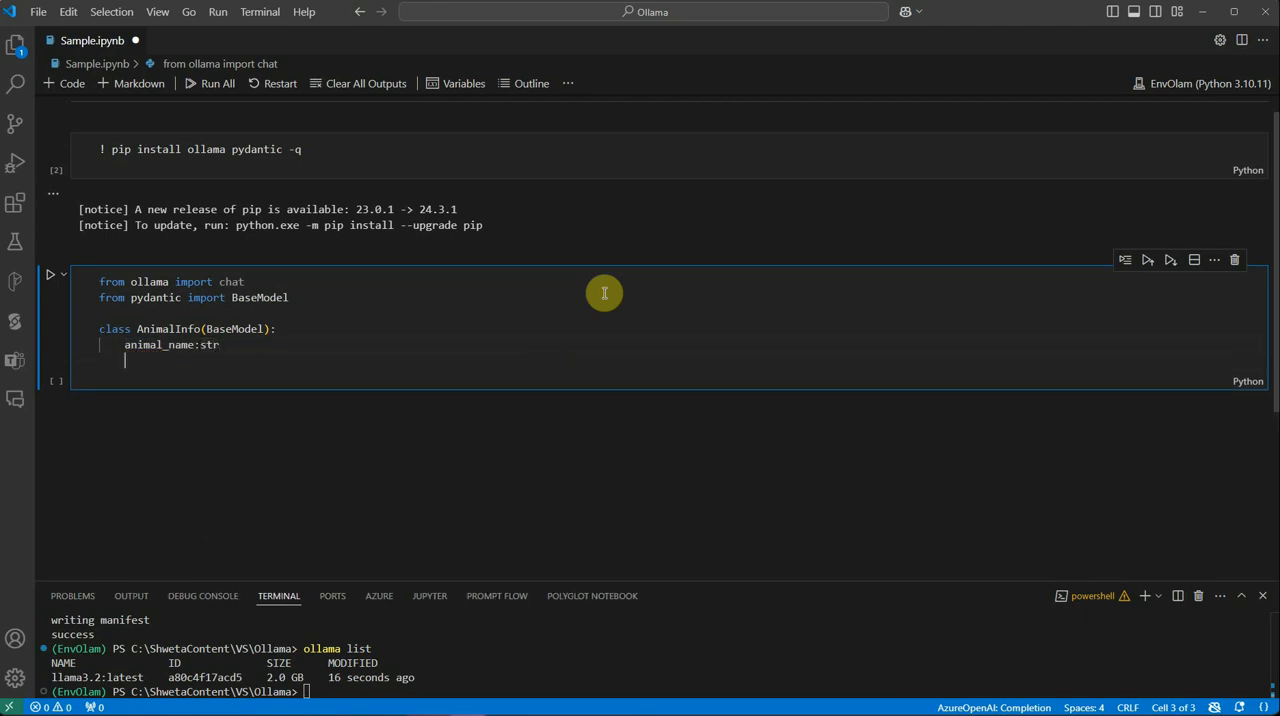
# Add height:int and notable_feature:str fields to AnimalInfo
pyautogui.write('heio')
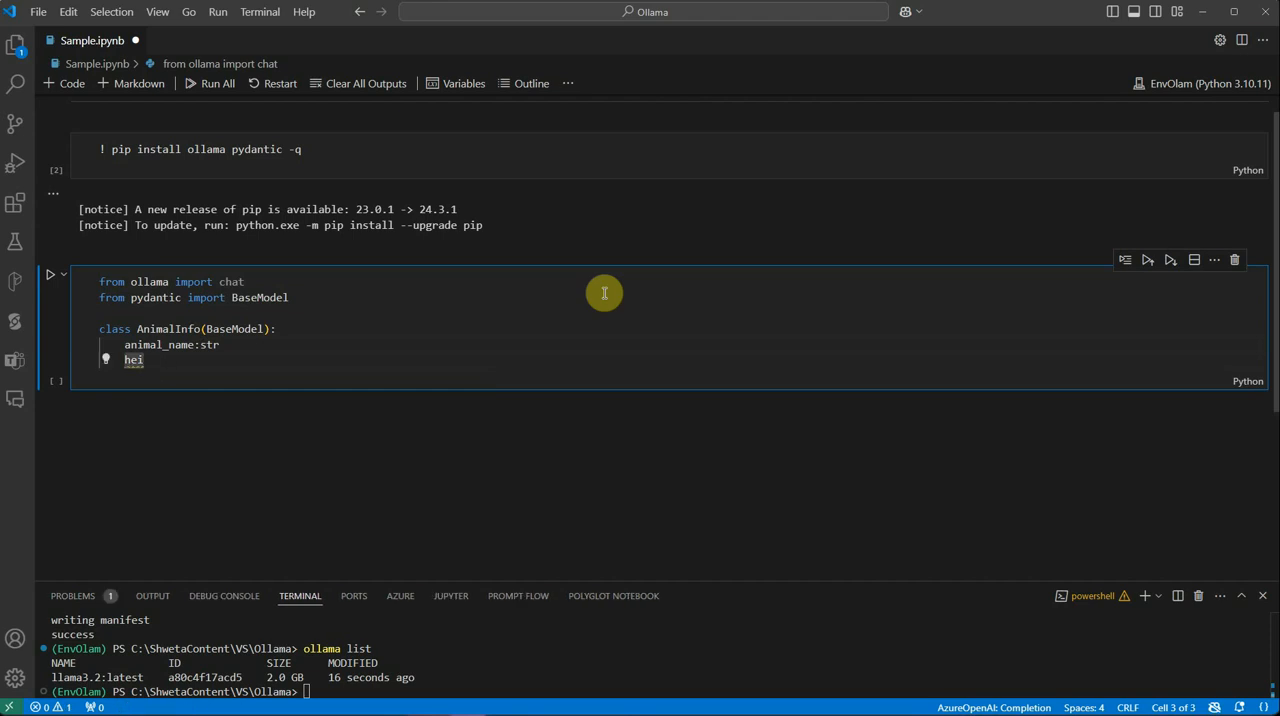
pyautogui.write('ght')
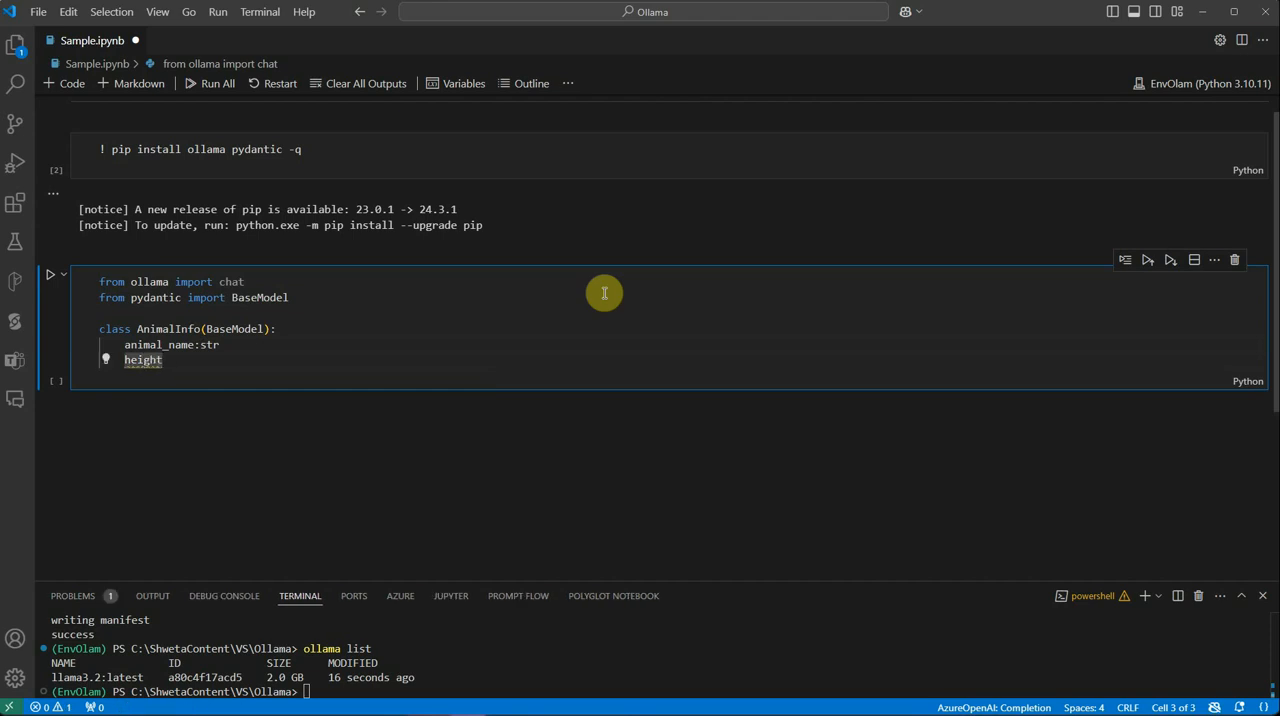
pyautogui.write(':int')
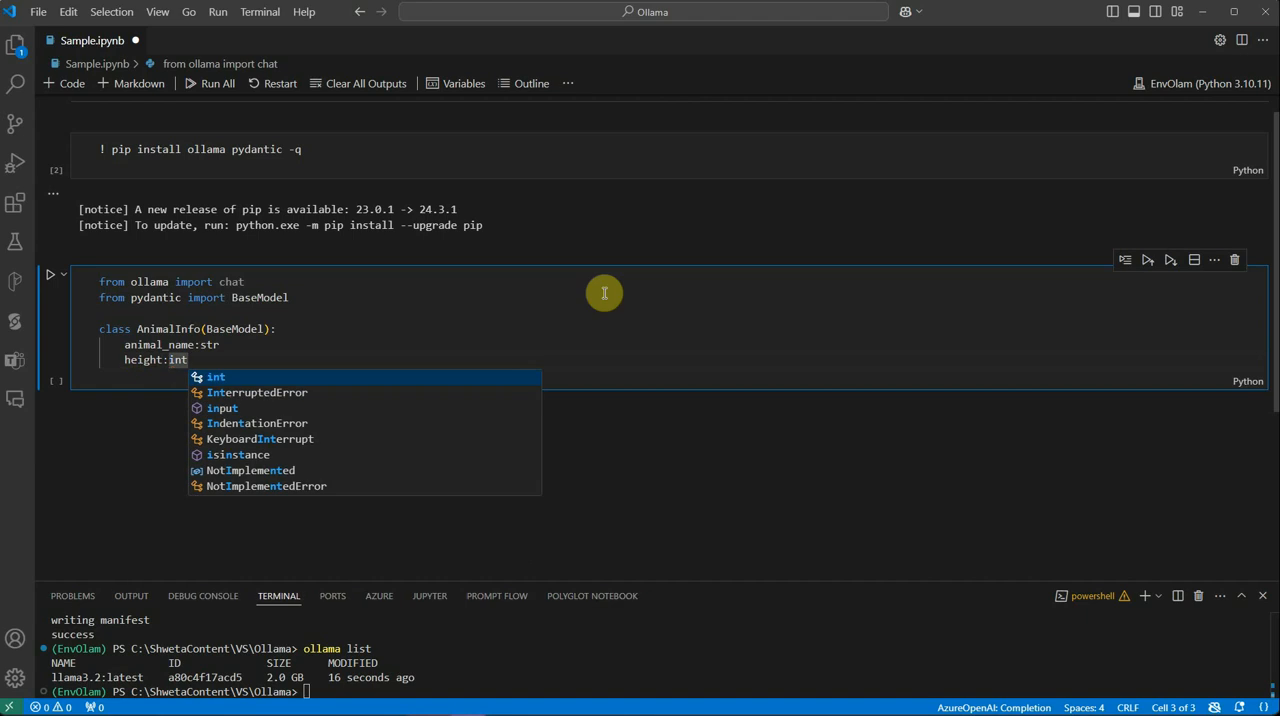
pyautogui.press('Enter')
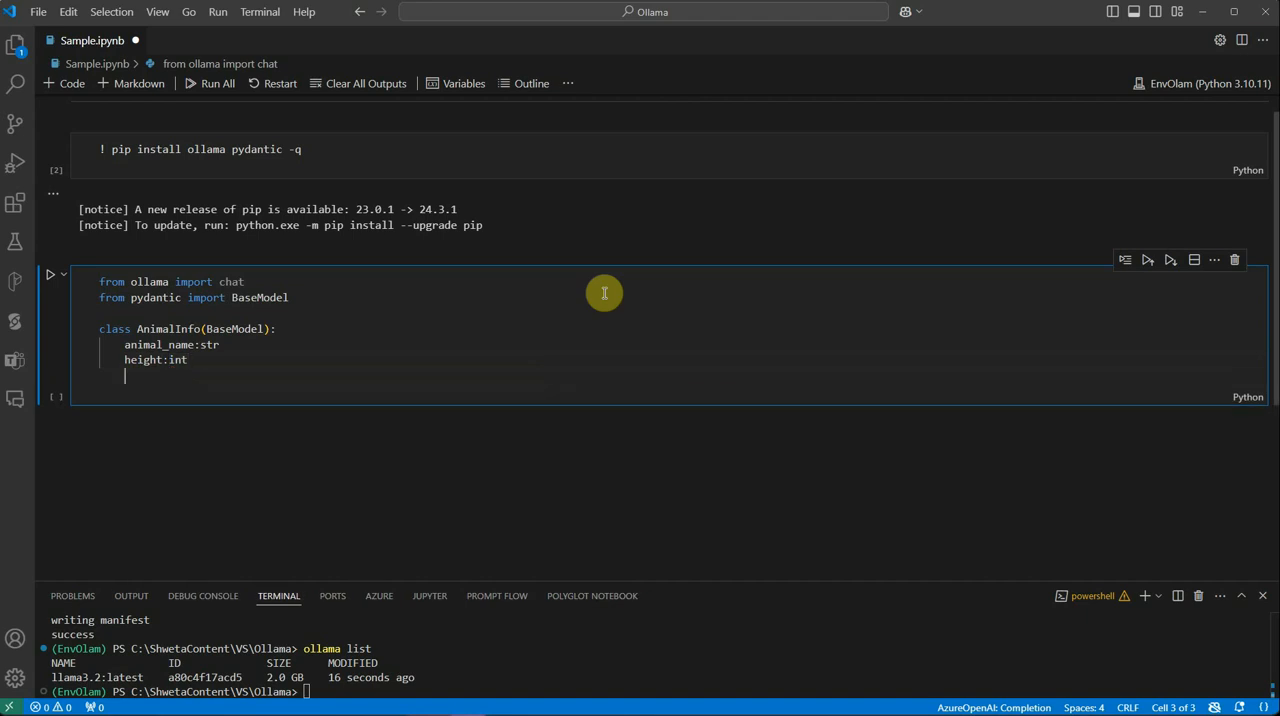
pyautogui.write('no')
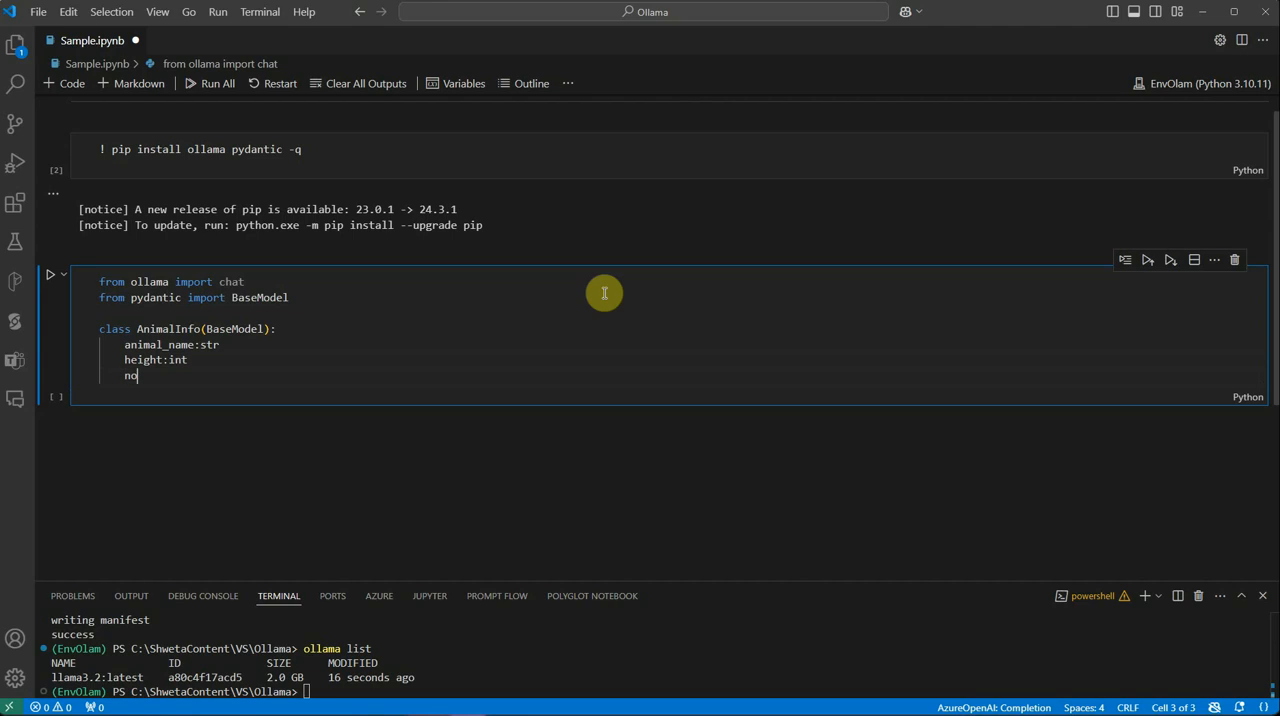
pyautogui.write('table')
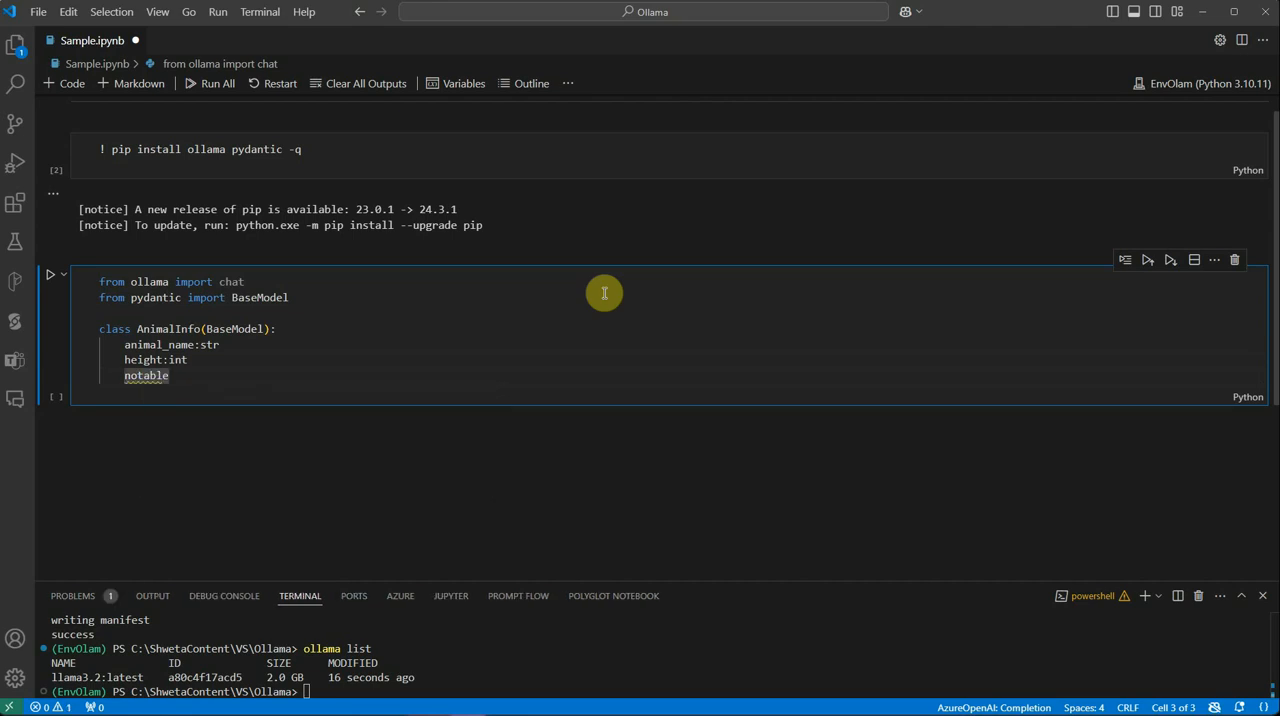
pyautogui.write('_featu')
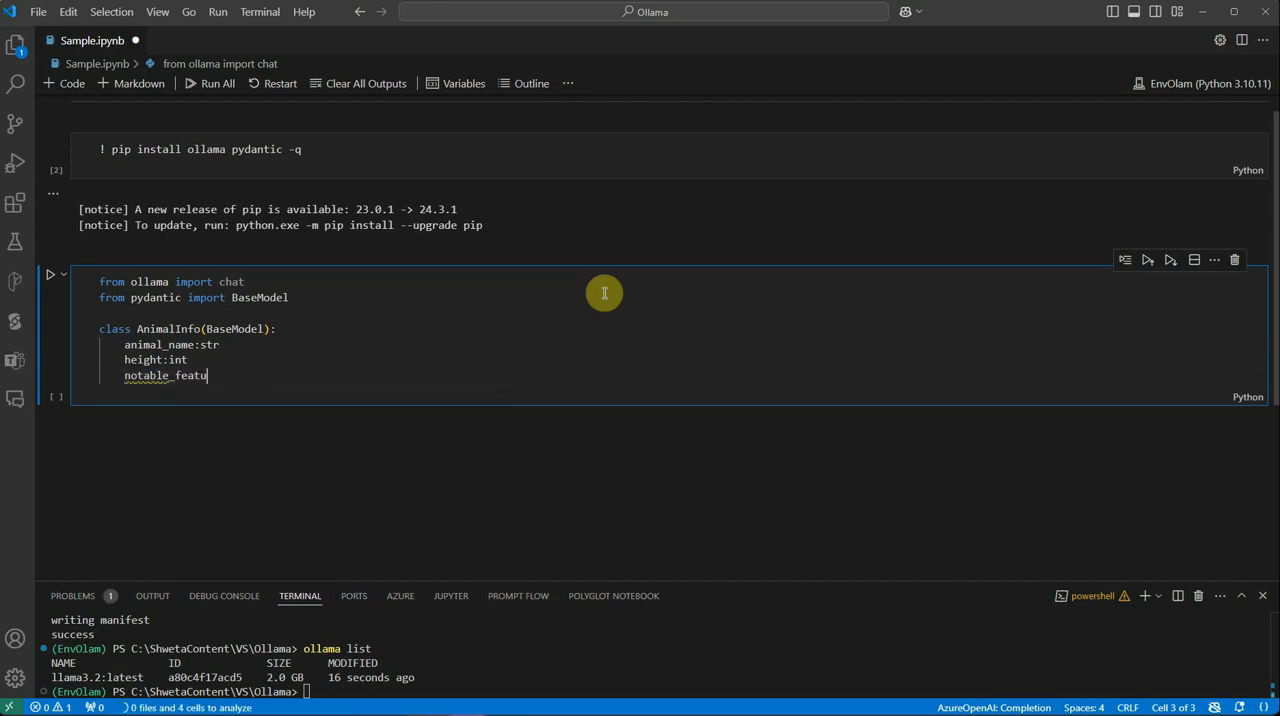
pyautogui.write('re:str')
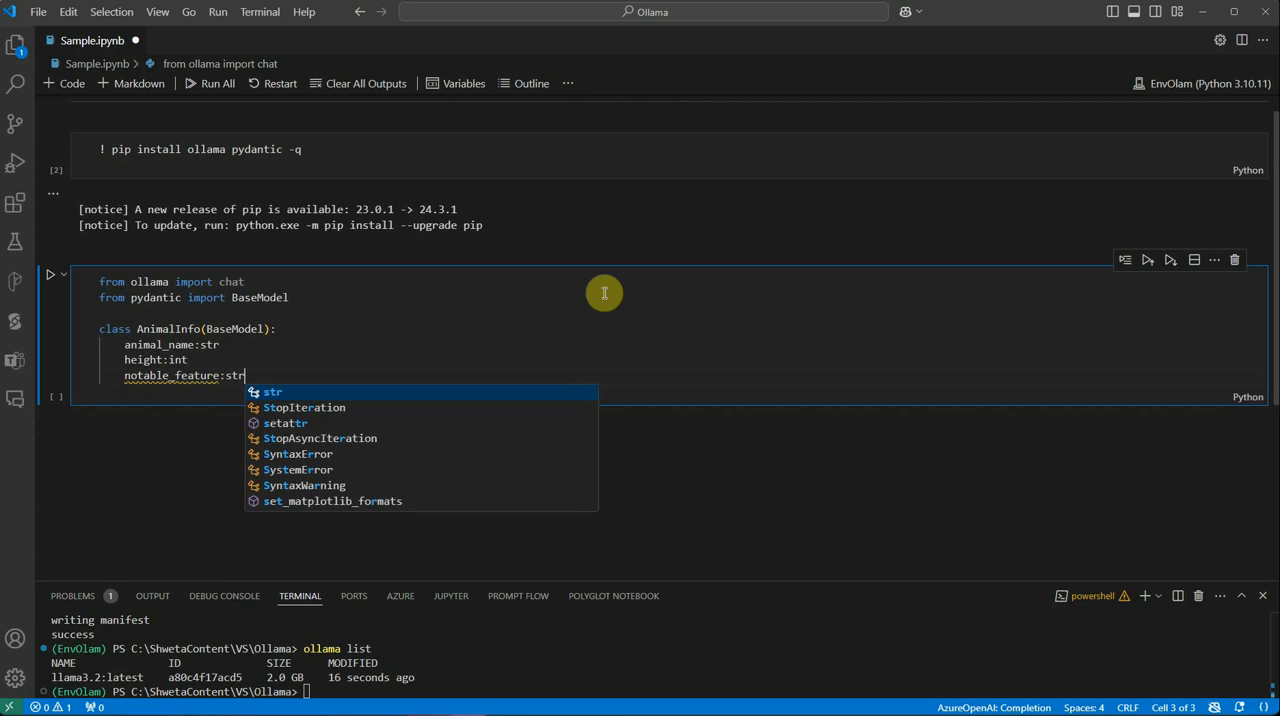
pyautogui.moveTo(596, 360)
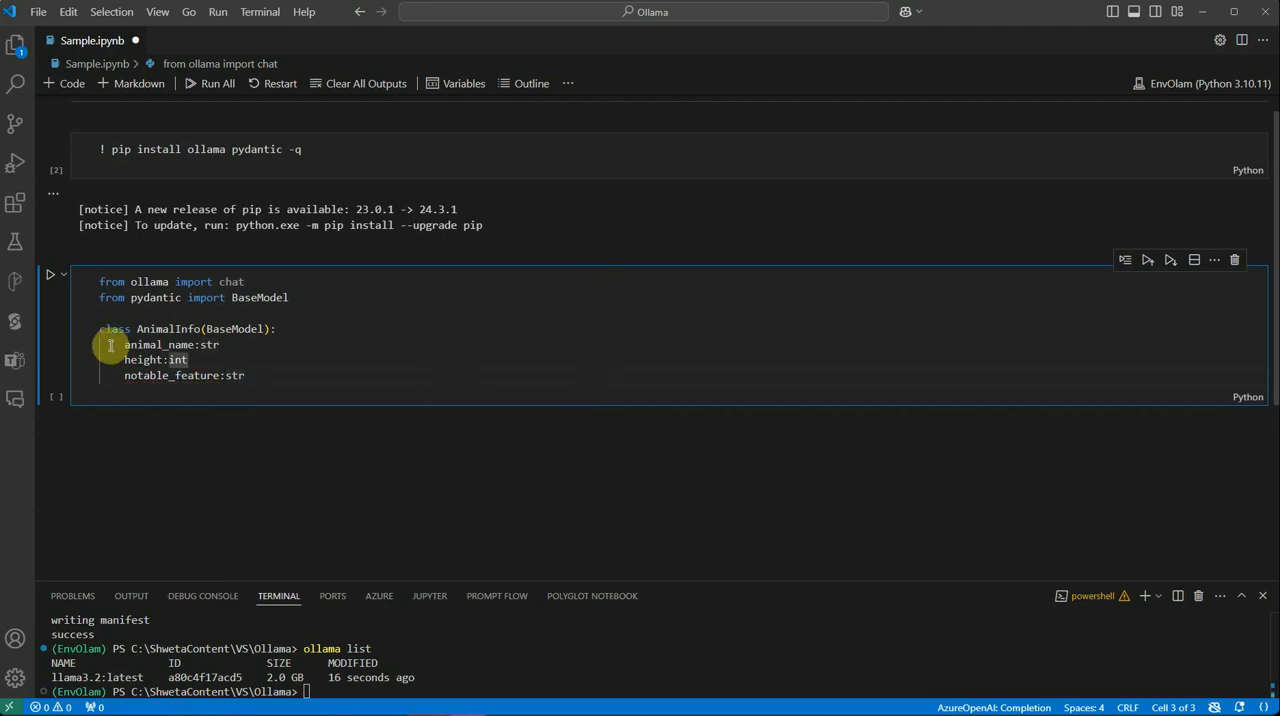
pyautogui.moveTo(124, 344); pyautogui.dragTo(244, 376)
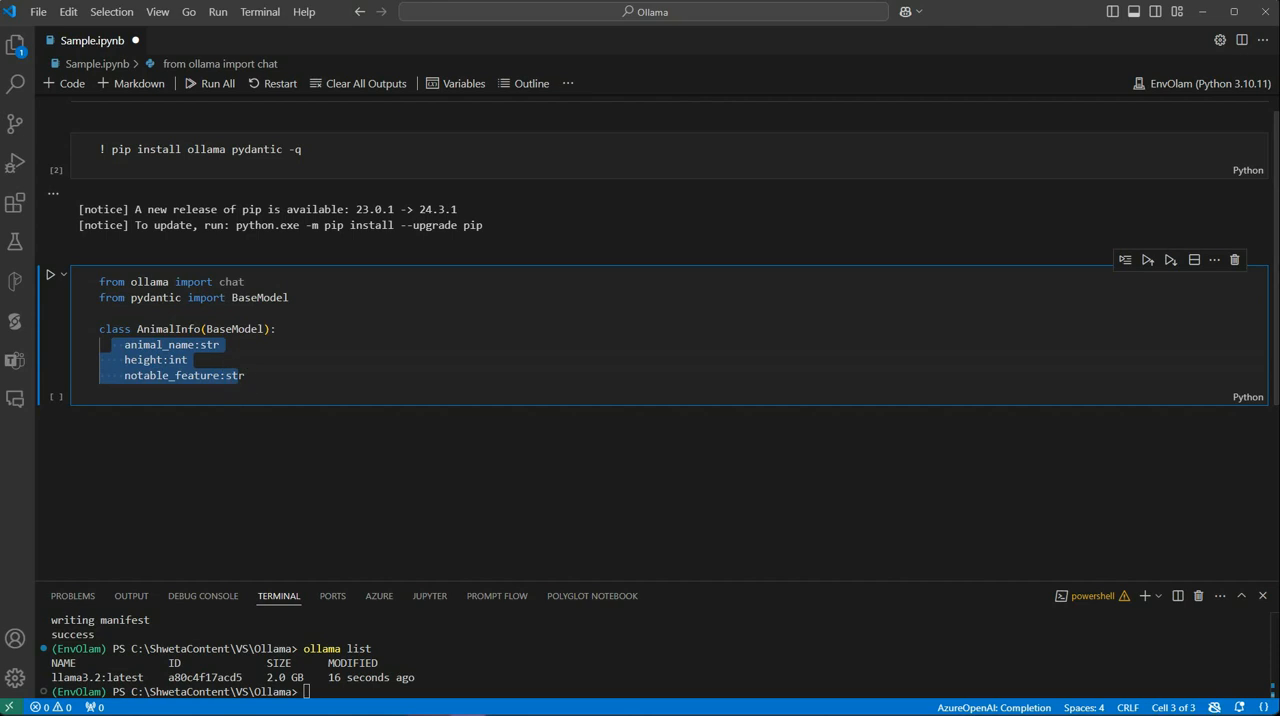
pyautogui.moveTo(590, 380)
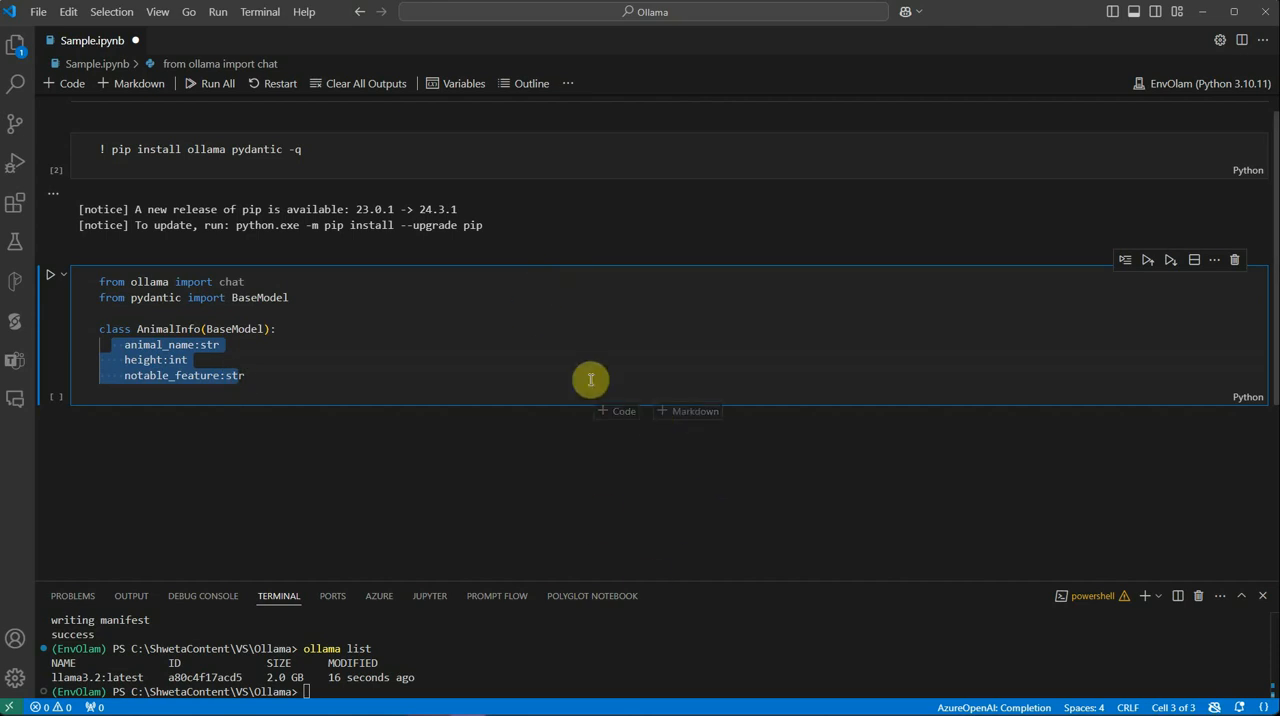
pyautogui.moveTo(620, 448)
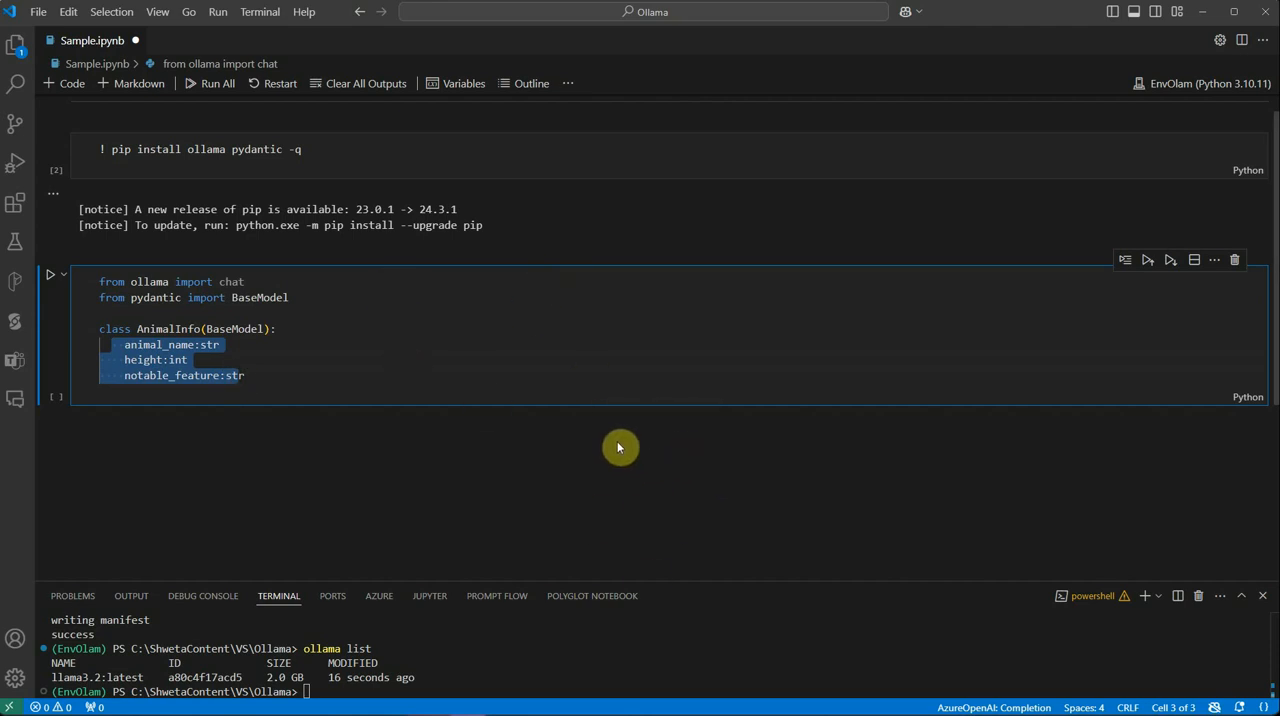
pyautogui.moveTo(268, 354)
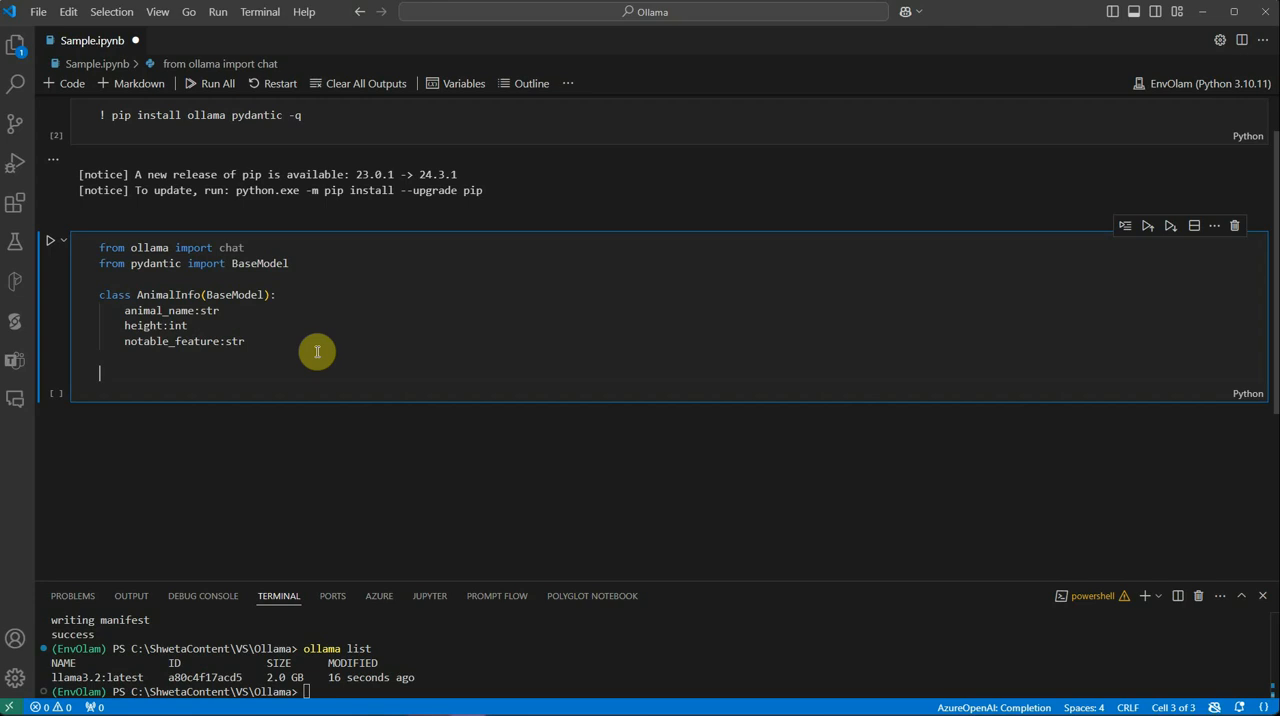
pyautogui.moveTo(230, 340)
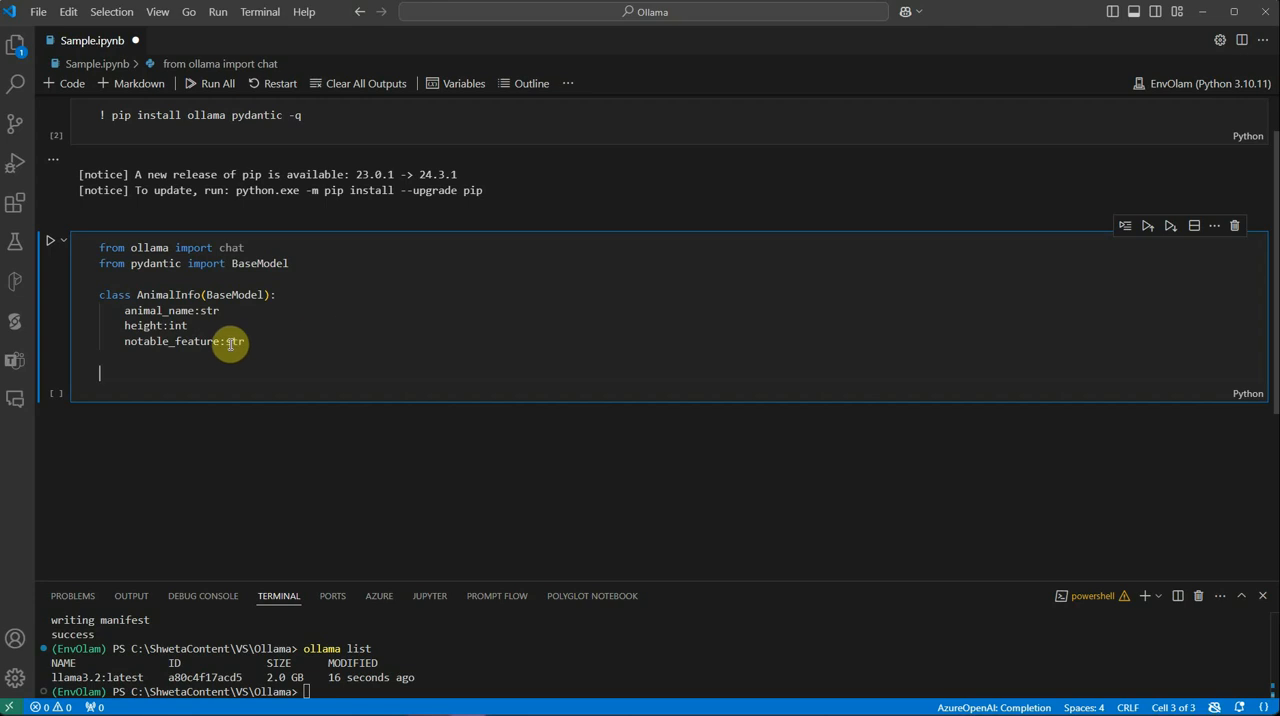
pyautogui.moveTo(124, 310); pyautogui.dragTo(244, 340)
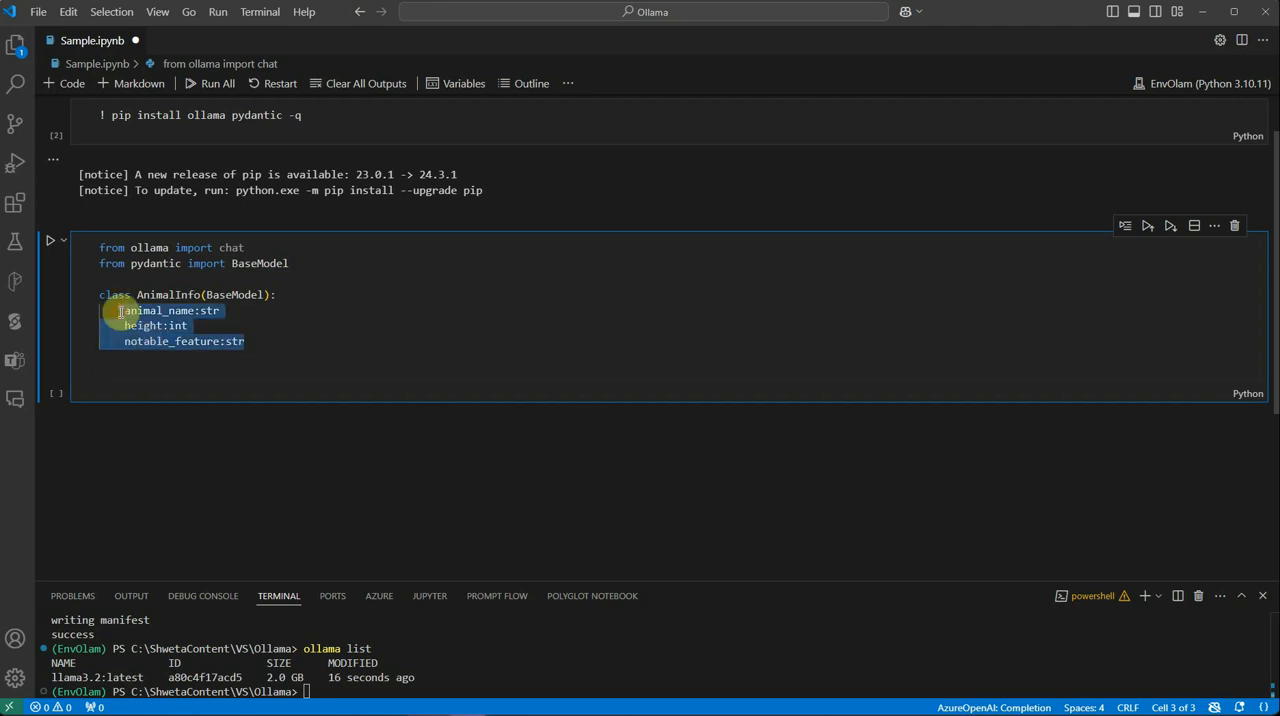
pyautogui.click(144, 378)
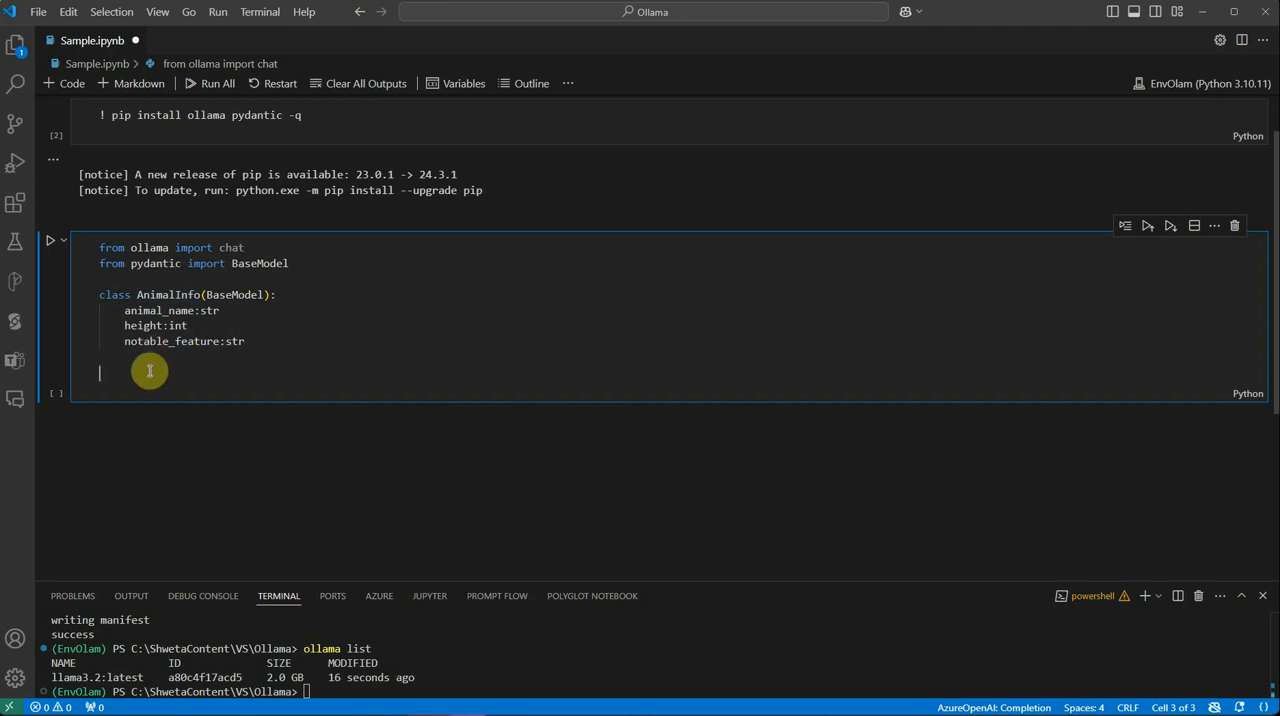
pyautogui.moveTo(174, 404)
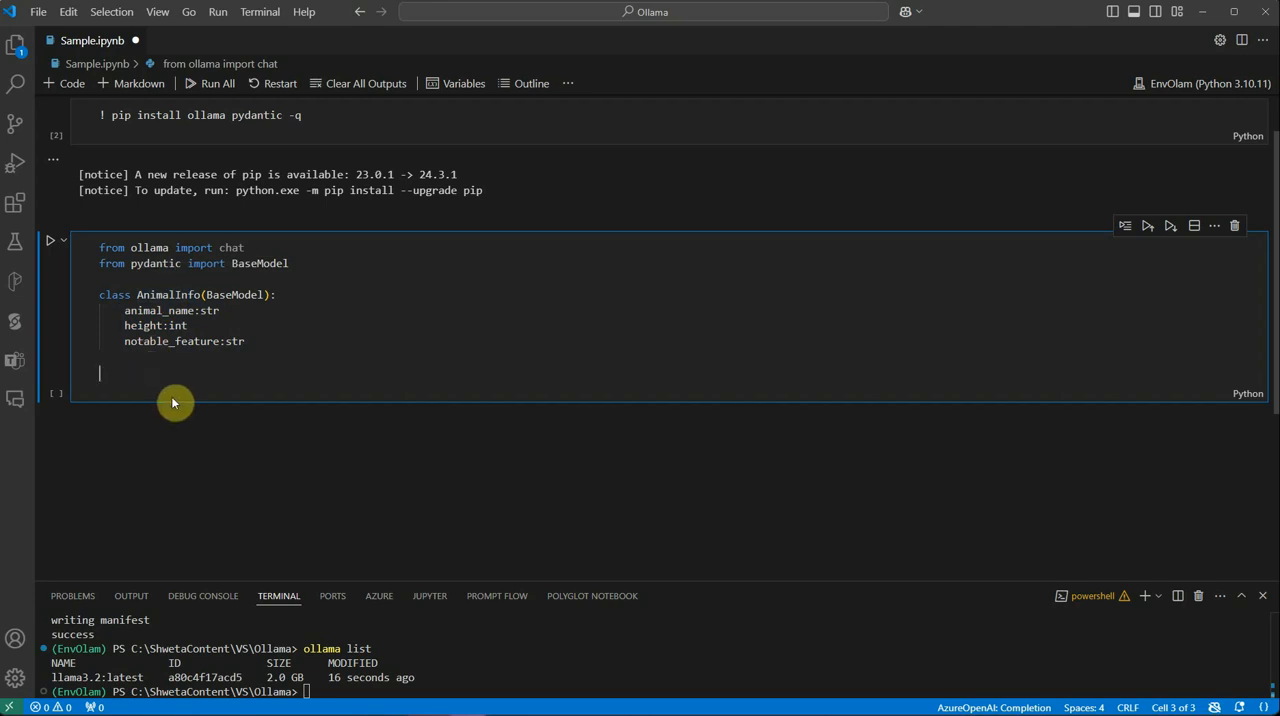
pyautogui.doubleClick(168, 294)
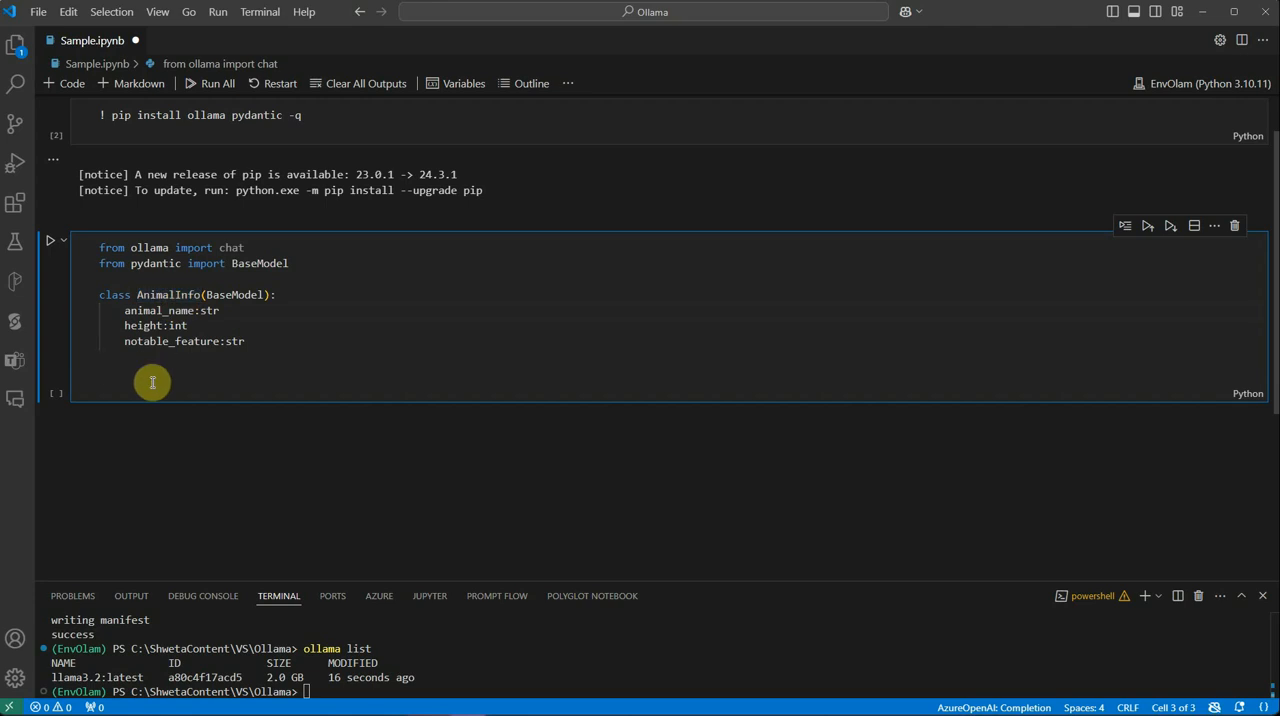
# Define 'class AnimalsList(BaseModel):' and start its body
pyautogui.write('class')
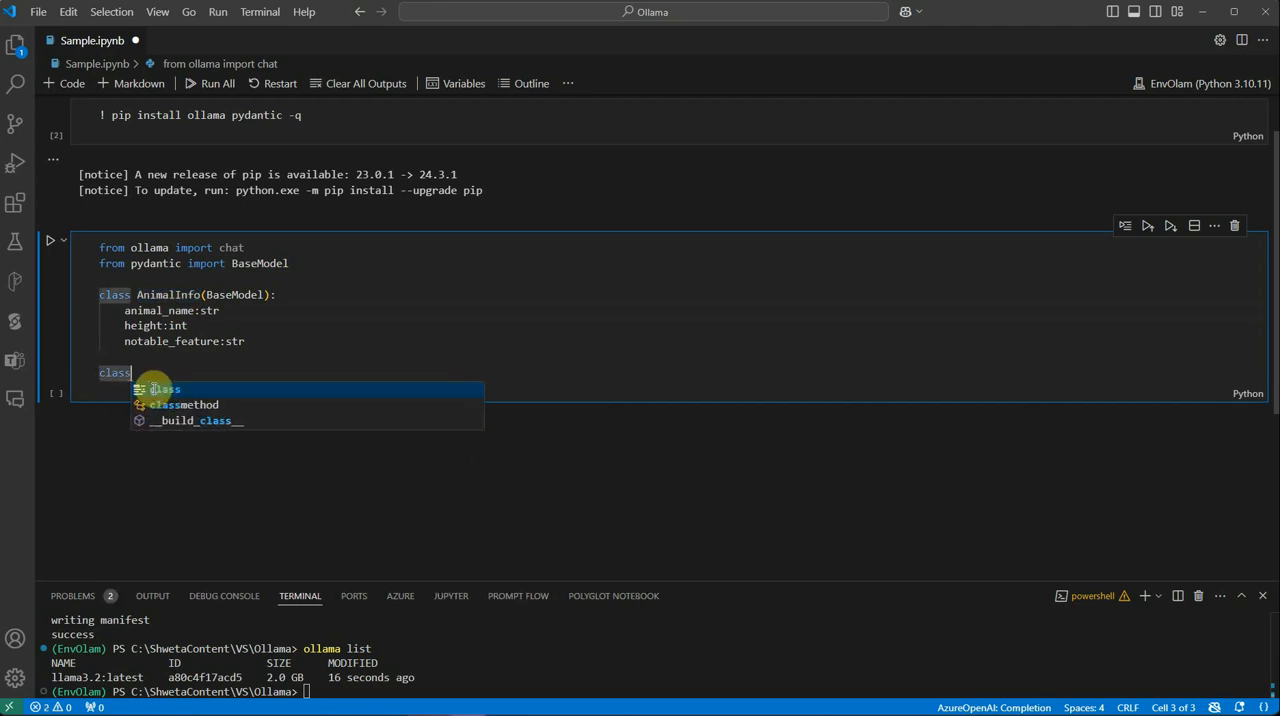
pyautogui.write('ANimalsList')
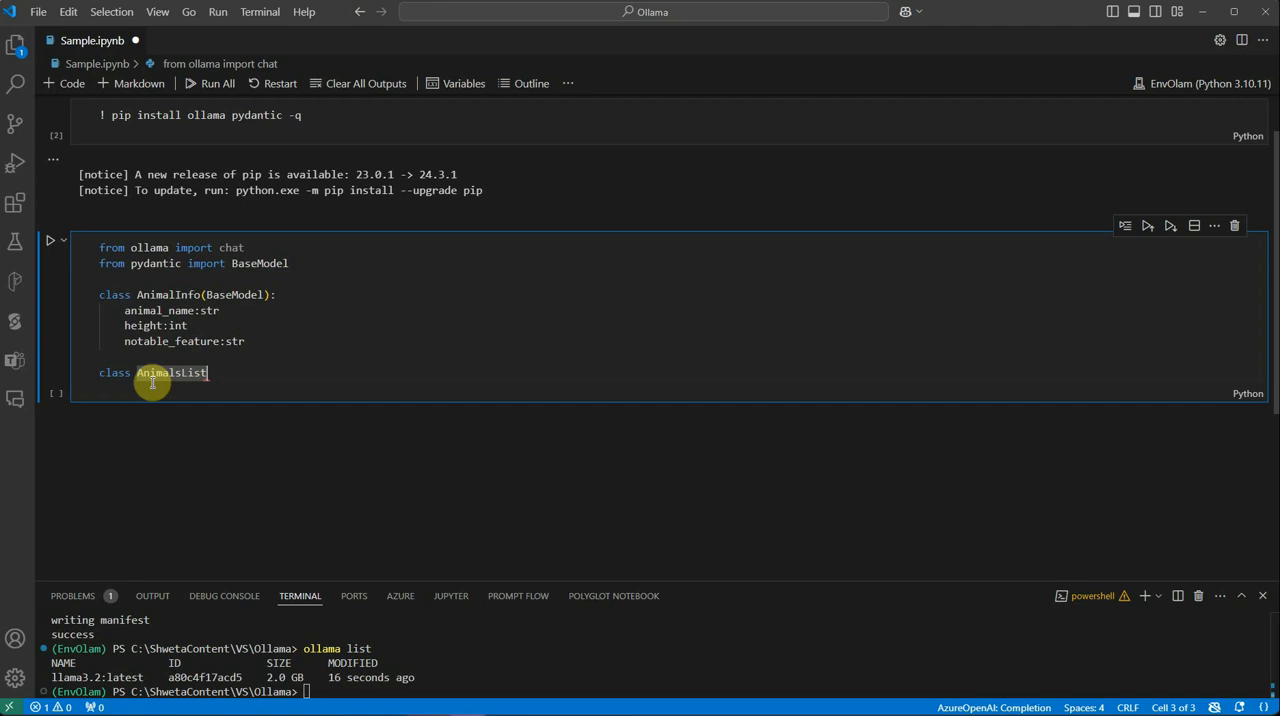
pyautogui.write('(BaseModel')
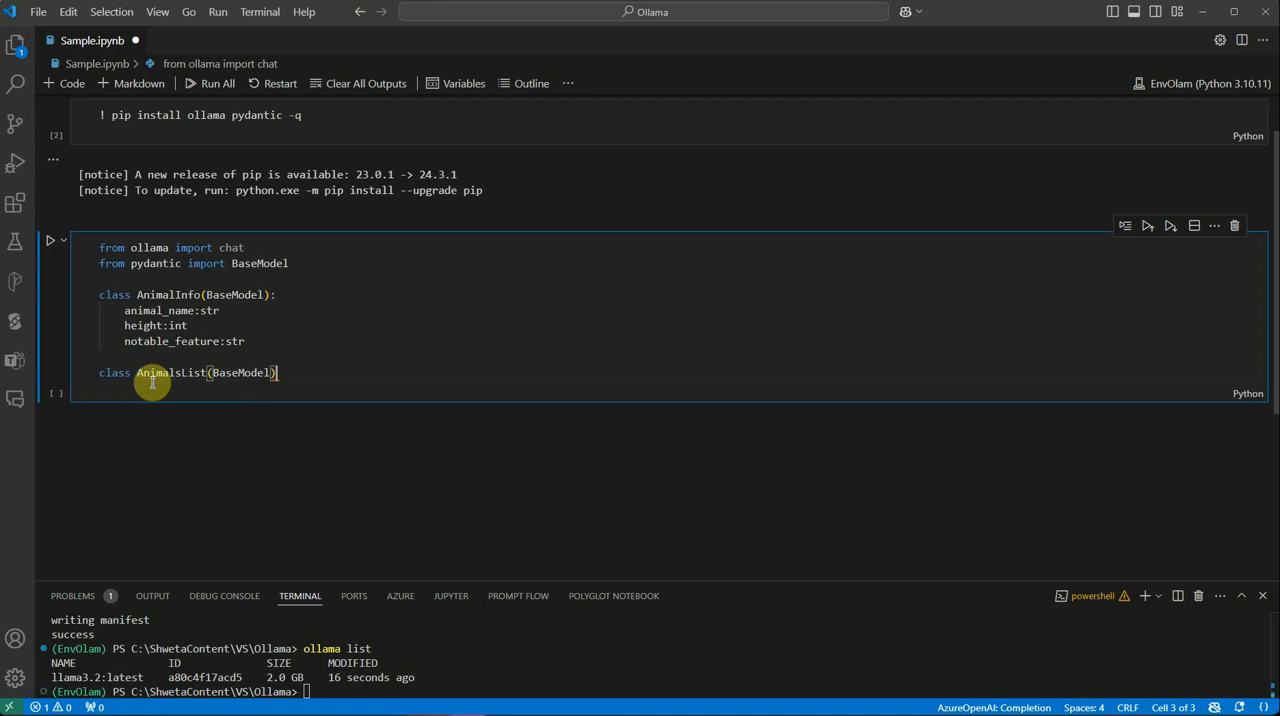
pyautogui.press('Enter')
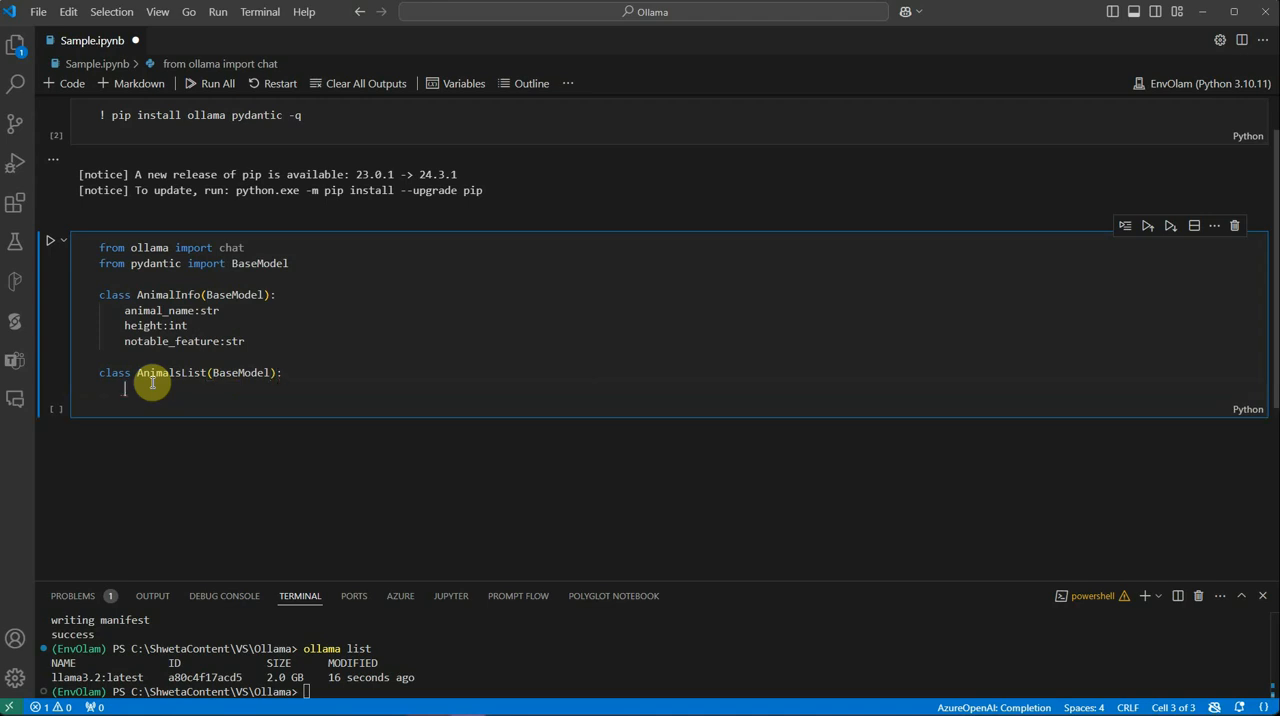
# Give AnimalsList an animals:list[AnimalInfo] field
pyautogui.write('animals')
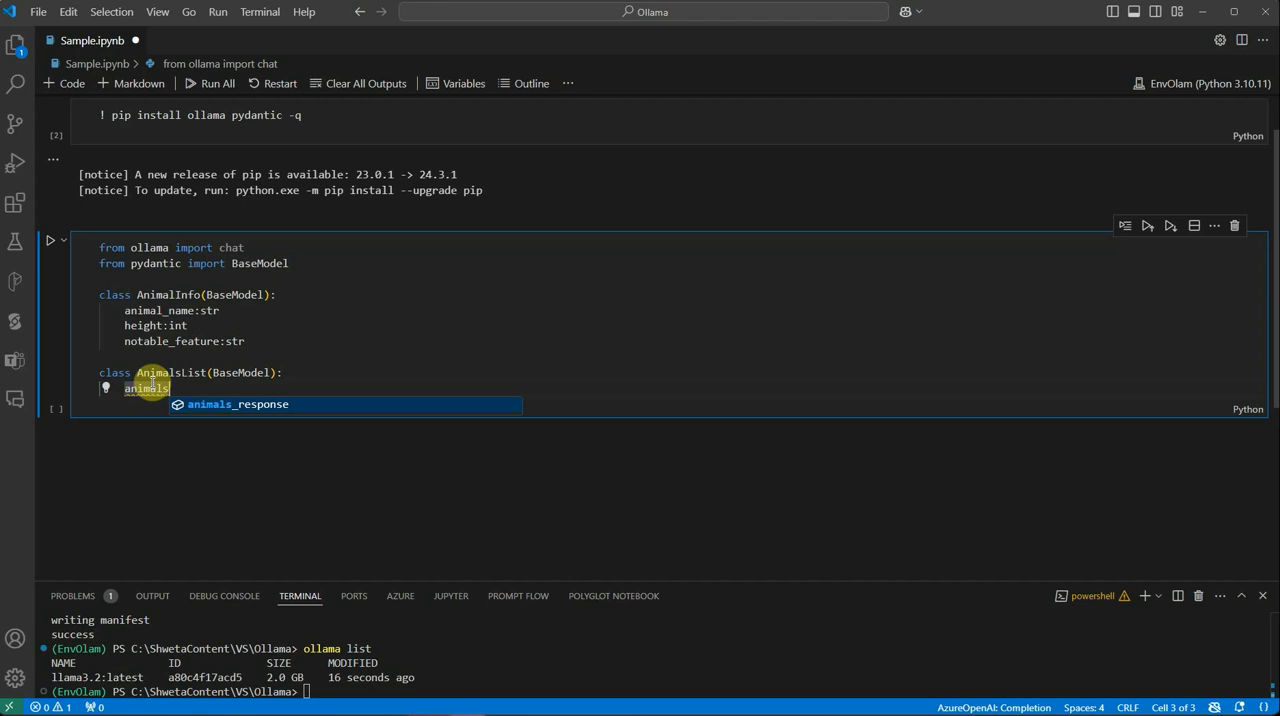
pyautogui.write(':list')
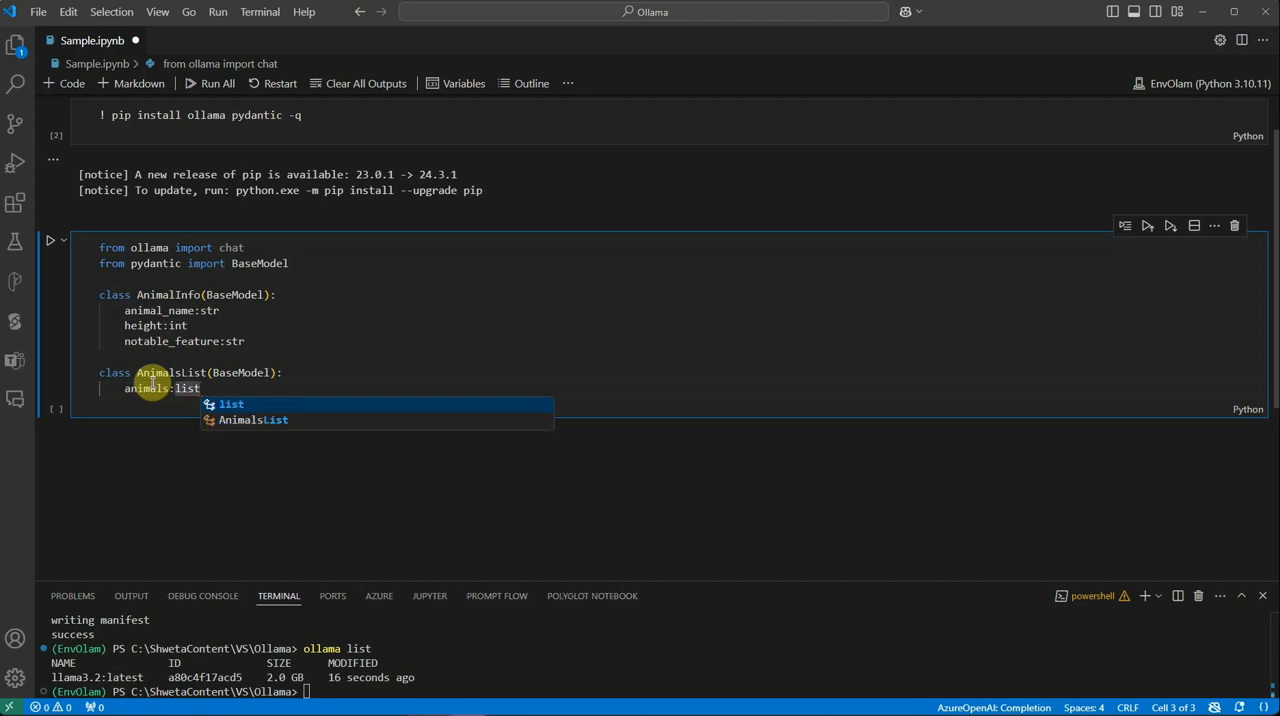
pyautogui.write('[ANi')
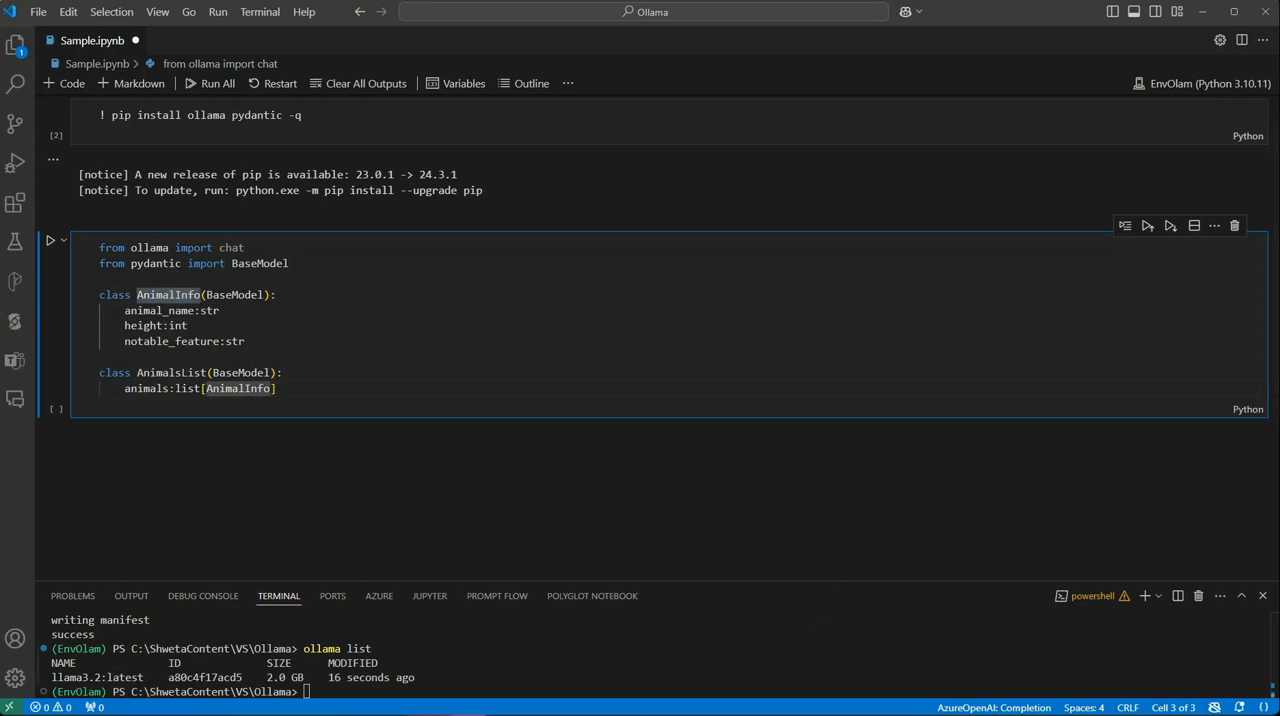
# Run the class cell, then start a chat(...) call with model='llama3.2'
pyautogui.click(50, 248)
pyautogui.write('response =')
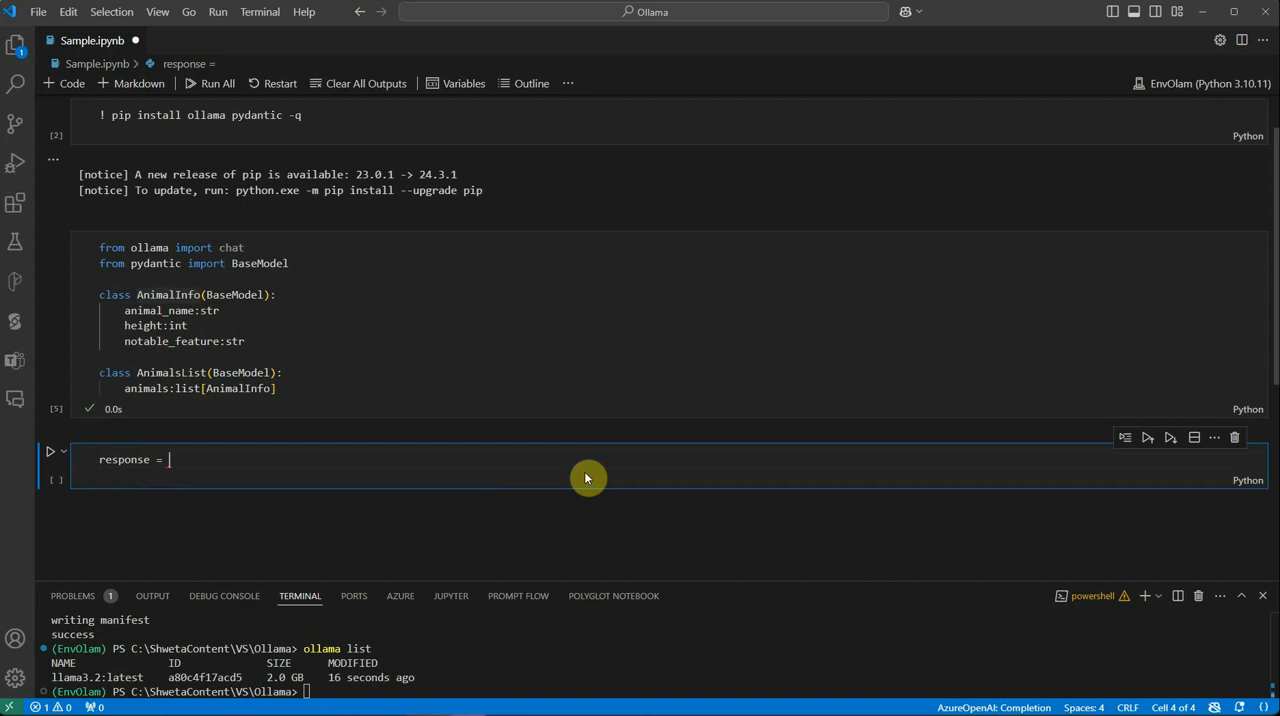
pyautogui.write('chat')
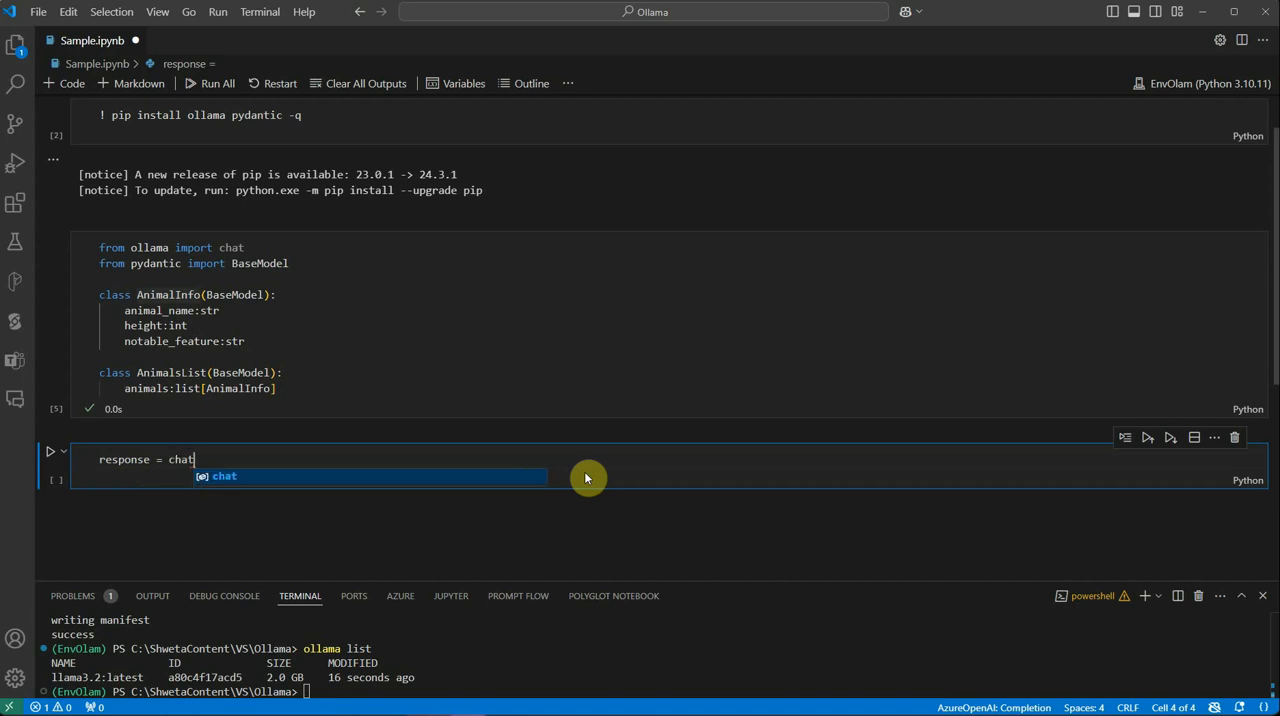
pyautogui.write('()')
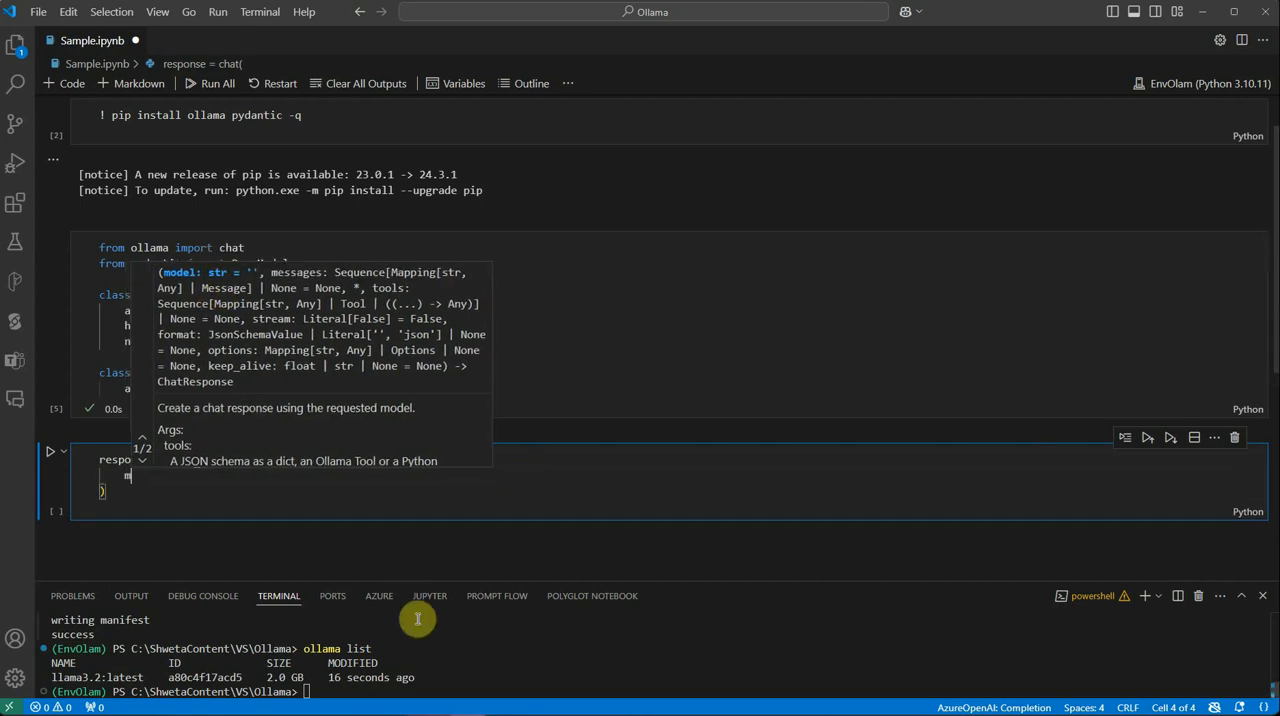
pyautogui.write('model=')
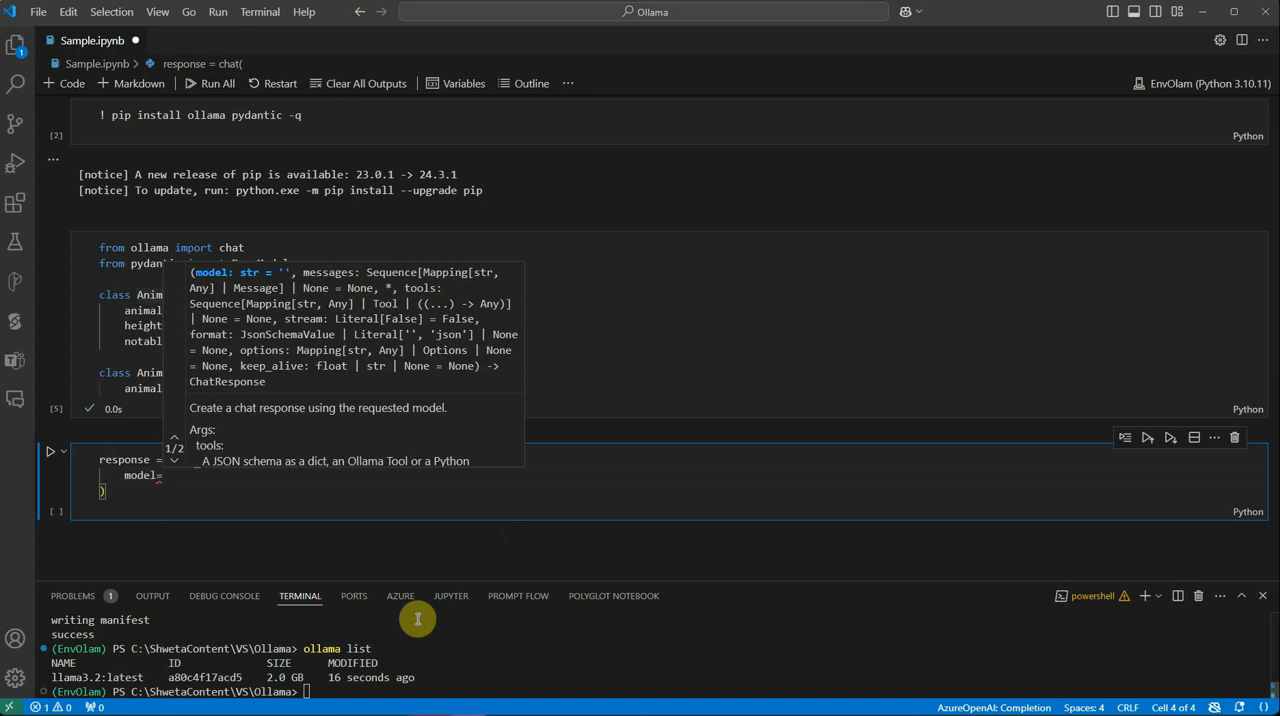
pyautogui.write("'ll")
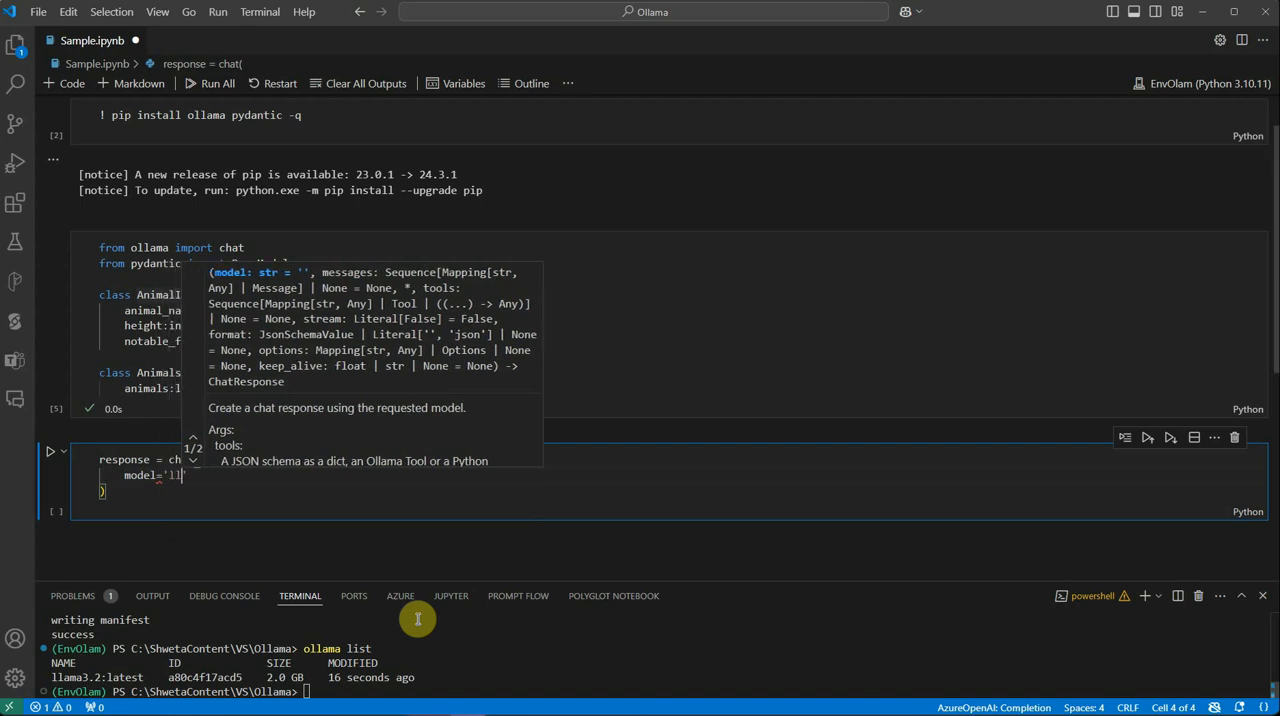
pyautogui.write('ama3.2')
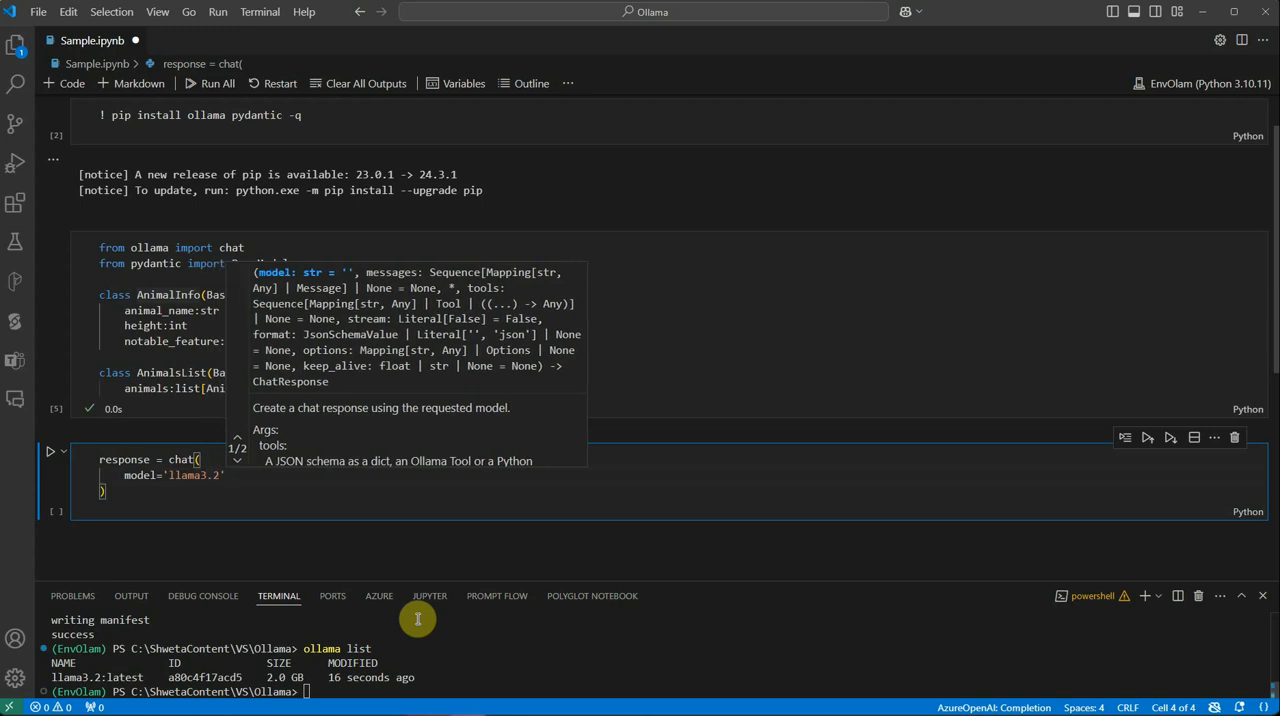
pyautogui.moveTo(530, 514)
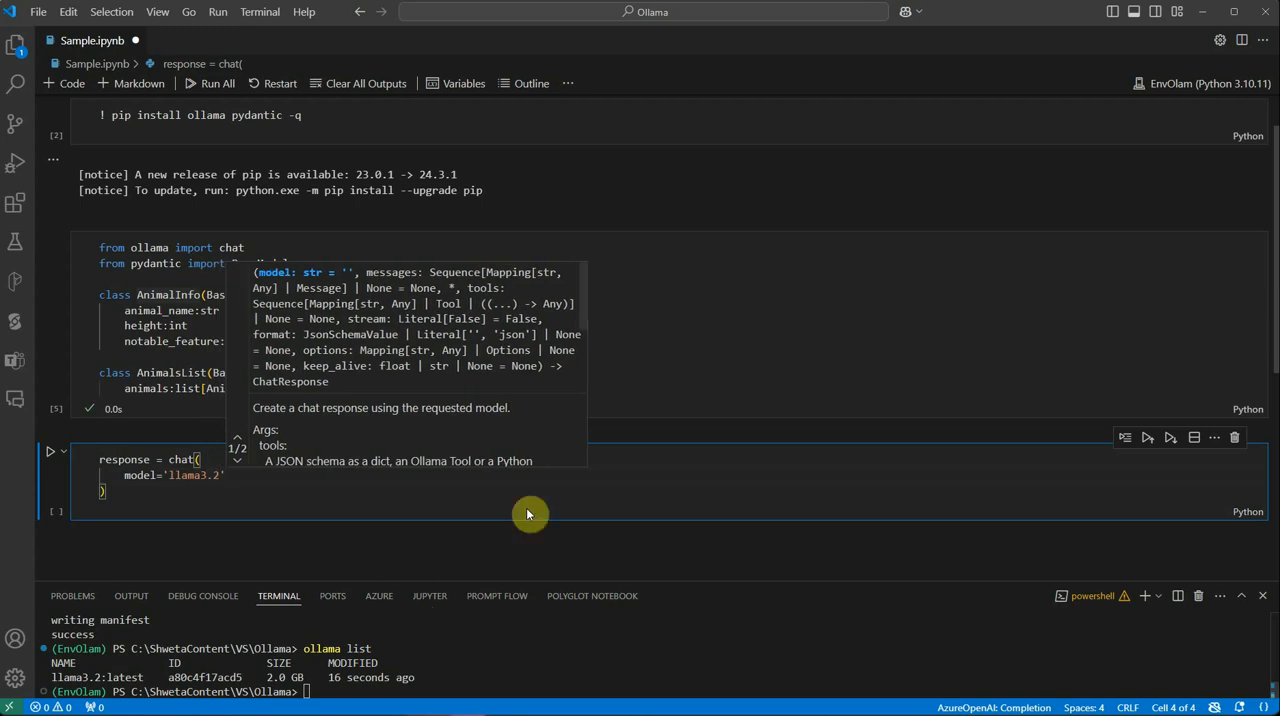
pyautogui.moveTo(344, 288)
pyautogui.write('messages=')
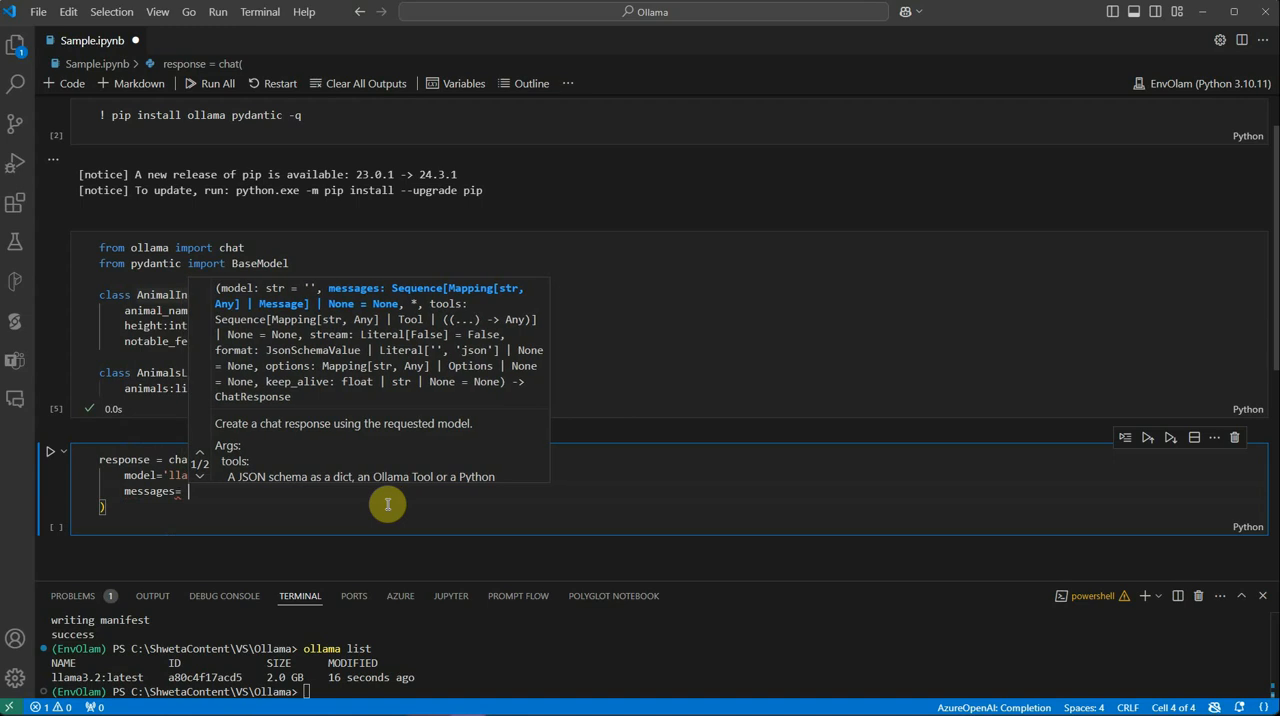
# Add messages with a user message 'Tell me about 2 tallest animals.'
pyautogui.write('[]')
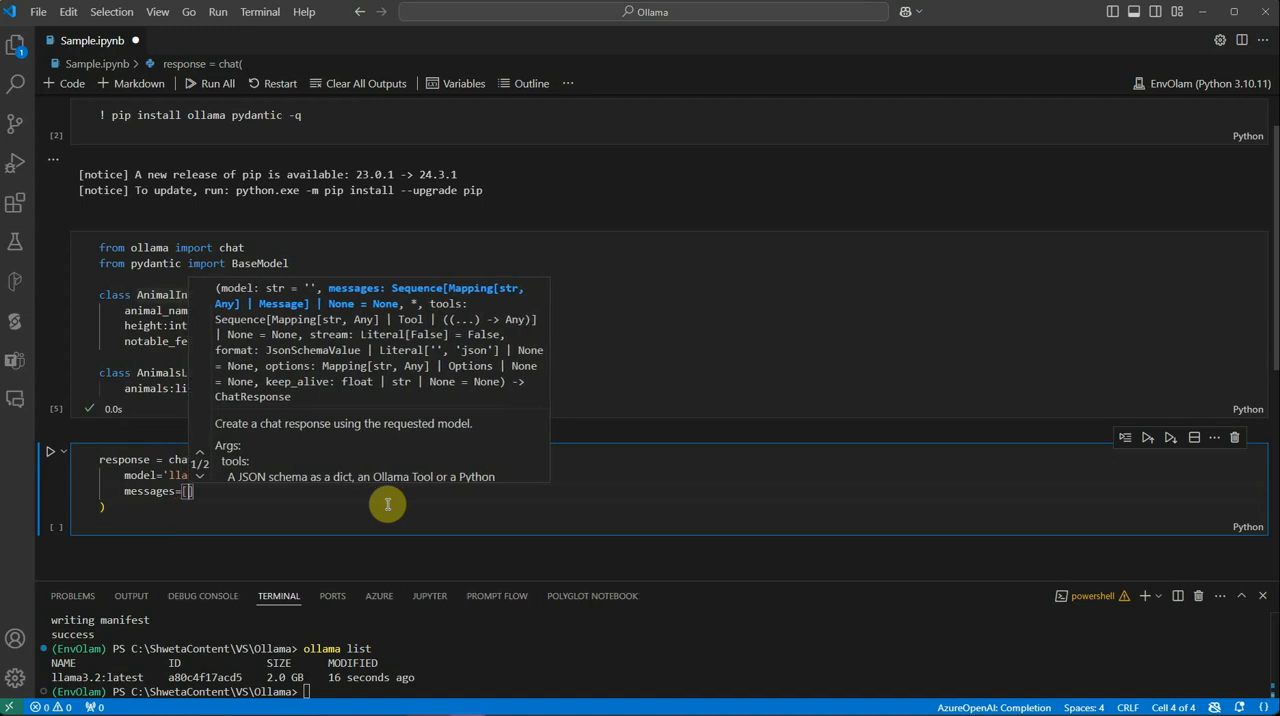
pyautogui.write('{')
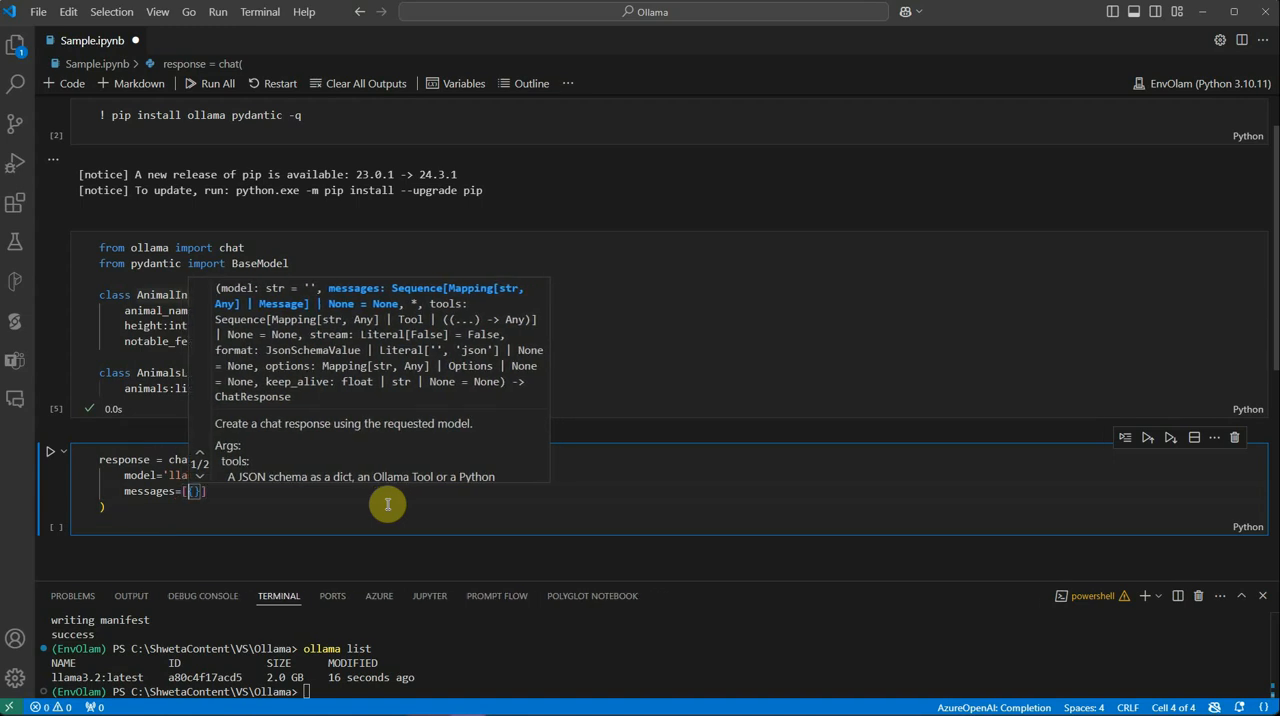
pyautogui.write("'role'")
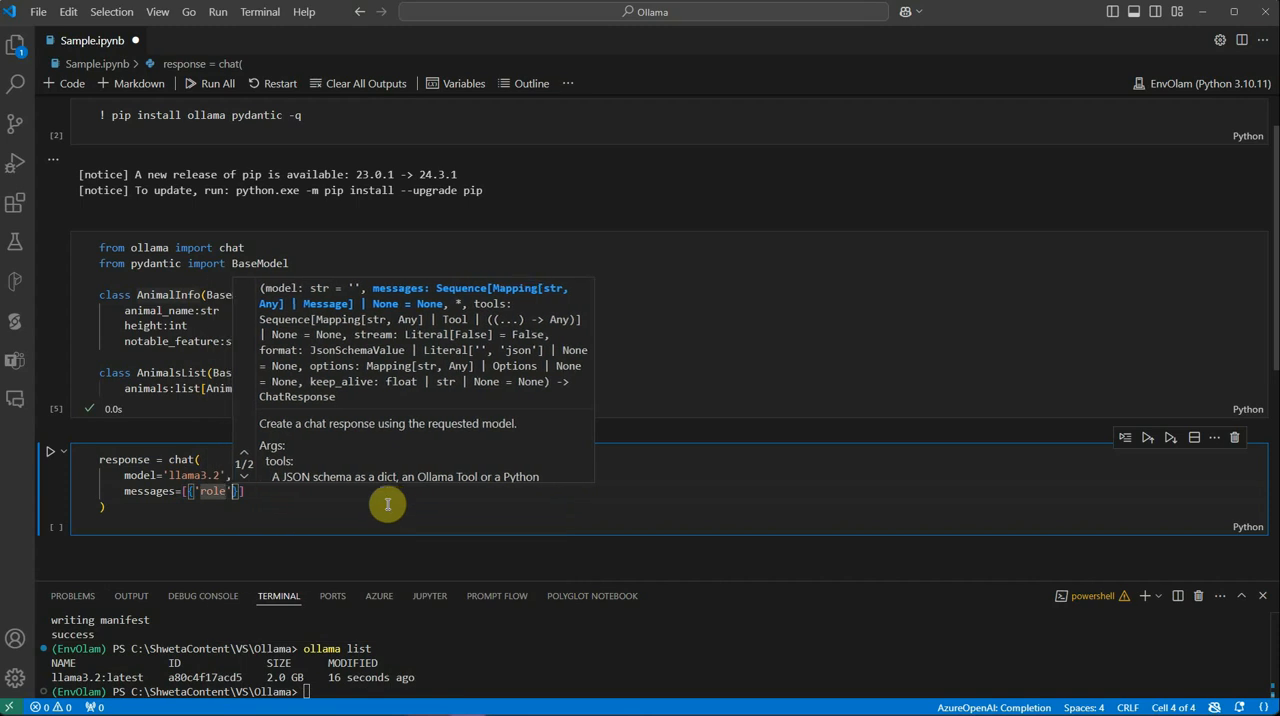
pyautogui.write(":'user")
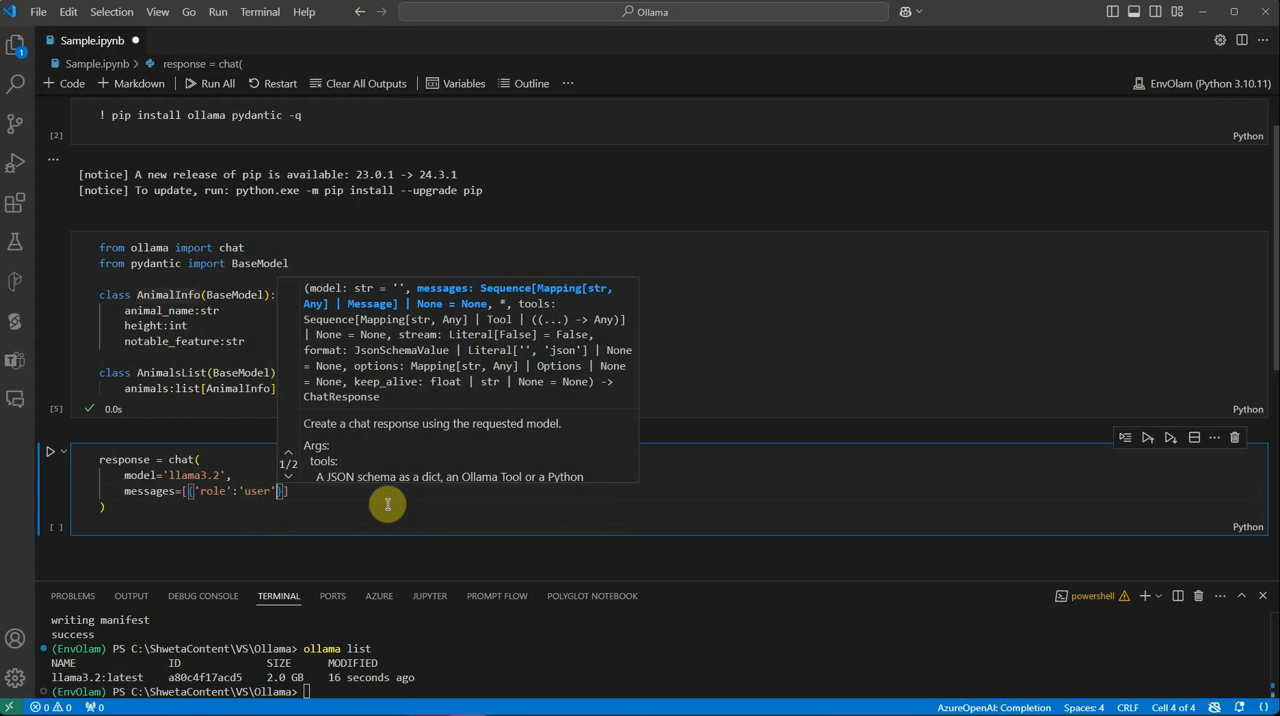
pyautogui.write(',')
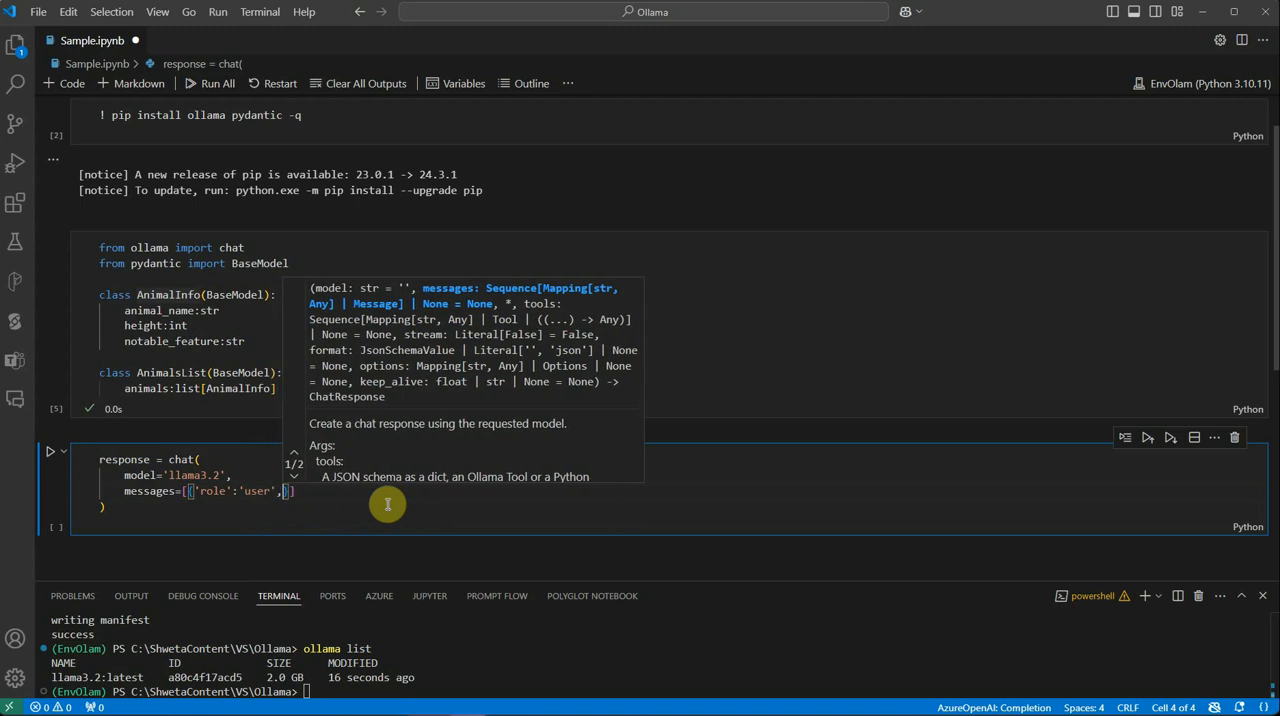
pyautogui.write("'content':'Tell me ab")
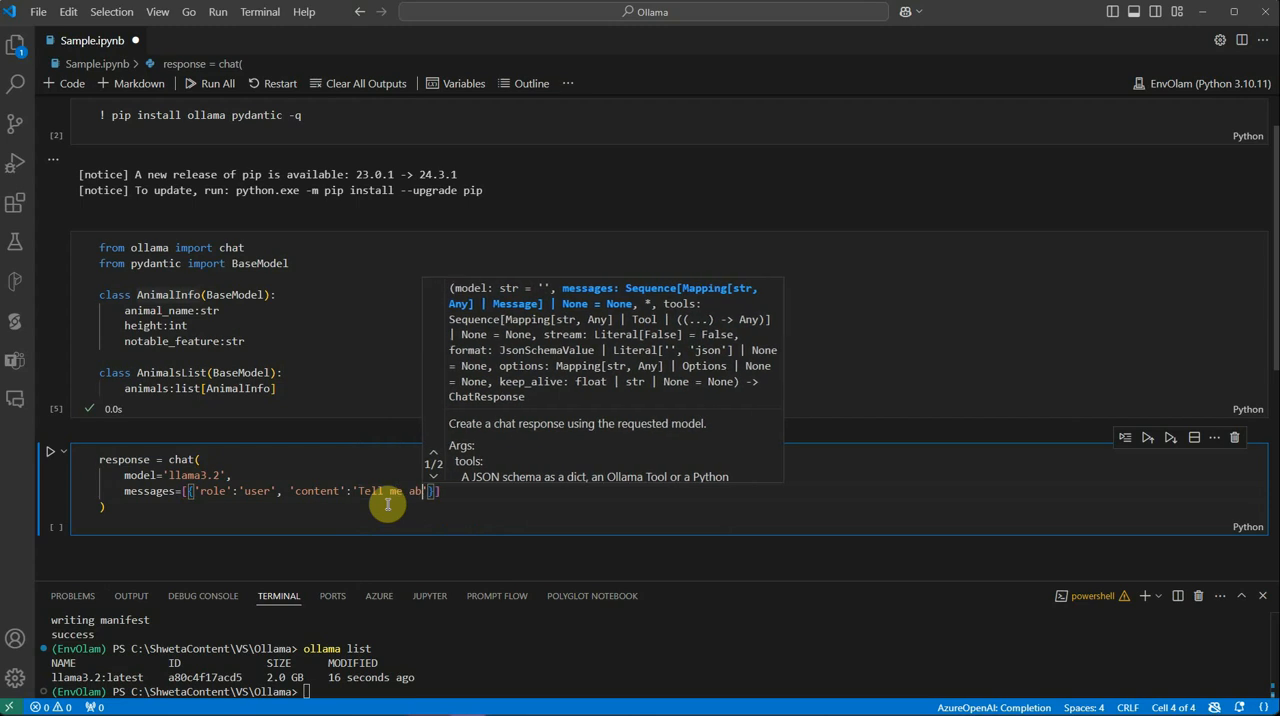
pyautogui.write('about 2 tallest')
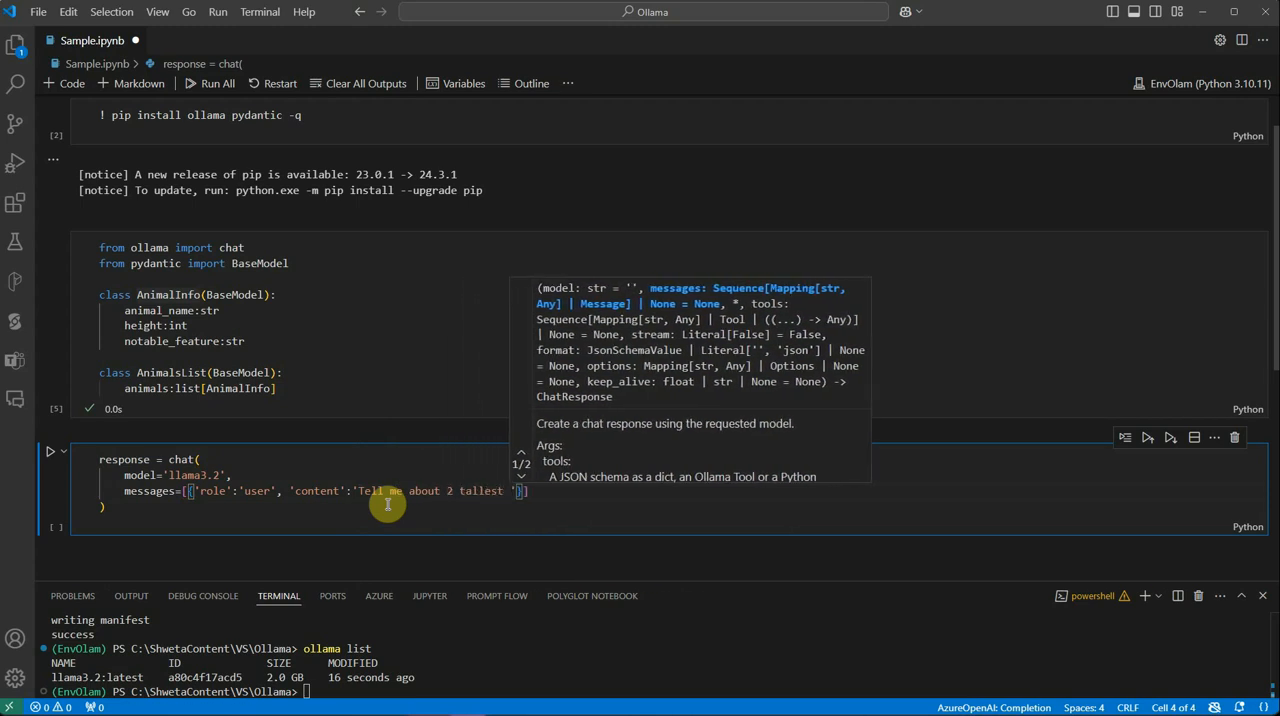
pyautogui.write('animals')
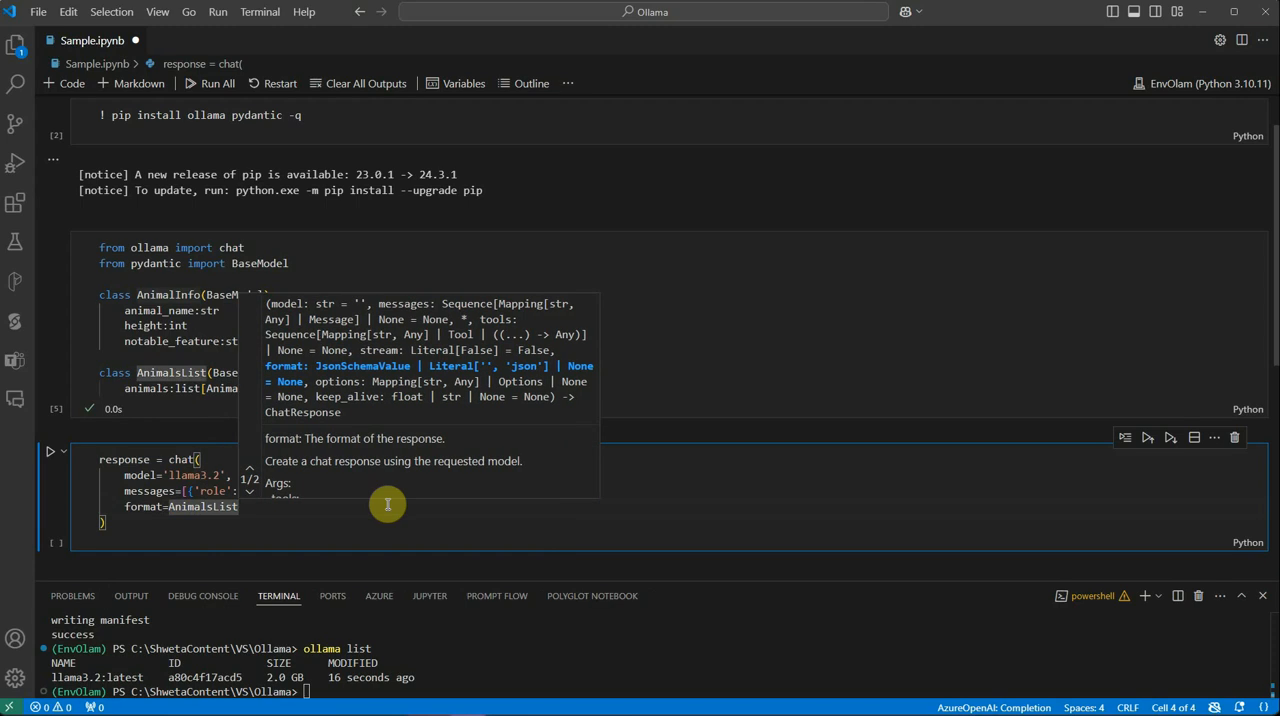
# Pass format=AnimalsList.model_json_schema() and options temperature 0.1, then run the cell
pyautogui.write('.')
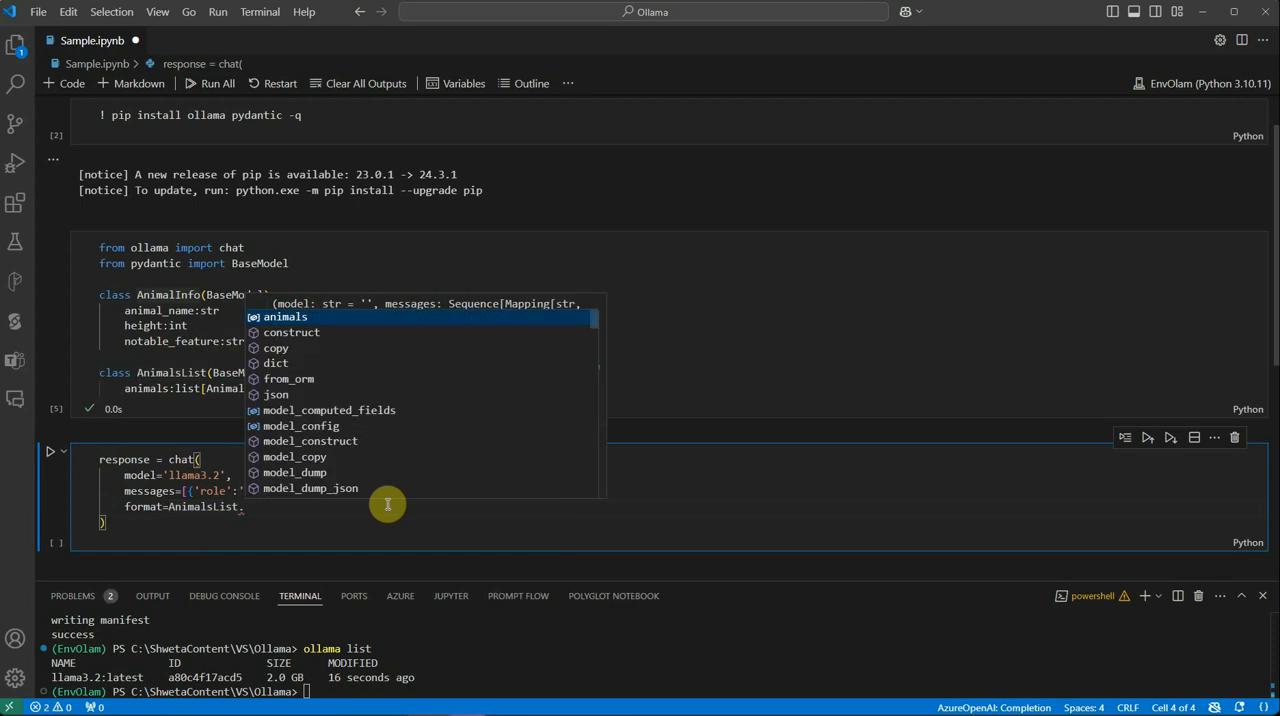
pyautogui.write('.model')
pyautogui.write('options=')
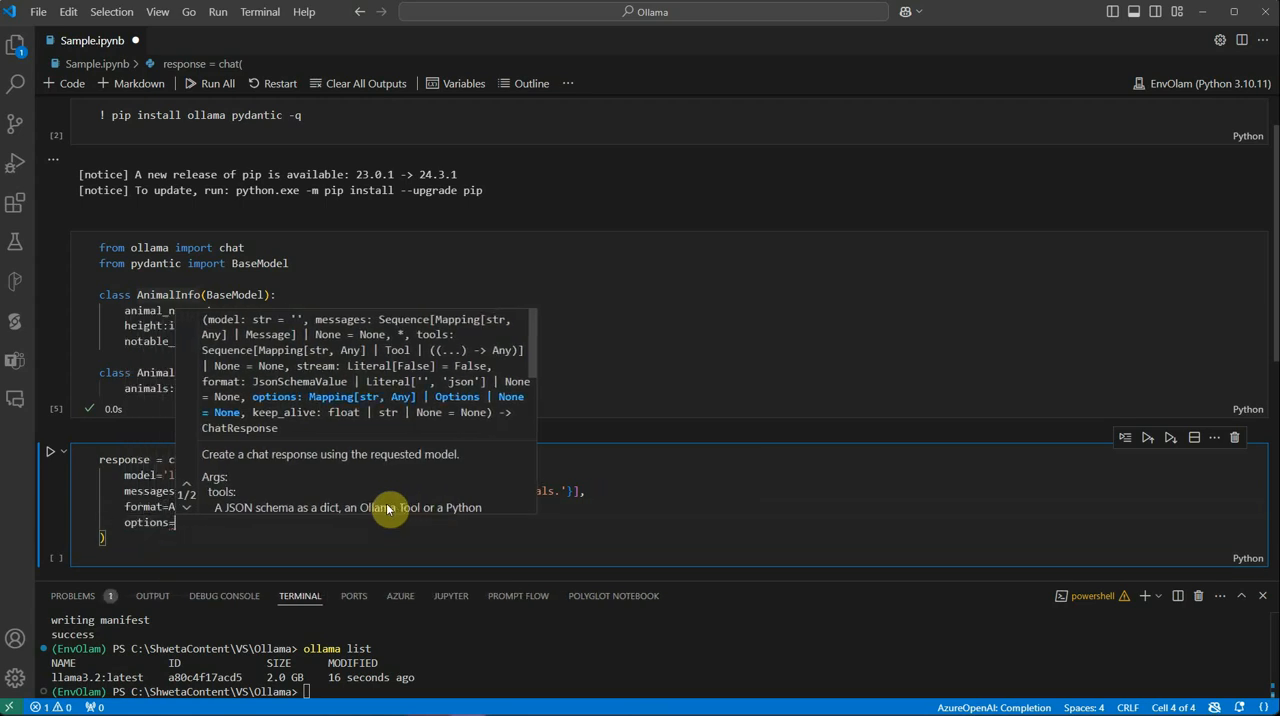
pyautogui.write('{}')
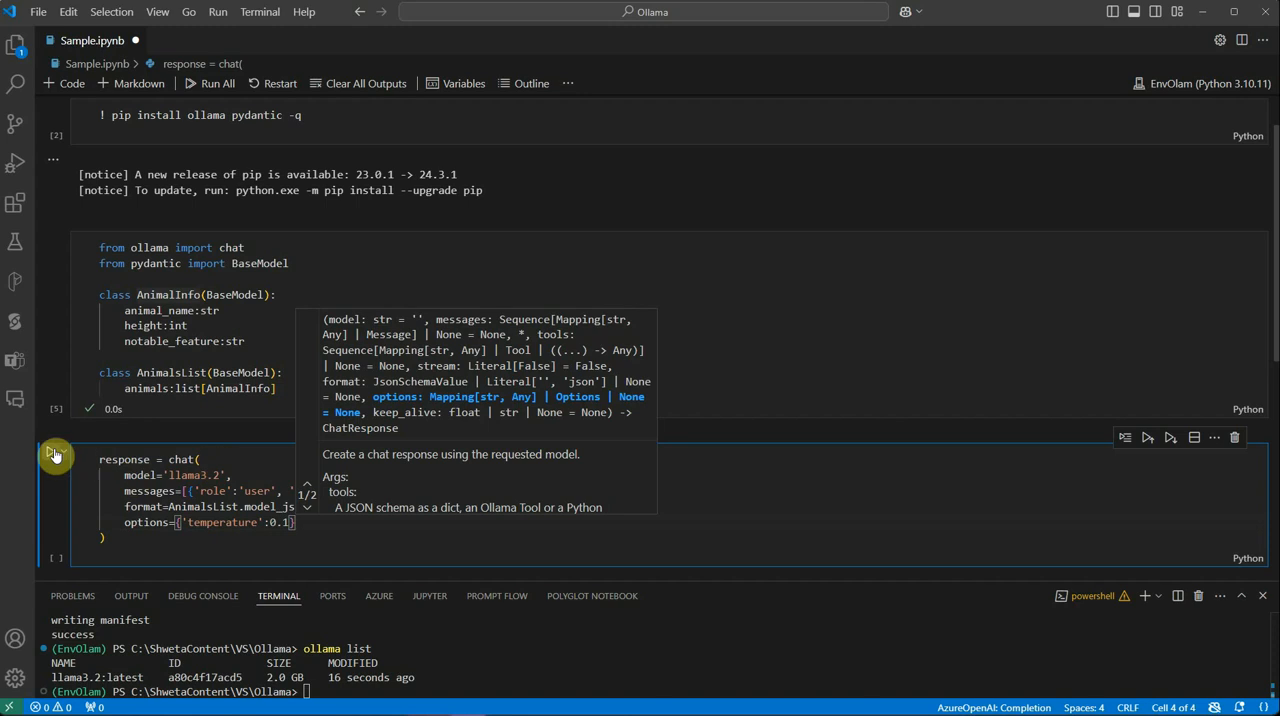
pyautogui.click(56, 460)
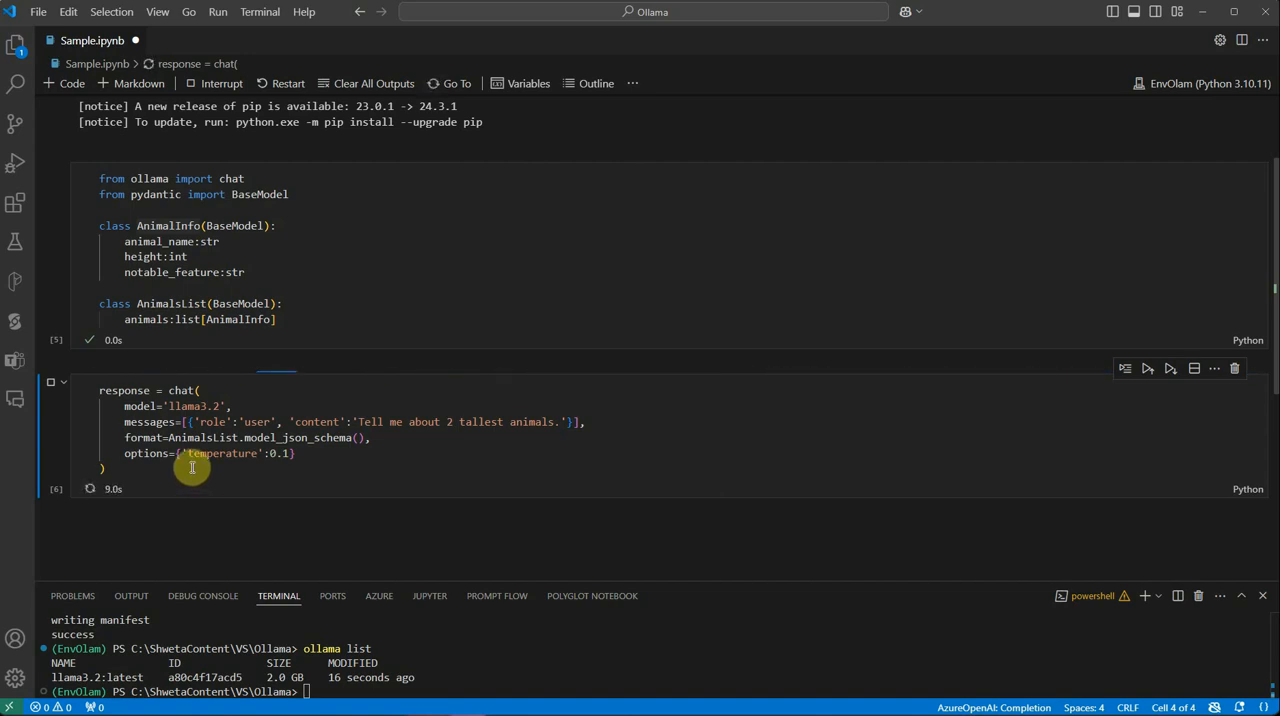
# Write animals_response = AnimalsList.model_validate_json(response.message.content) and print it, showing Giraffe and Elephant
pyautogui.click(616, 470)
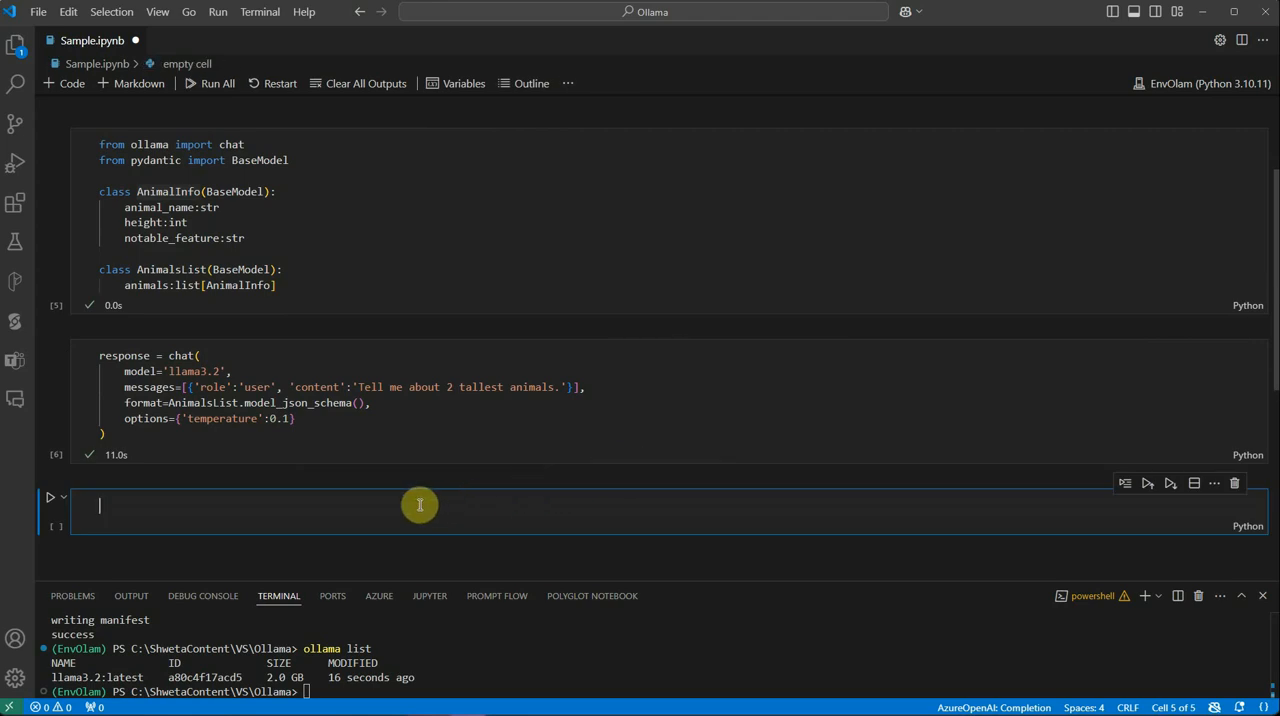
pyautogui.write('animals_response')
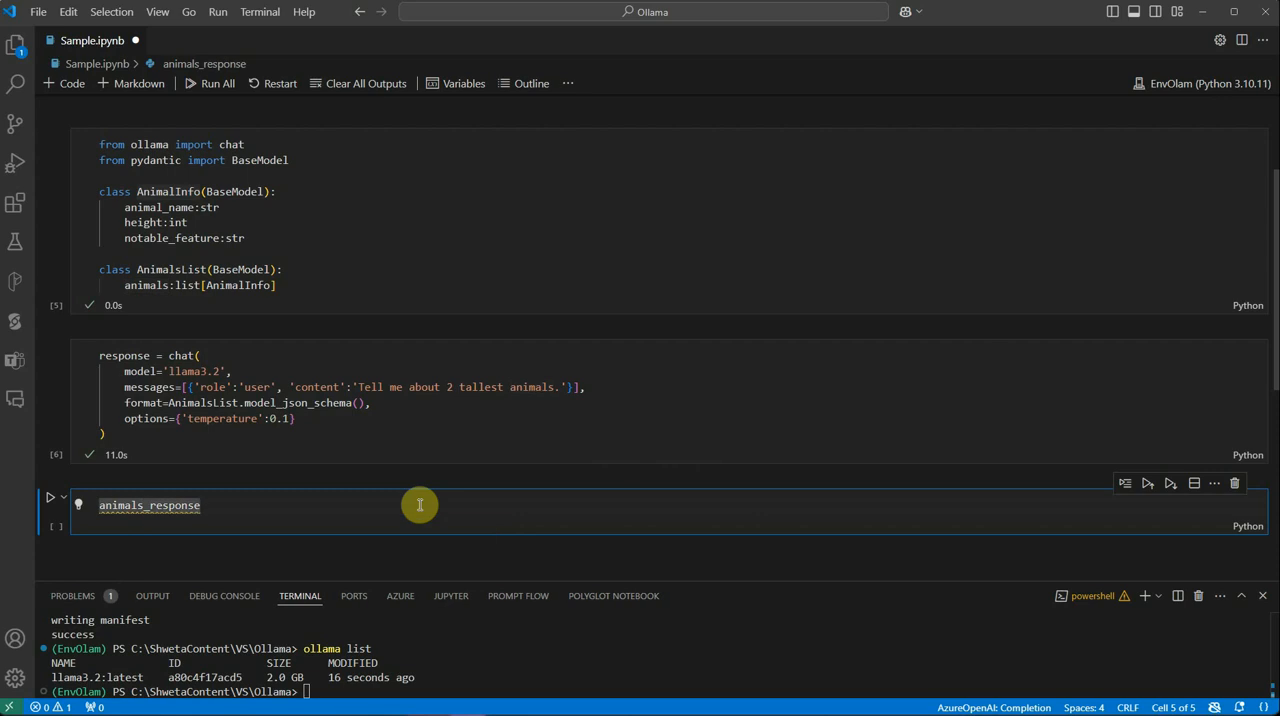
pyautogui.write('= Ani')
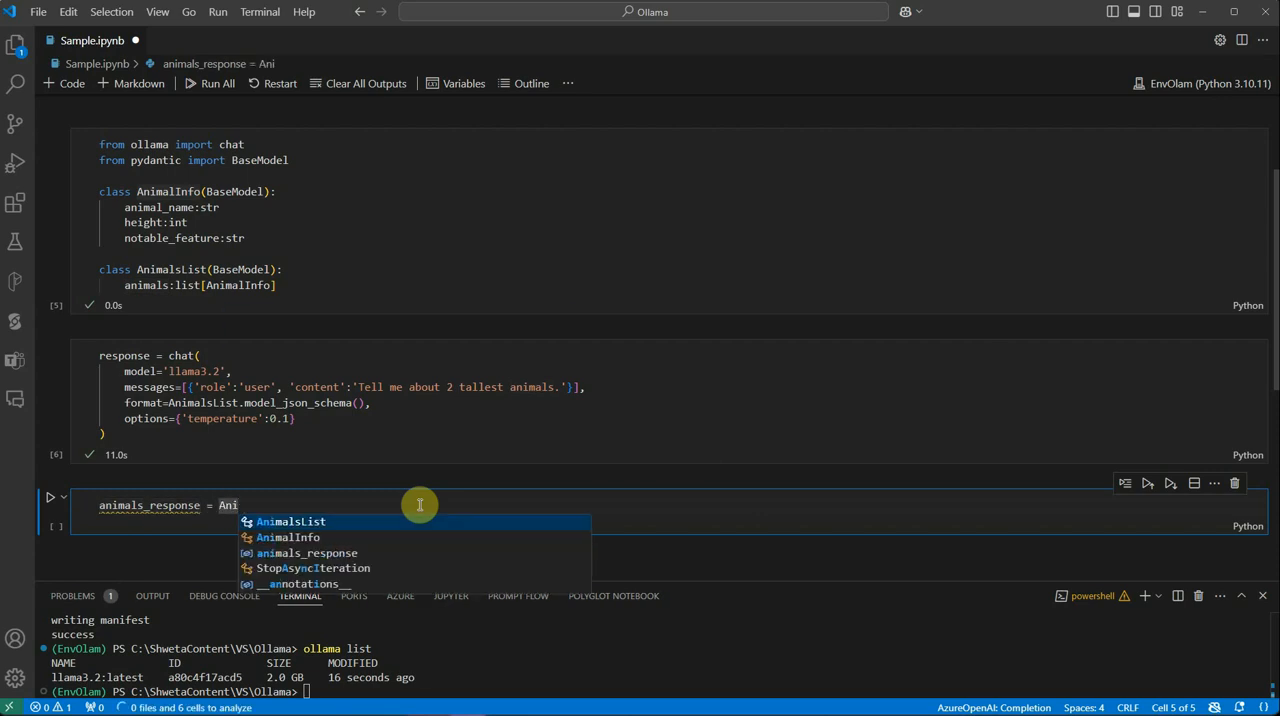
pyautogui.click(290, 520)
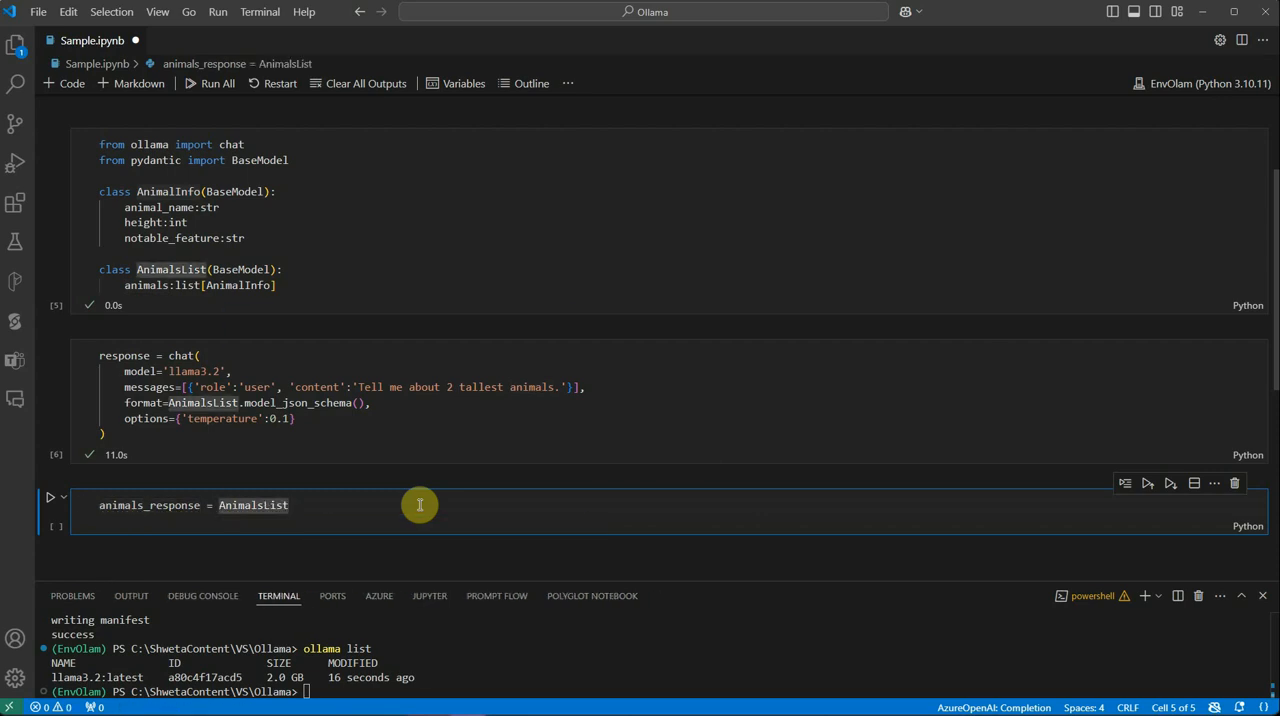
pyautogui.write('.m')
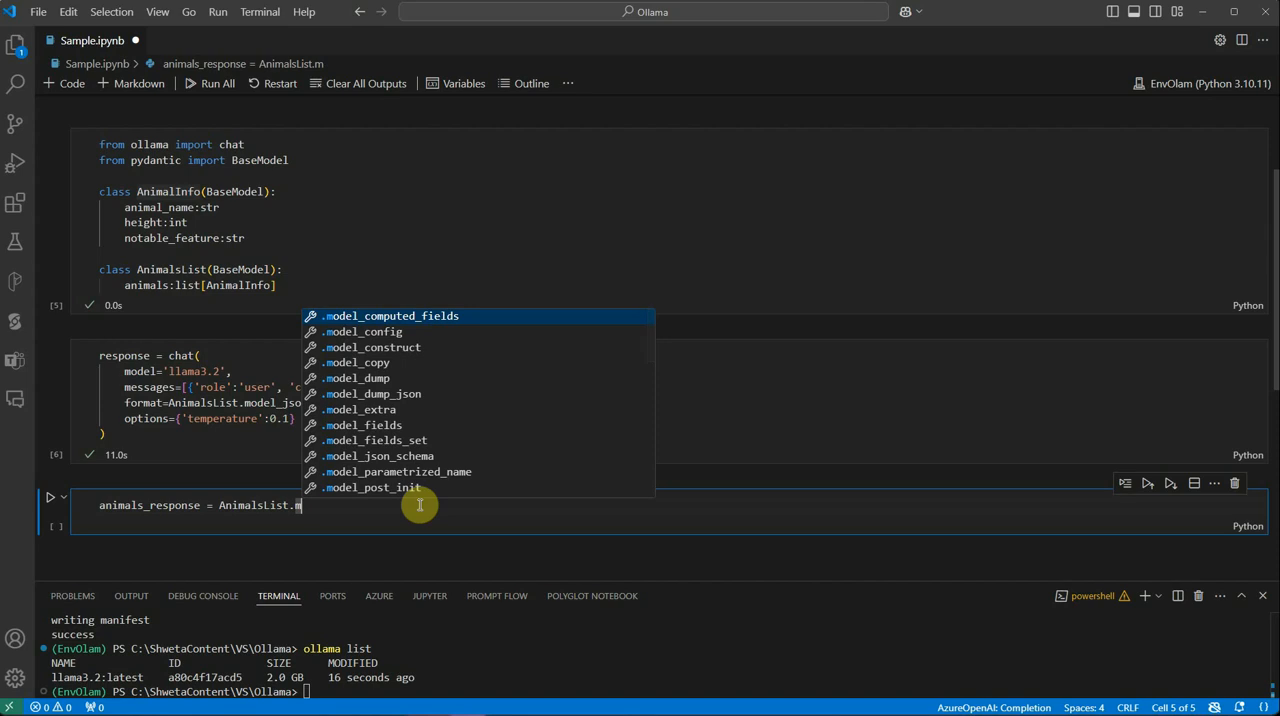
pyautogui.press('Down')
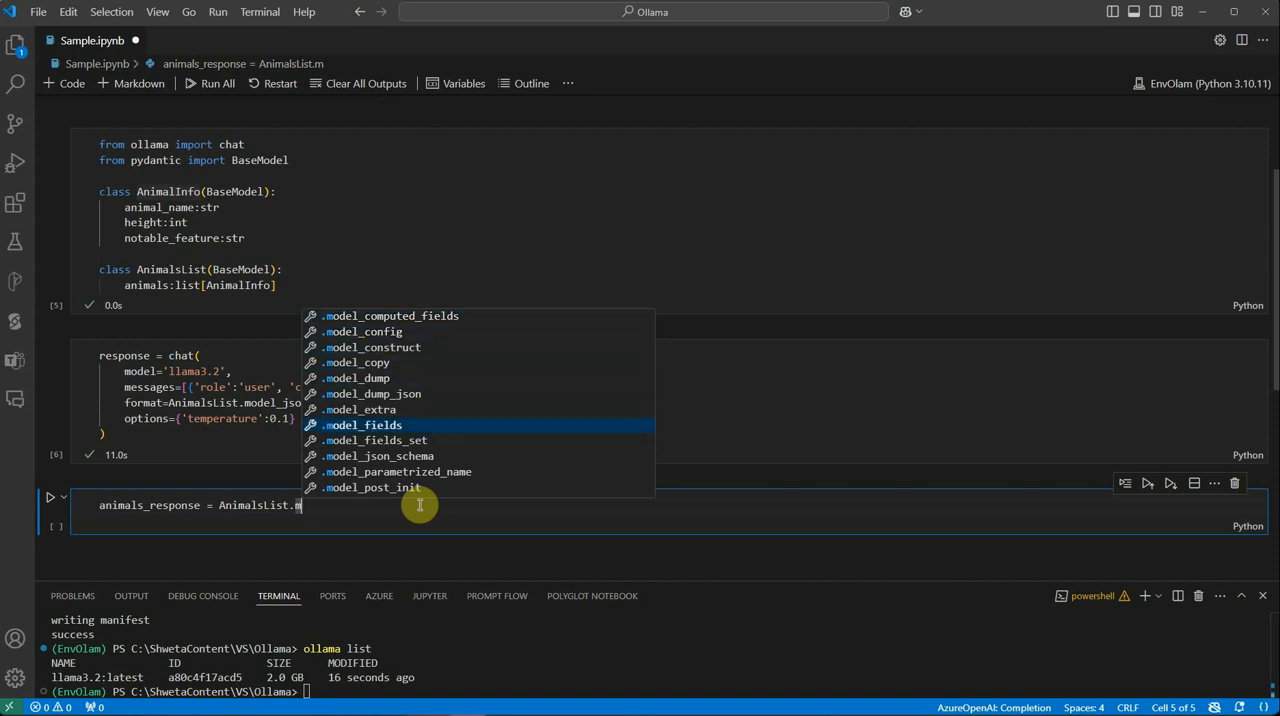
pyautogui.write('ode')
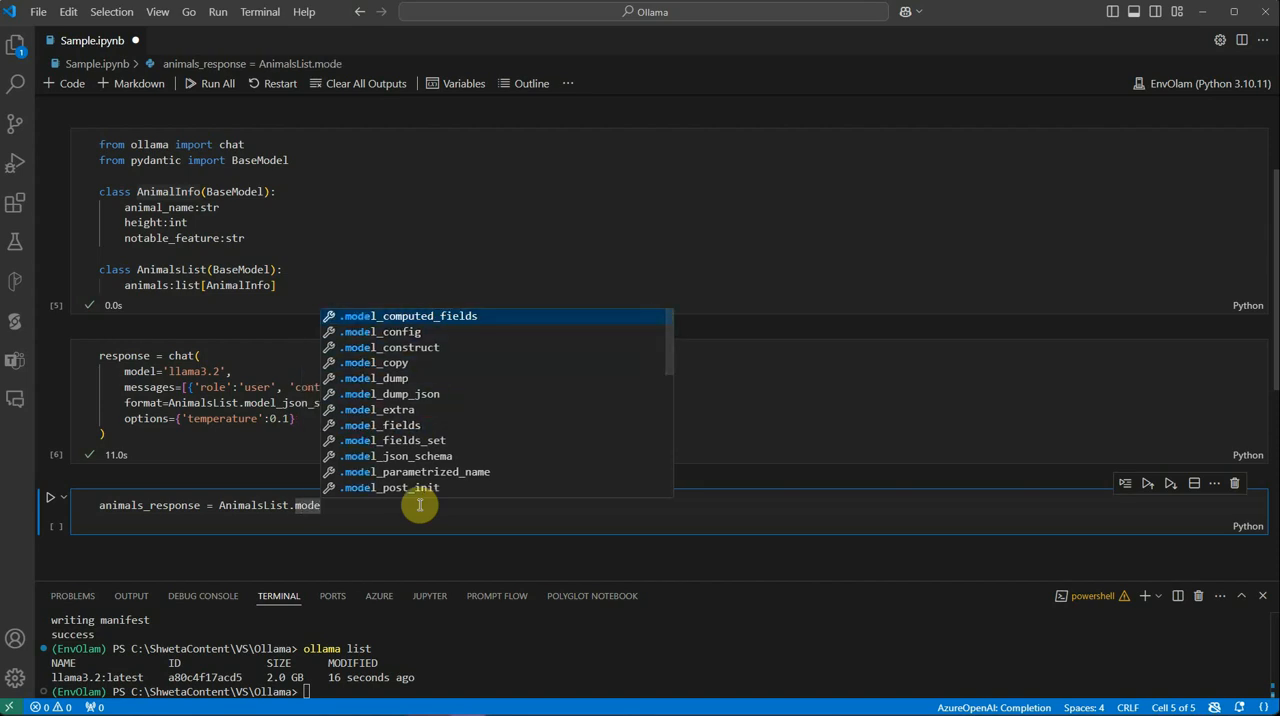
pyautogui.write('_validate_json')
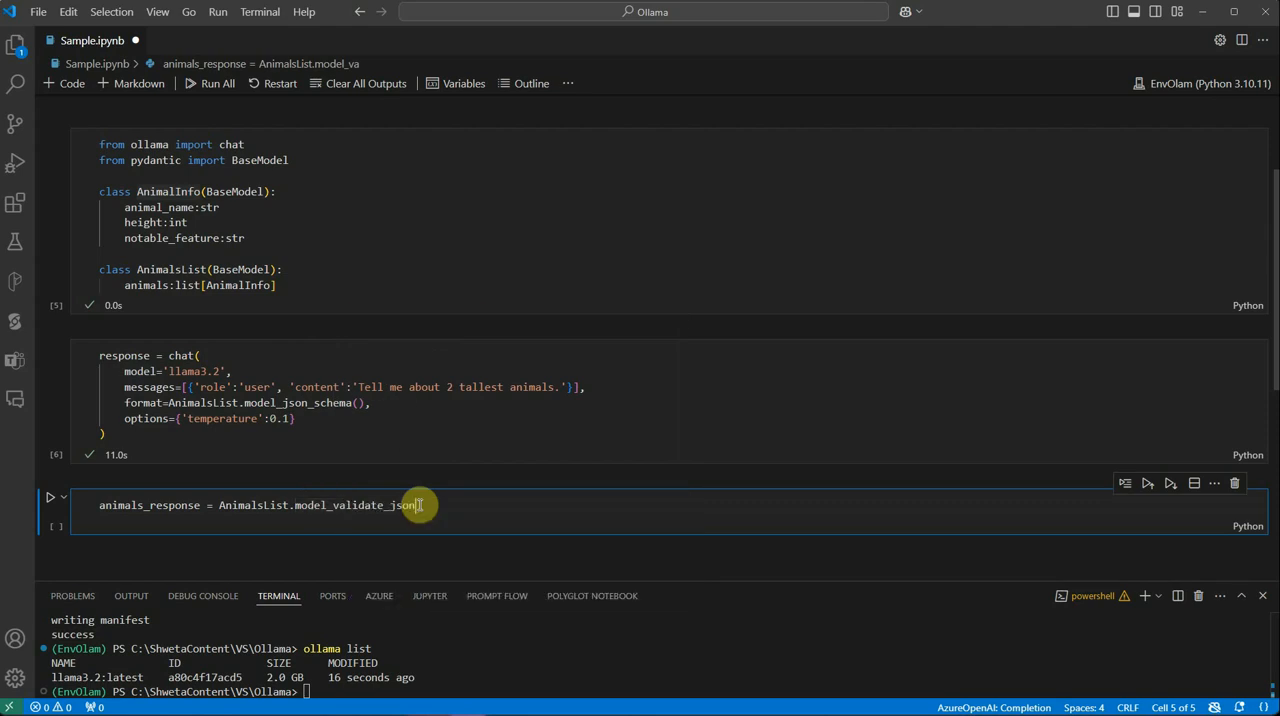
pyautogui.write('(response')
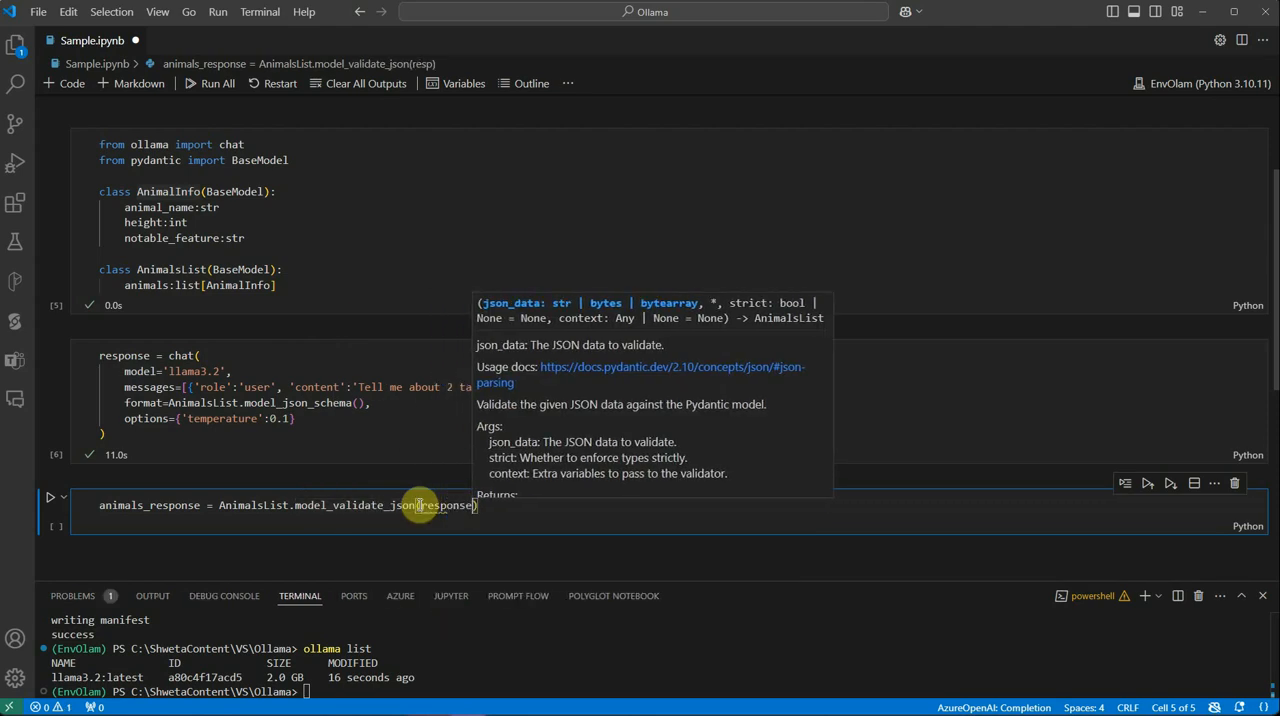
pyautogui.write('.message.')
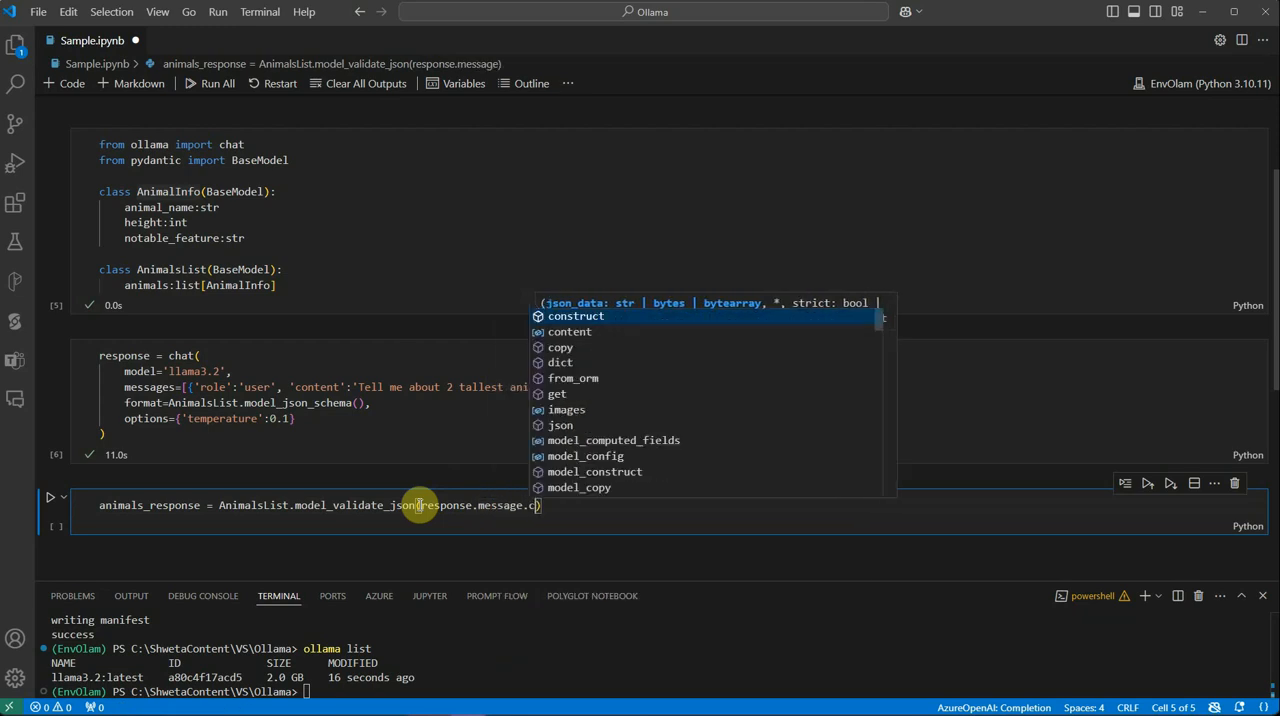
pyautogui.write('content')
pyautogui.write('print(anima)')
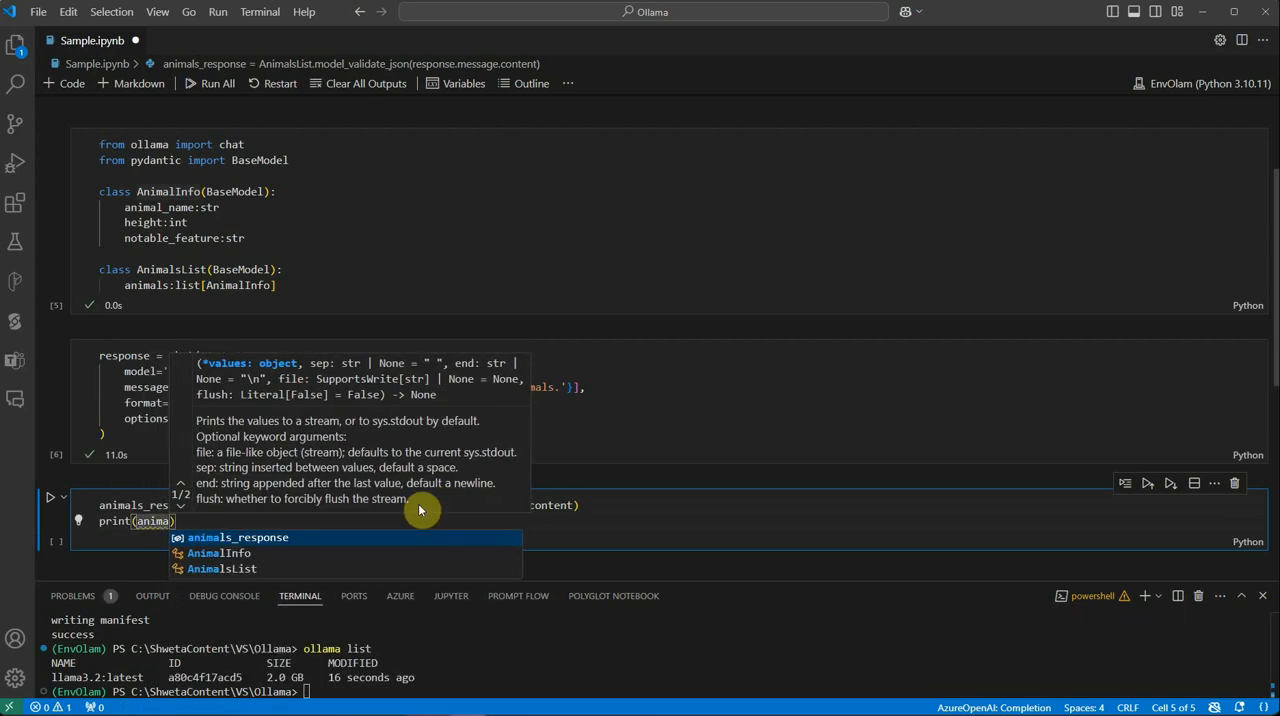
pyautogui.click(236, 536)
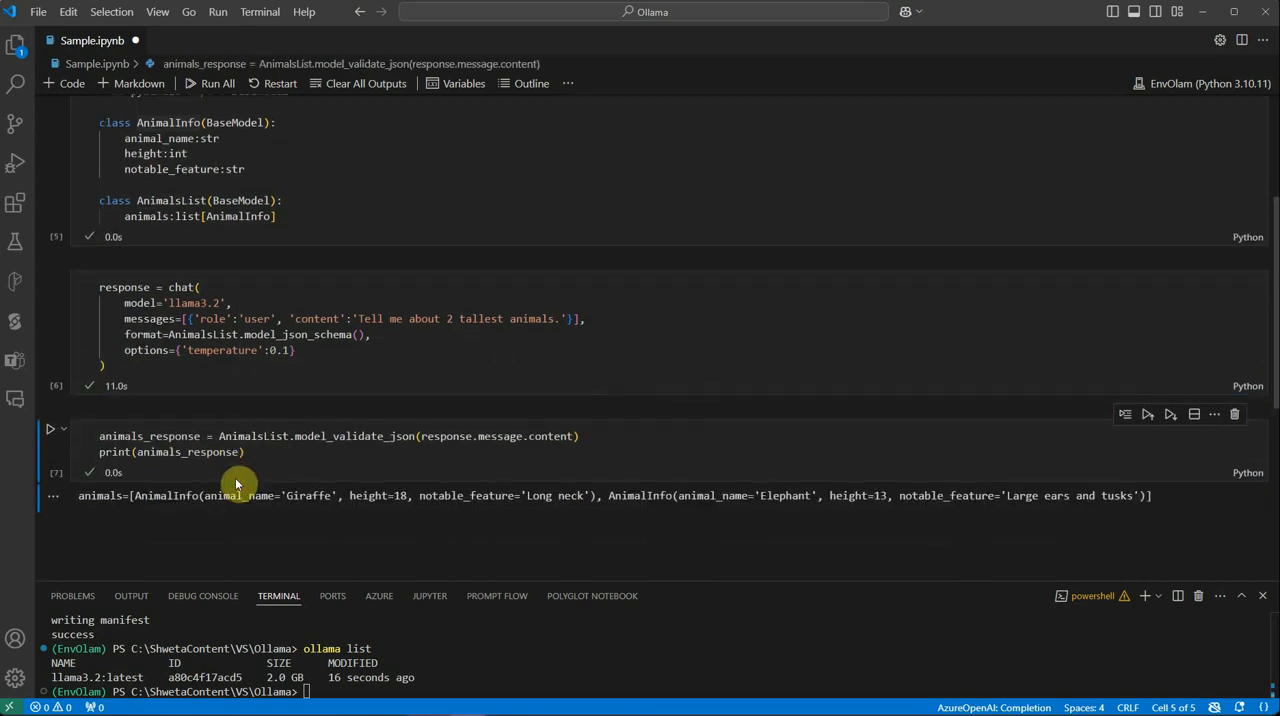
# Insert an empty code cell between the class definitions and the chat call
pyautogui.scroll(-3)
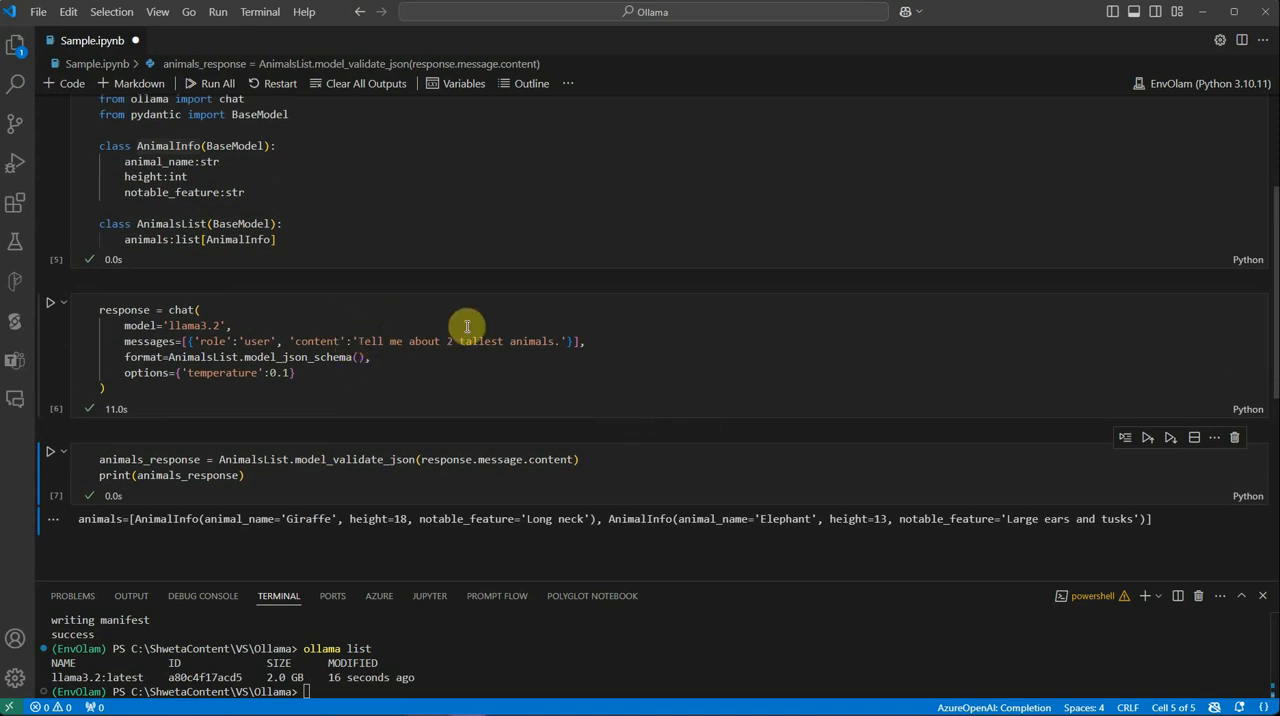
pyautogui.moveTo(316, 316)
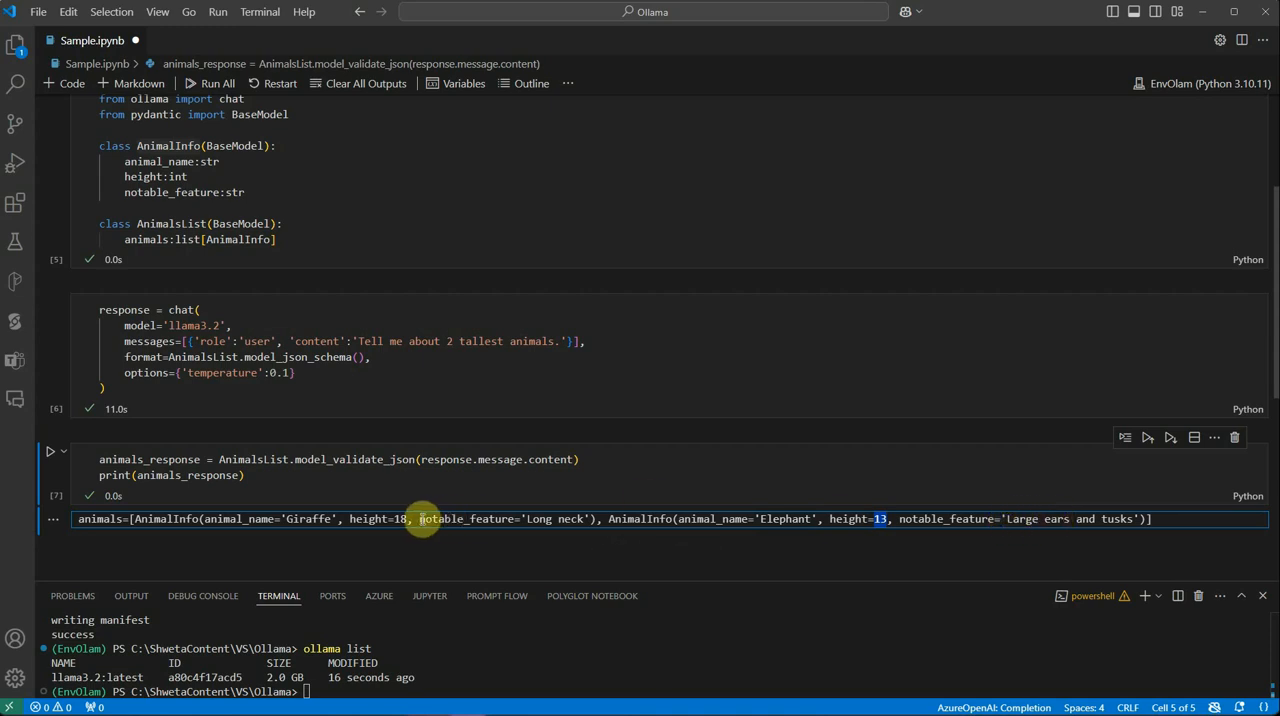
pyautogui.moveTo(380, 480)
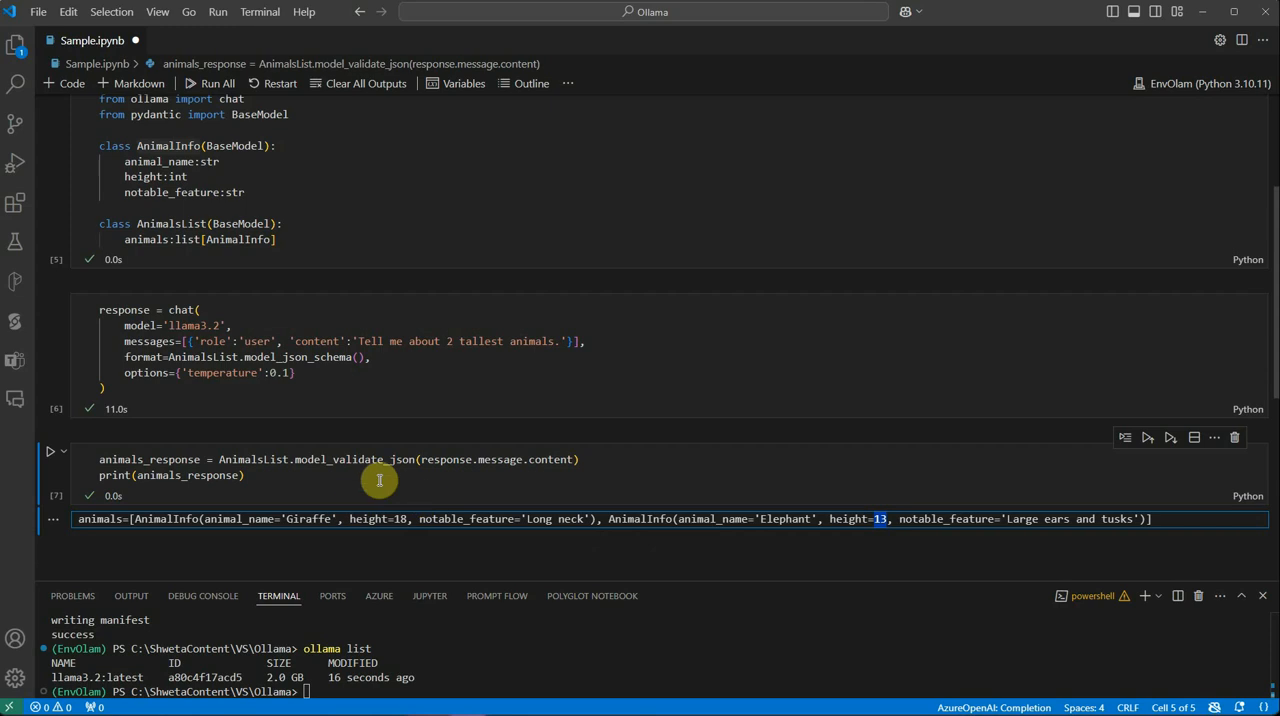
pyautogui.moveTo(512, 406)
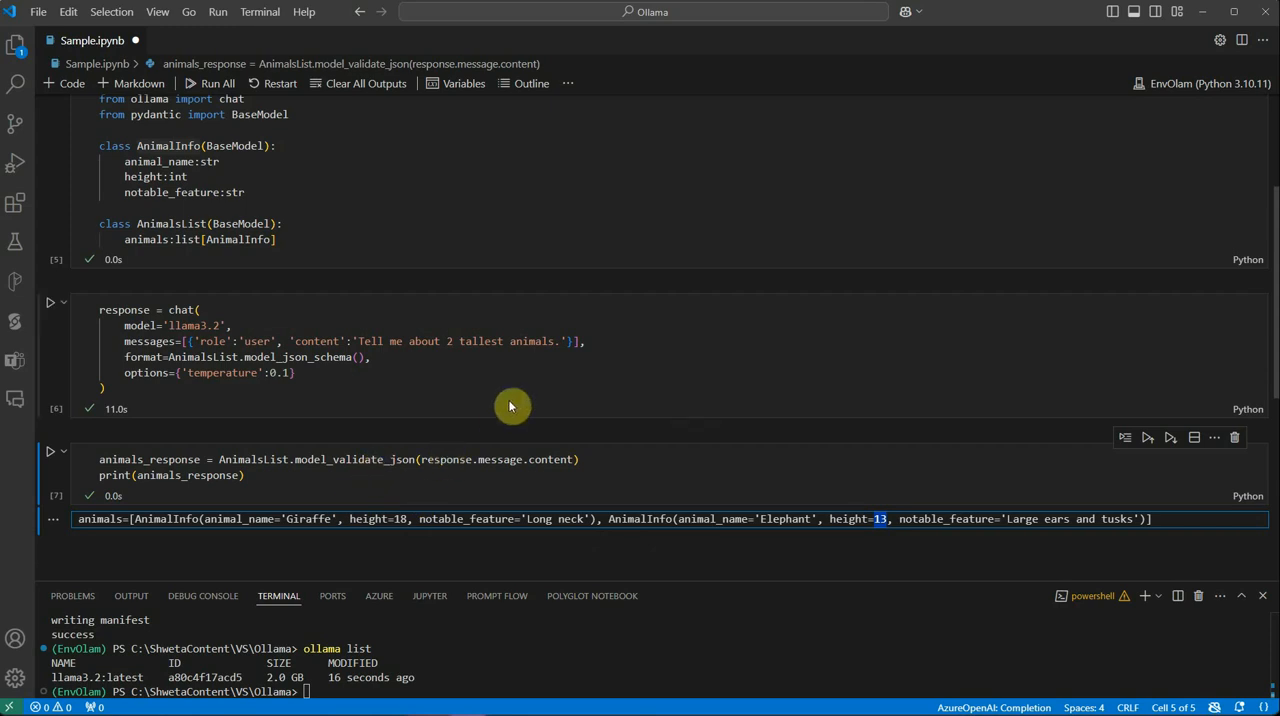
pyautogui.moveTo(450, 516)
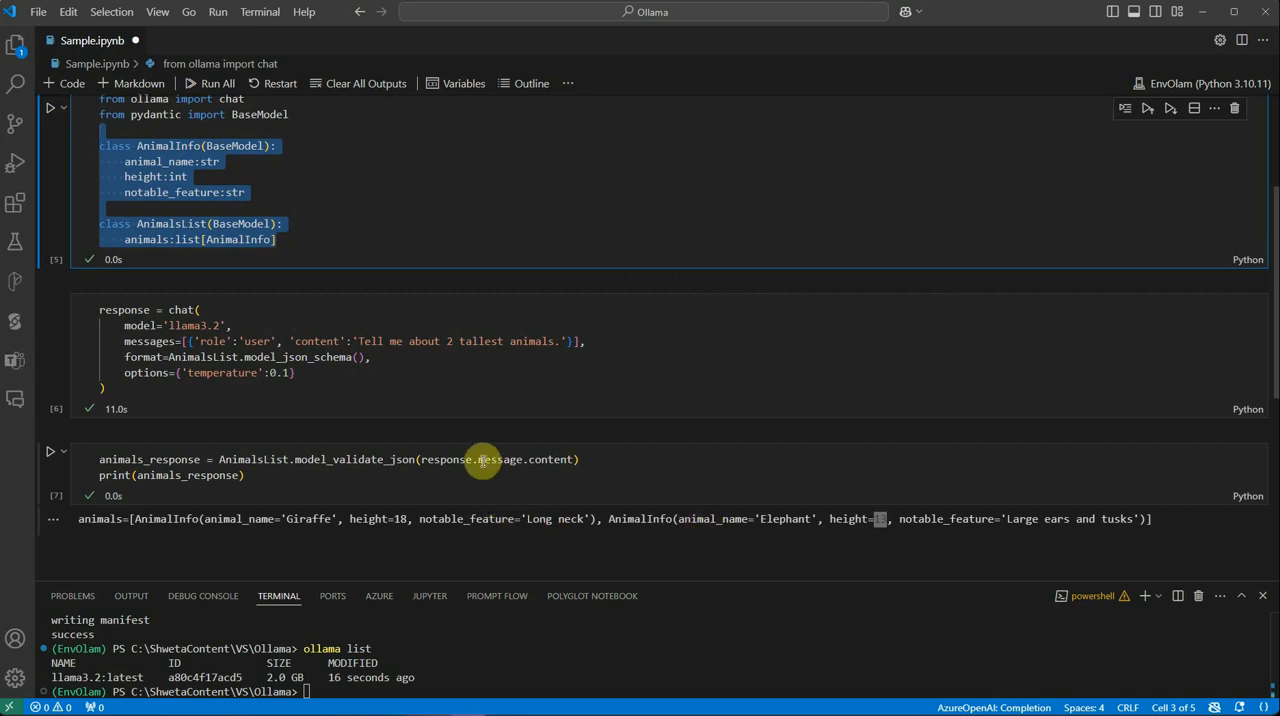
pyautogui.scroll(-3)
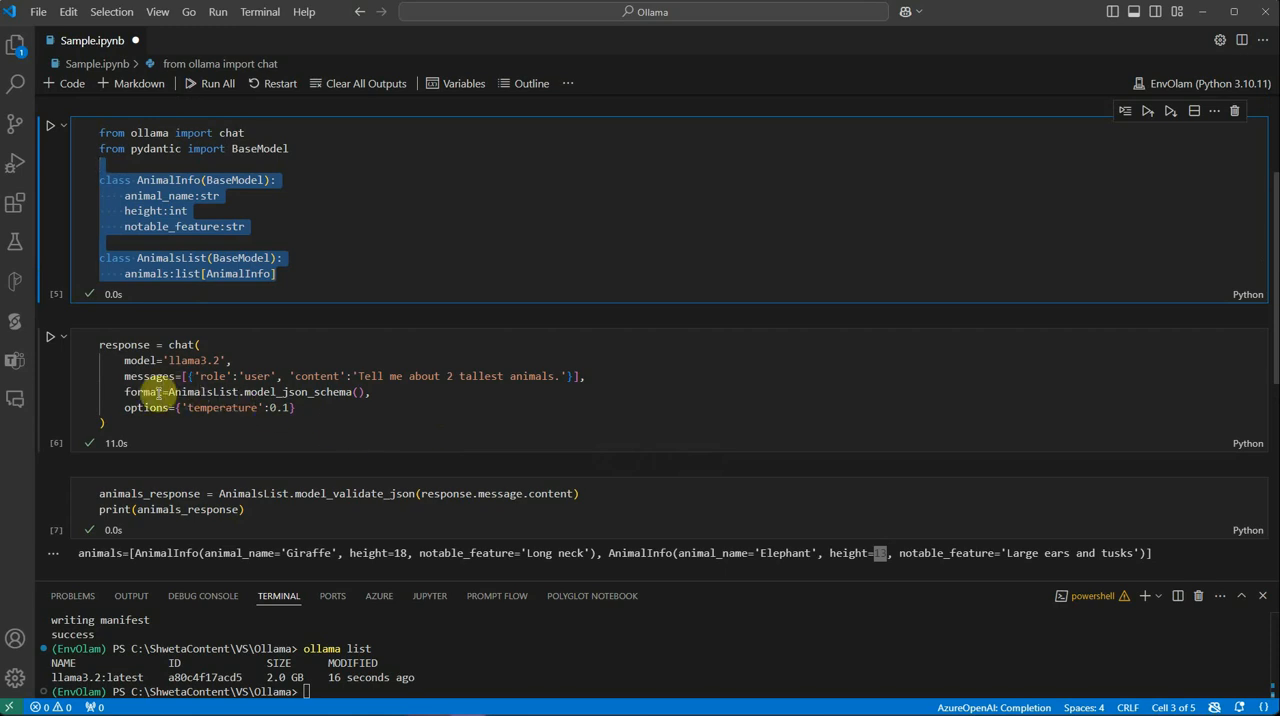
pyautogui.click(378, 392)
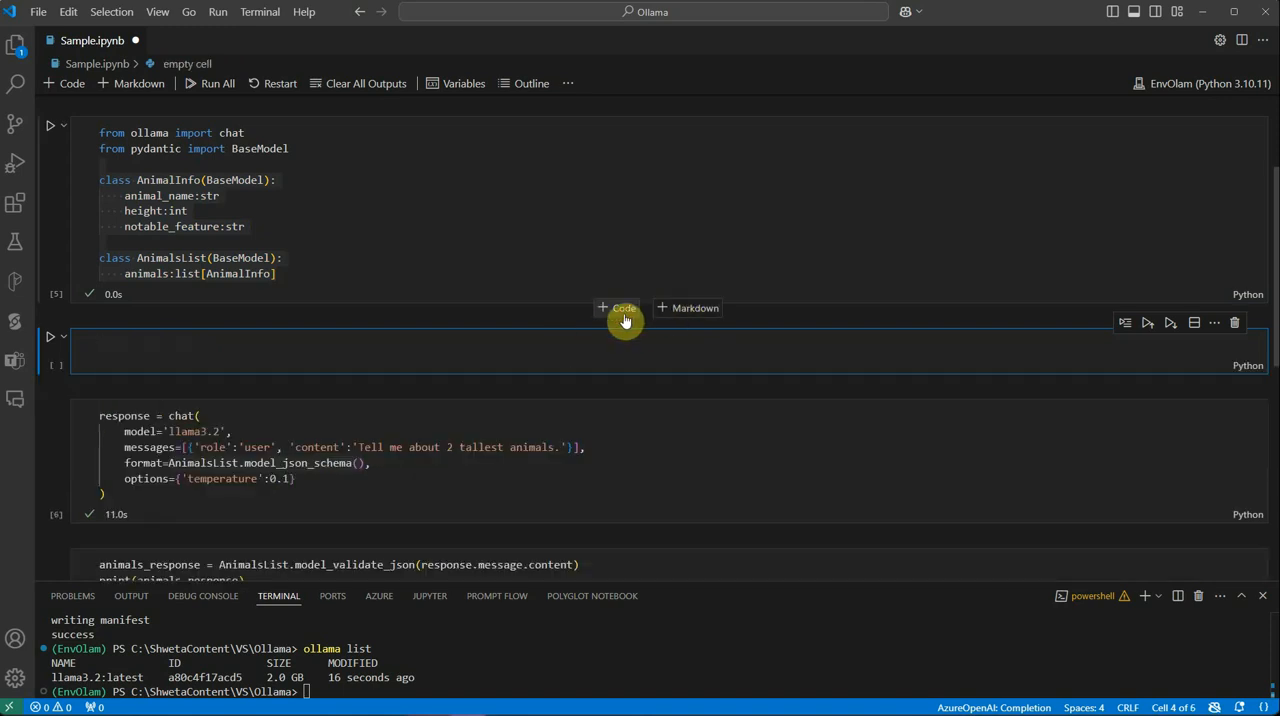
# Run print(AnimalsList.model_json_schema()) to output the AnimalsList JSON schema
pyautogui.write('pr')
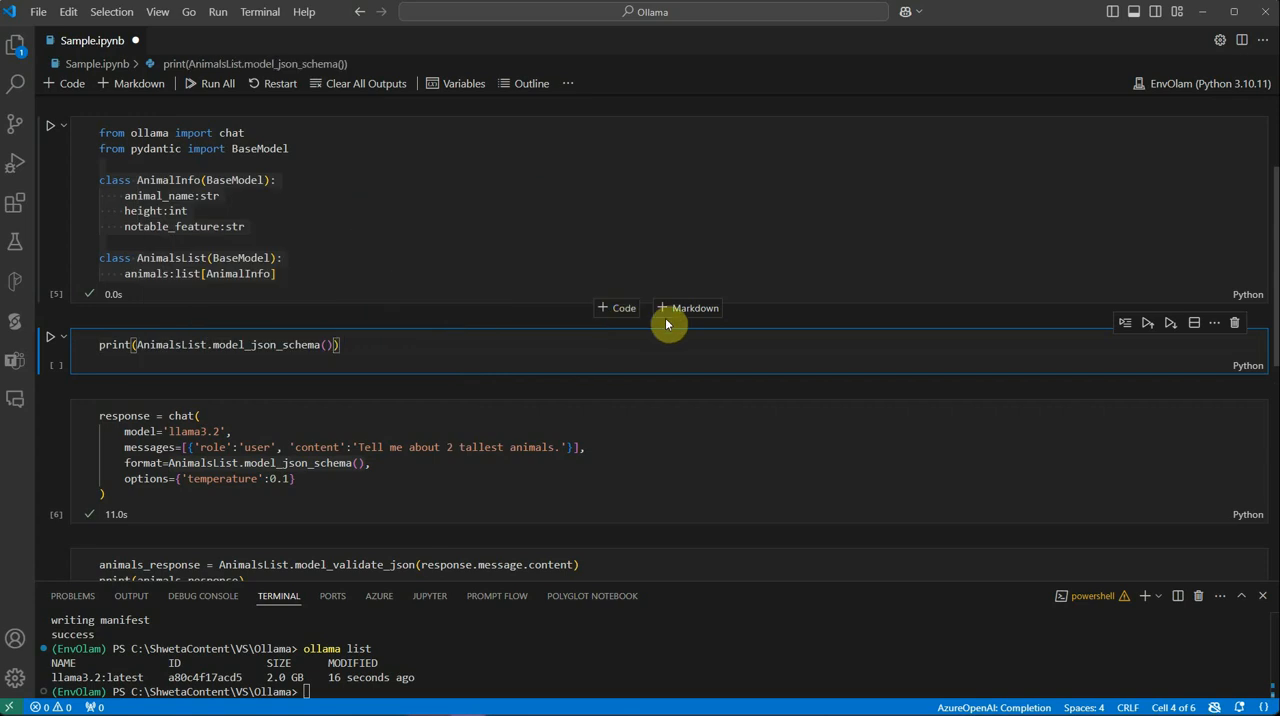
pyautogui.click(50, 336)
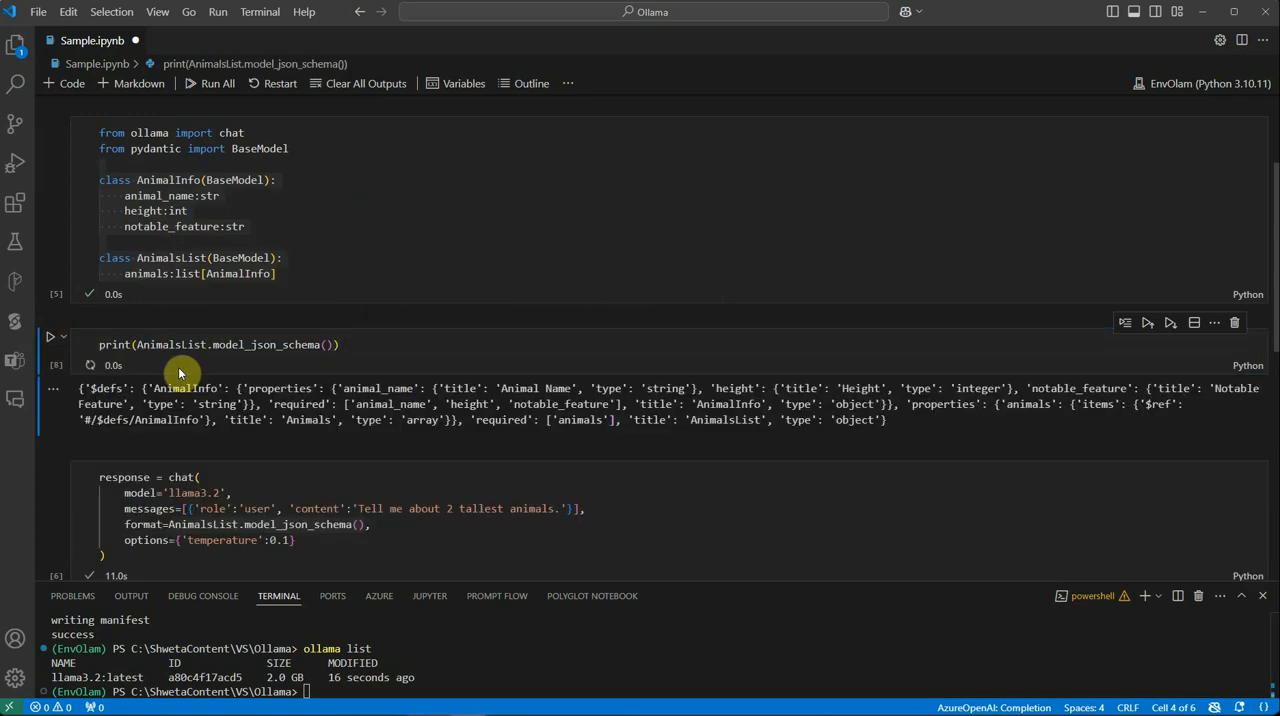
pyautogui.scroll(-3)
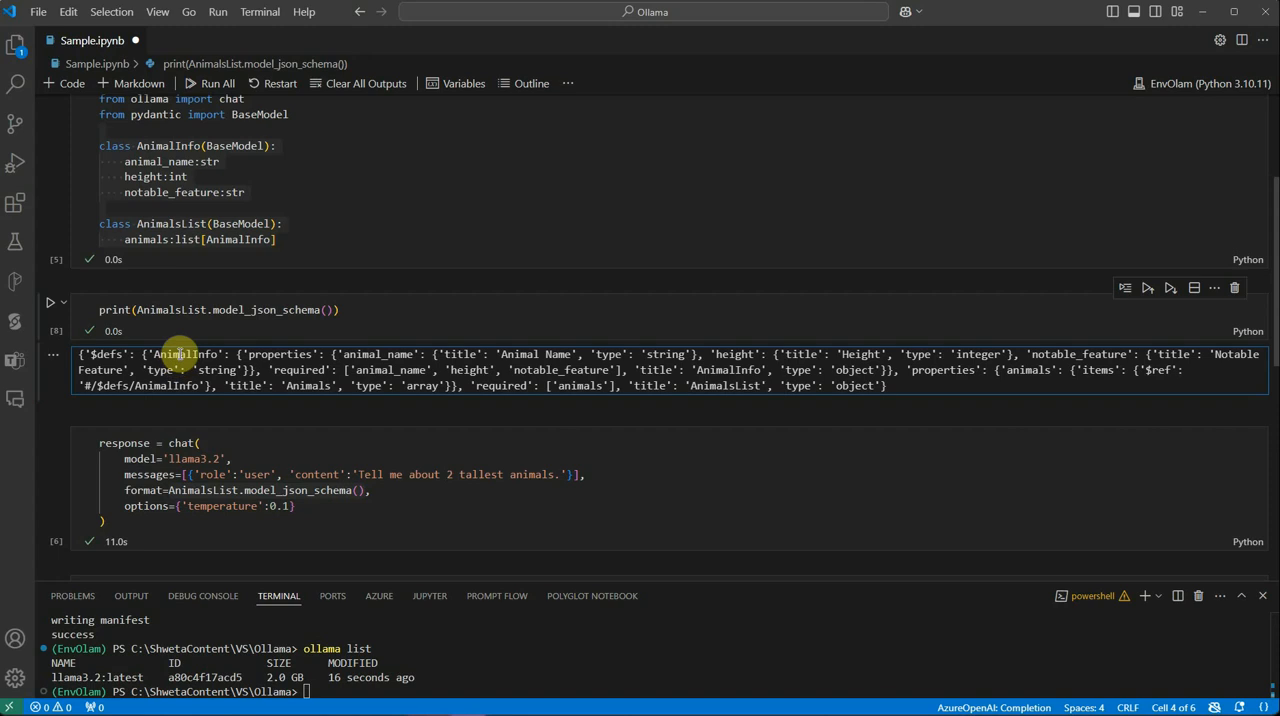
# Highlight AnimalInfo, its properties, the height property and the required fields in the schema output
pyautogui.doubleClick(184, 354)
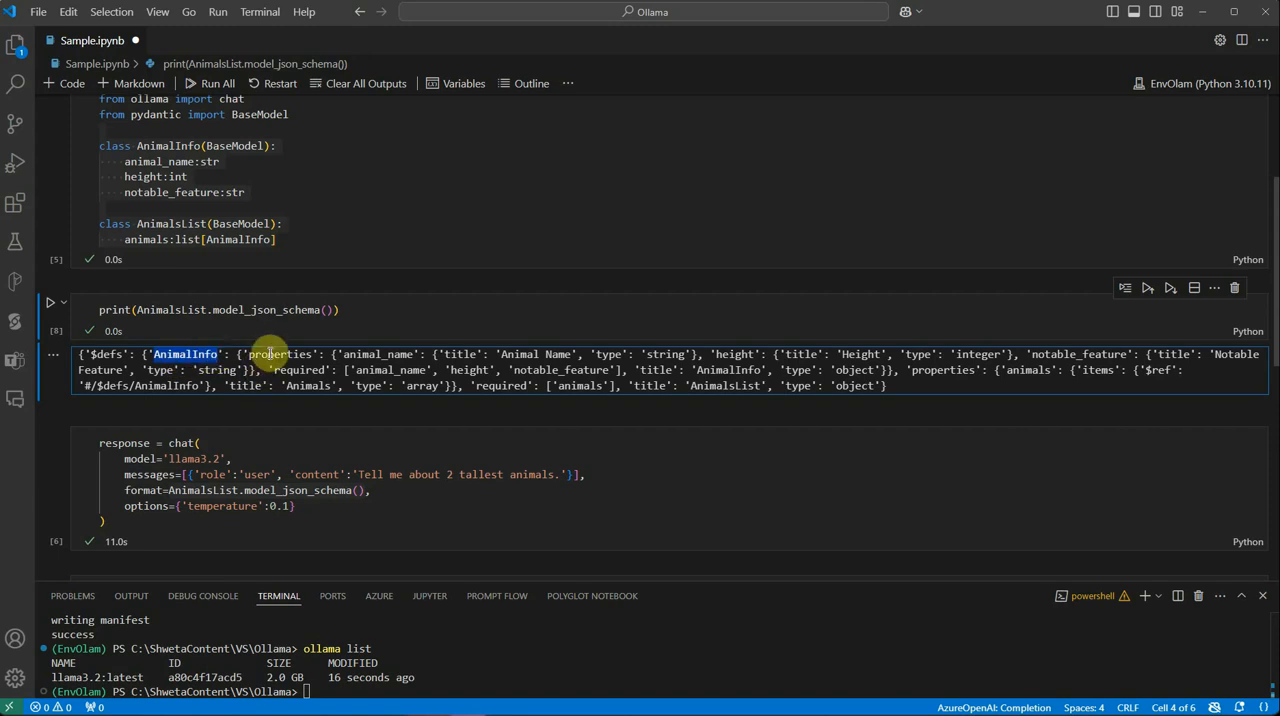
pyautogui.doubleClick(280, 354)
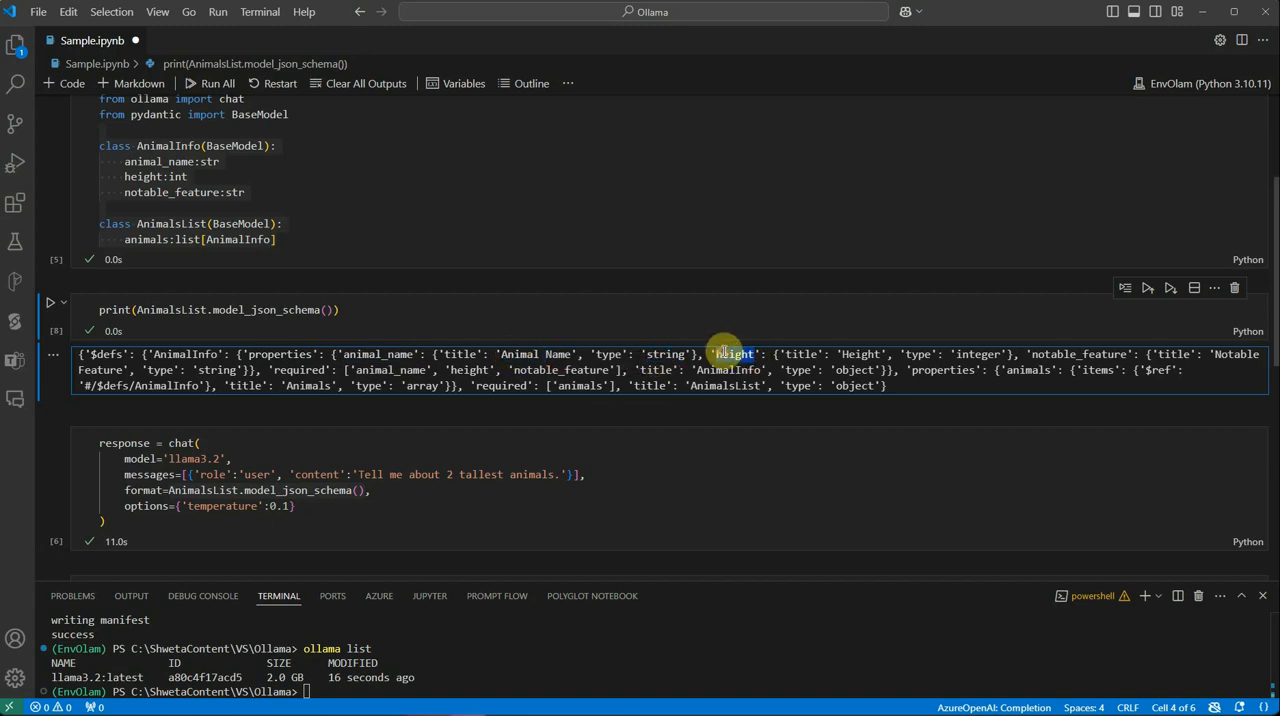
pyautogui.doubleClick(734, 354)
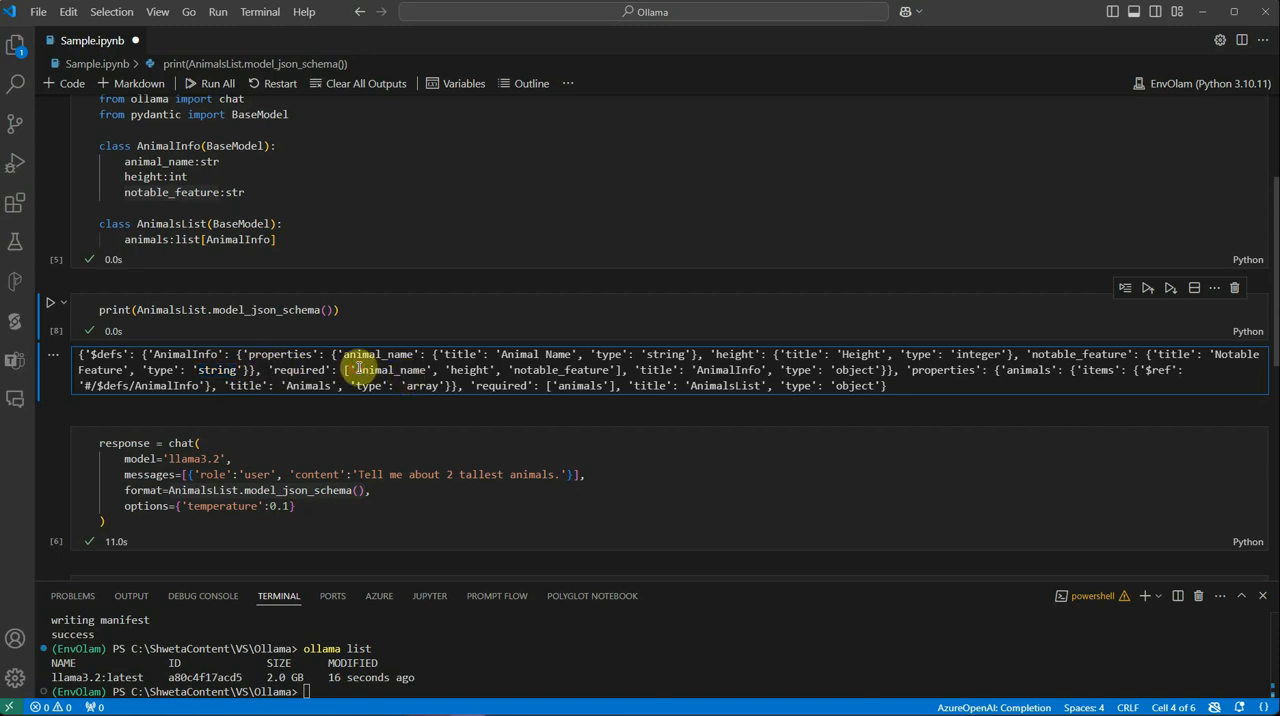
pyautogui.moveTo(360, 370); pyautogui.dragTo(620, 370)
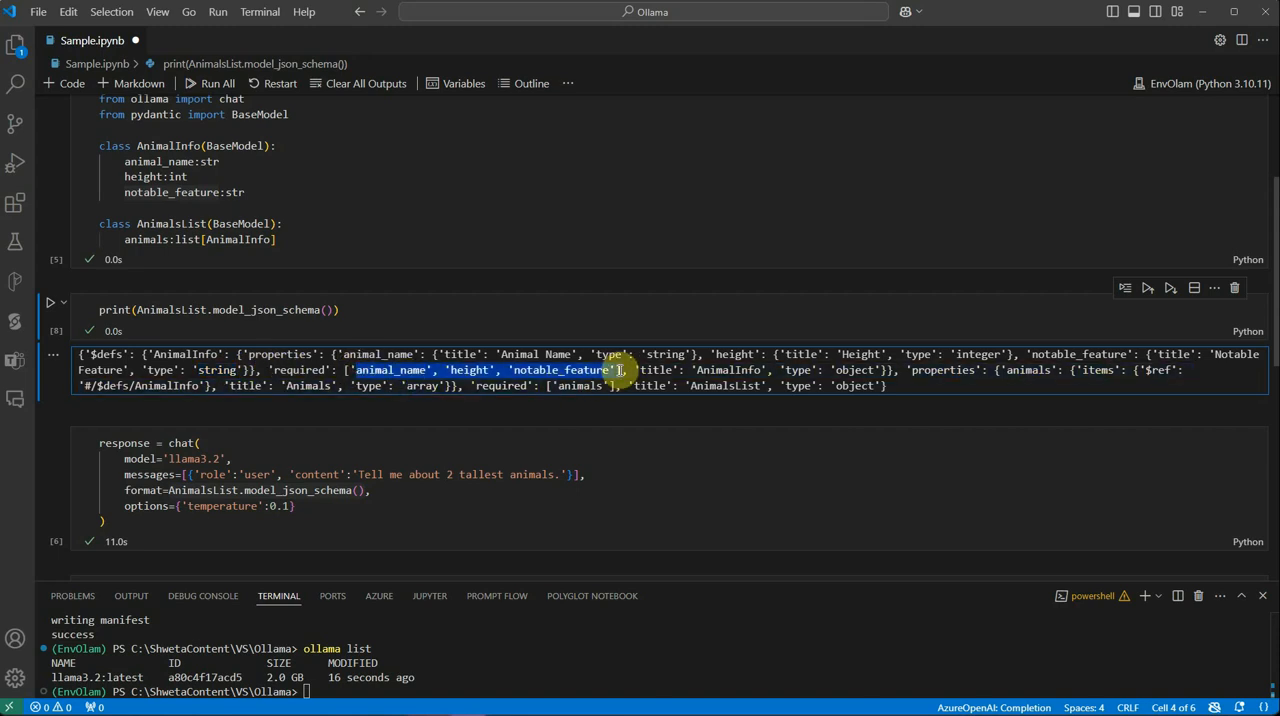
pyautogui.click(590, 476)
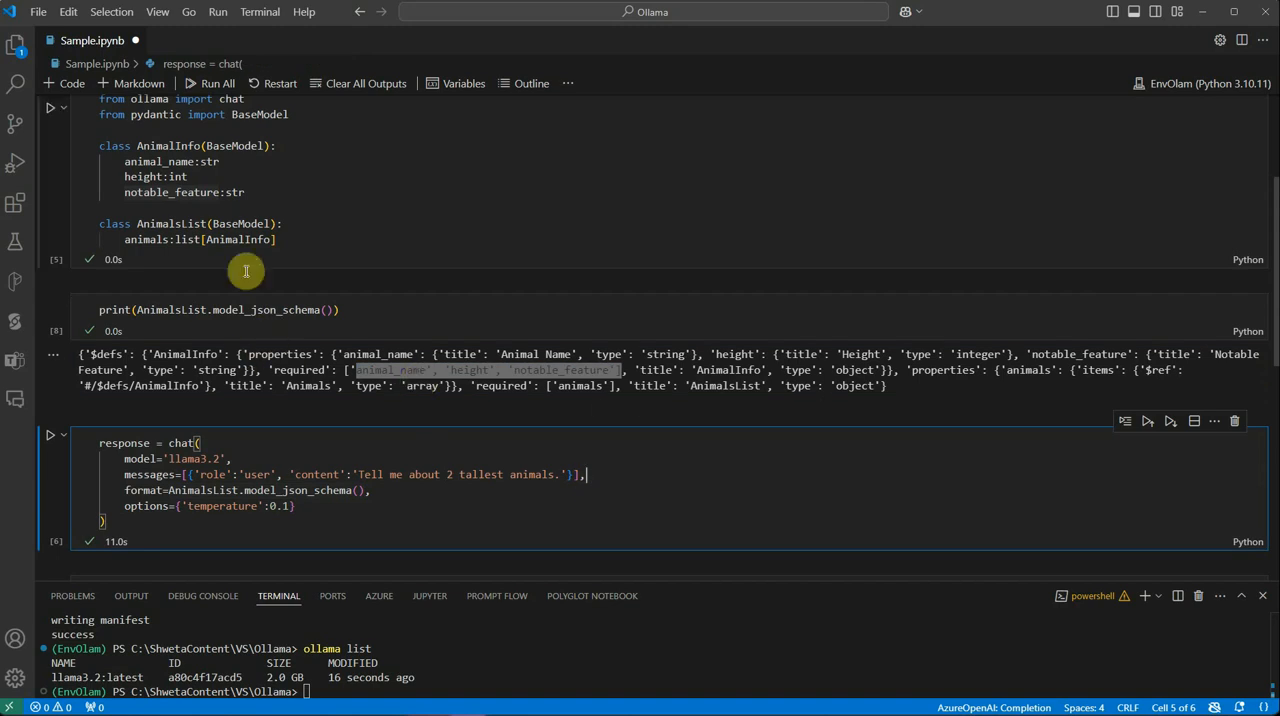
pyautogui.moveTo(268, 192)
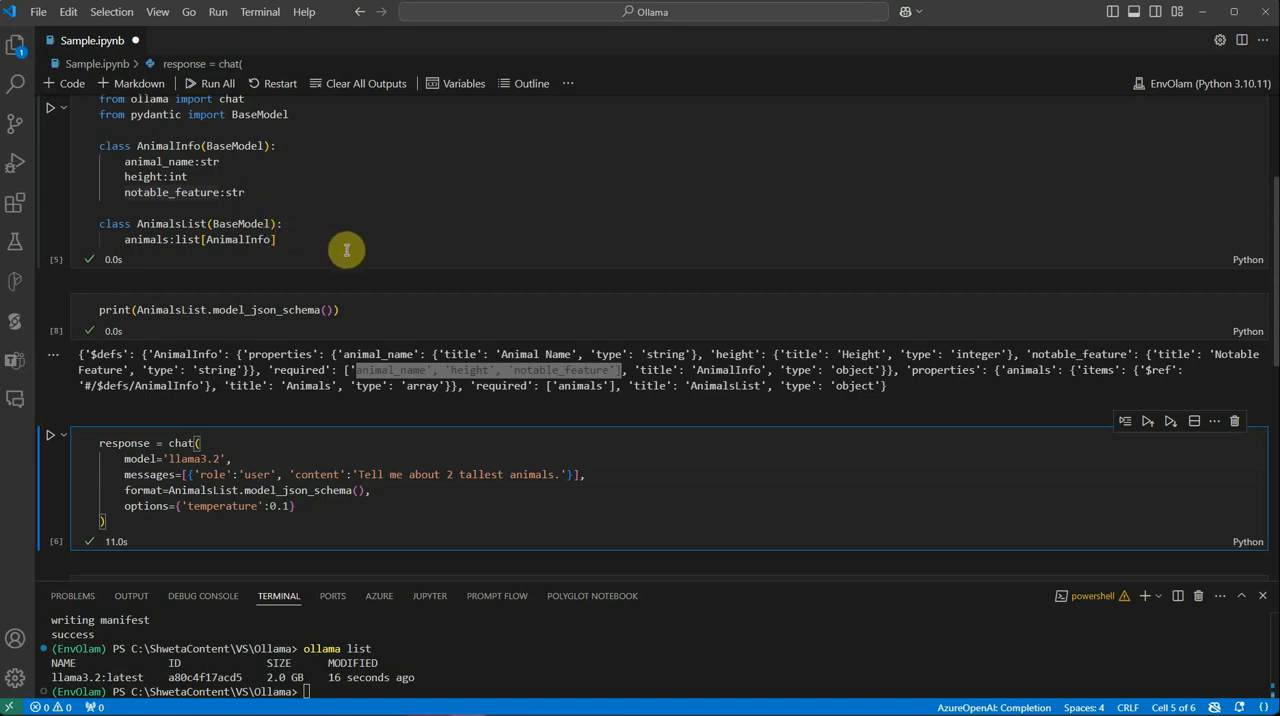
pyautogui.moveTo(768, 208)
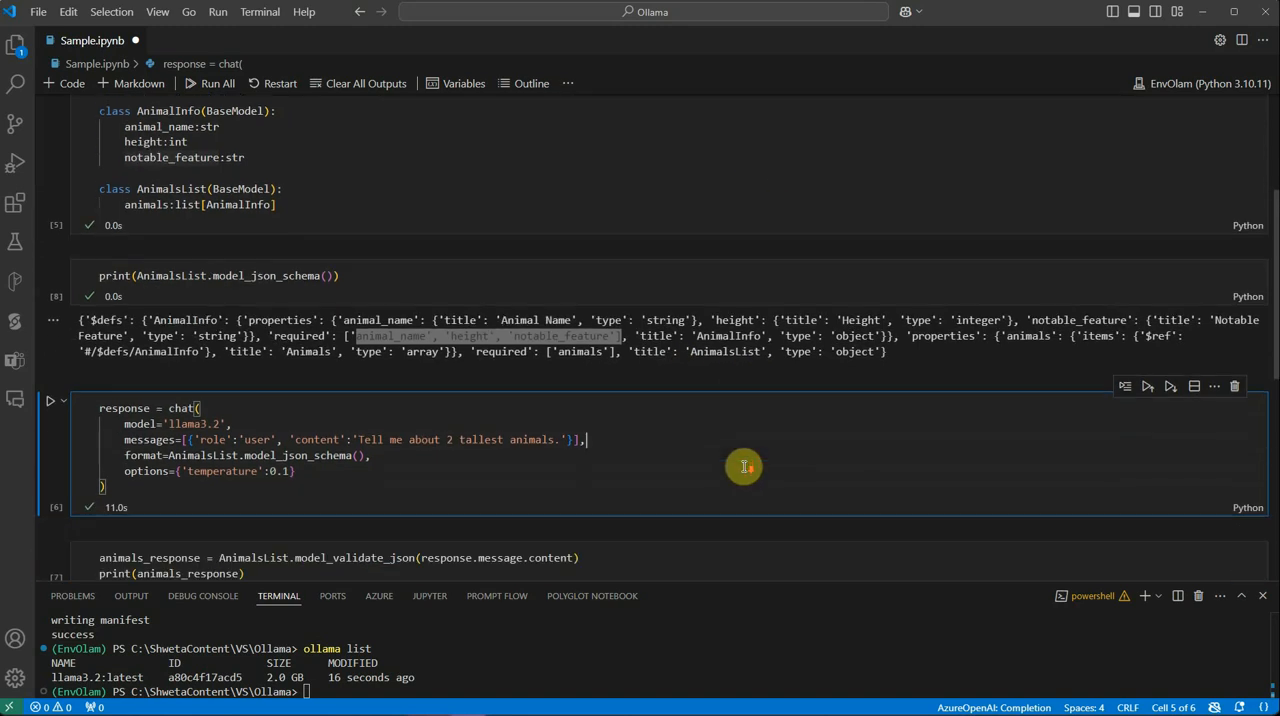
pyautogui.moveTo(718, 444)
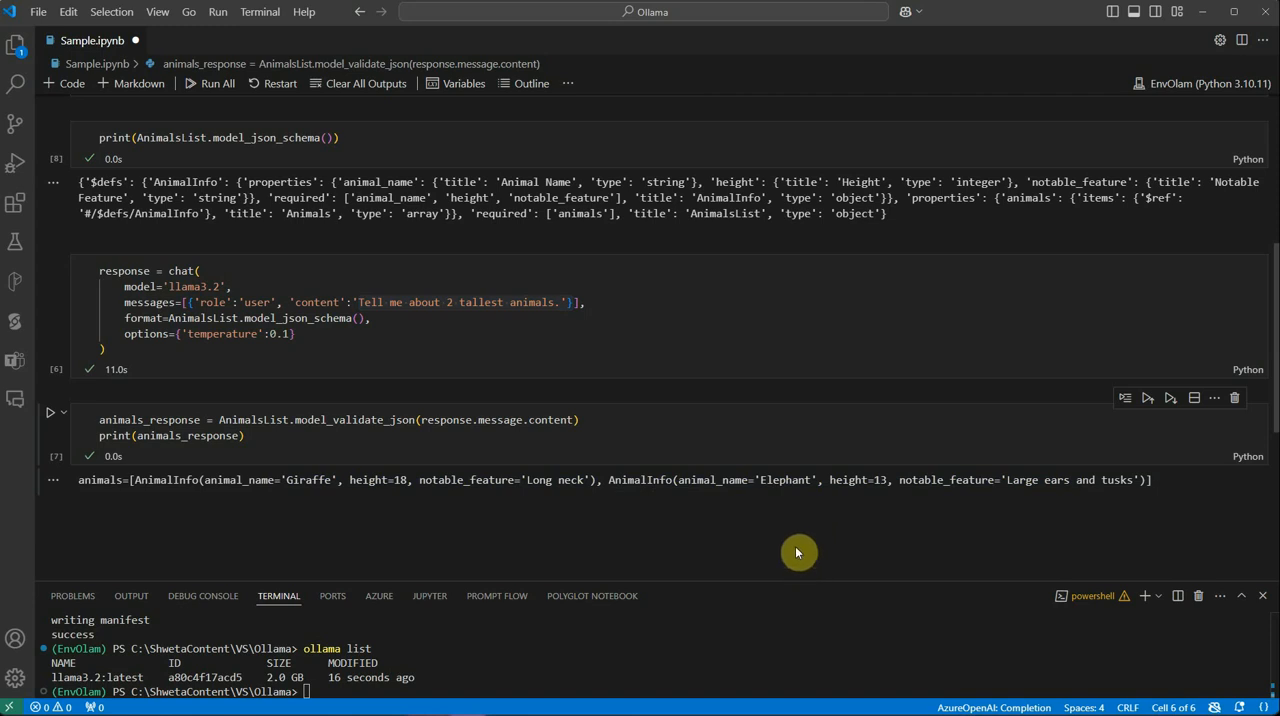
pyautogui.moveTo(790, 538)
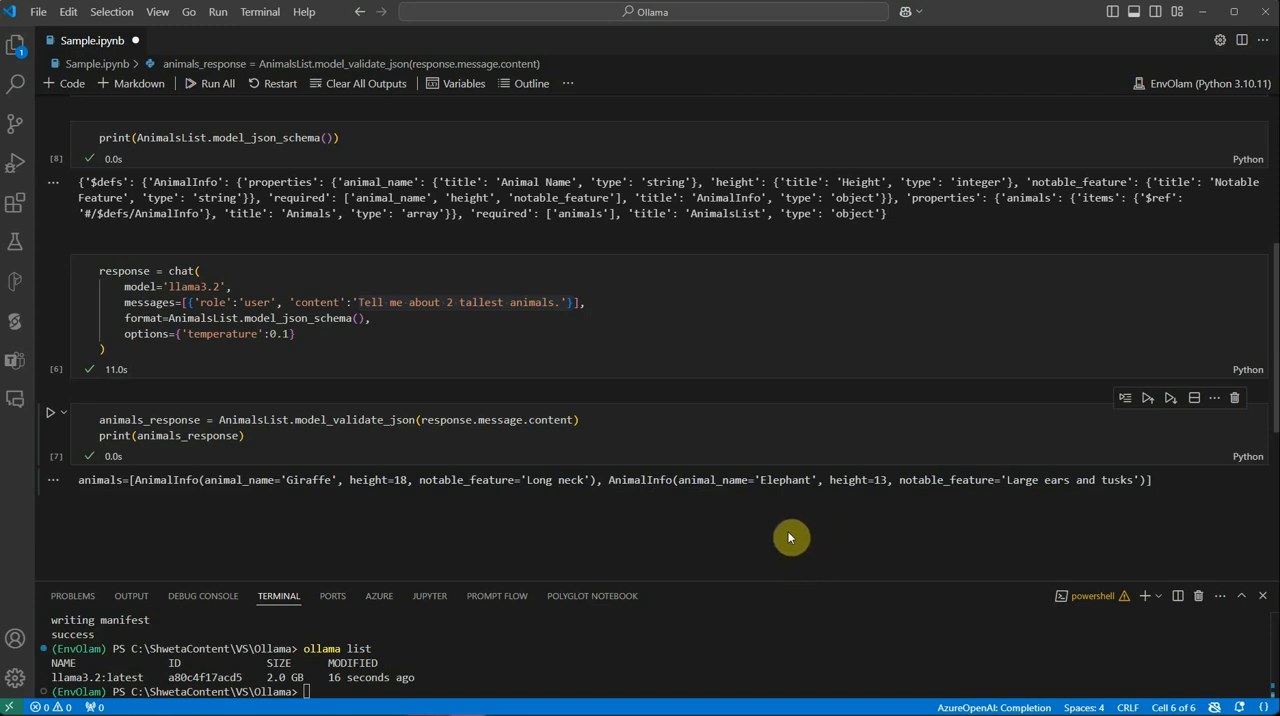